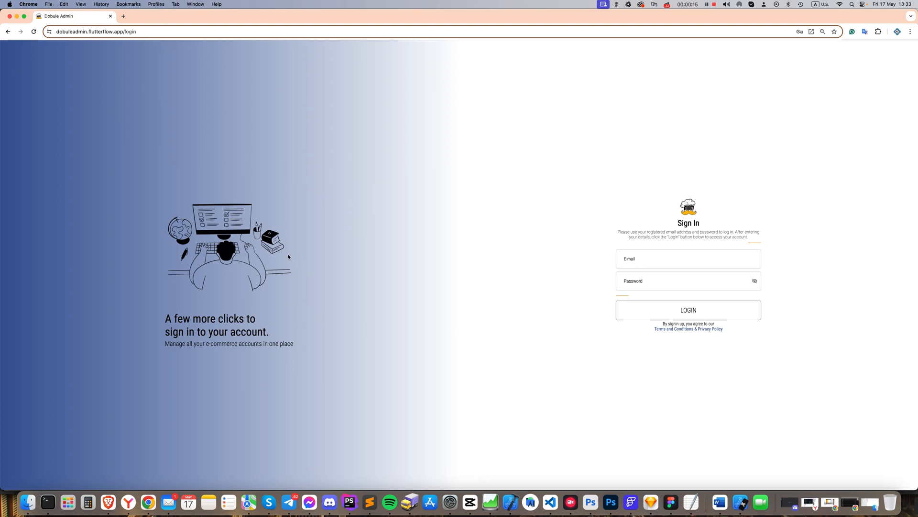
mouse_move(752, 109)
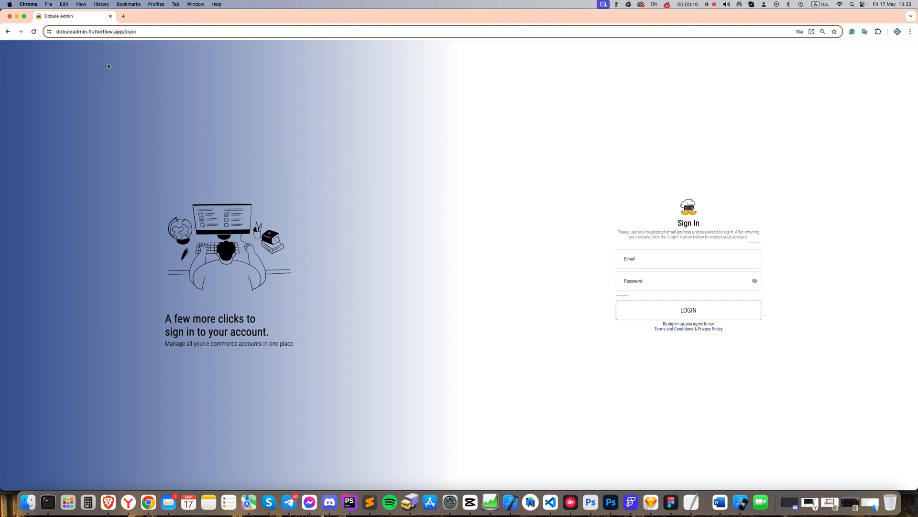
mouse_move(313, 31)
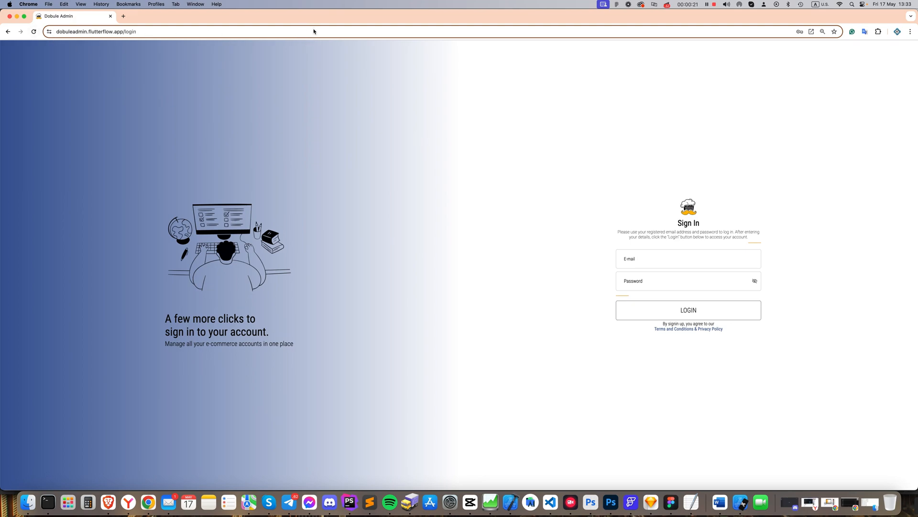
mouse_move(411, 169)
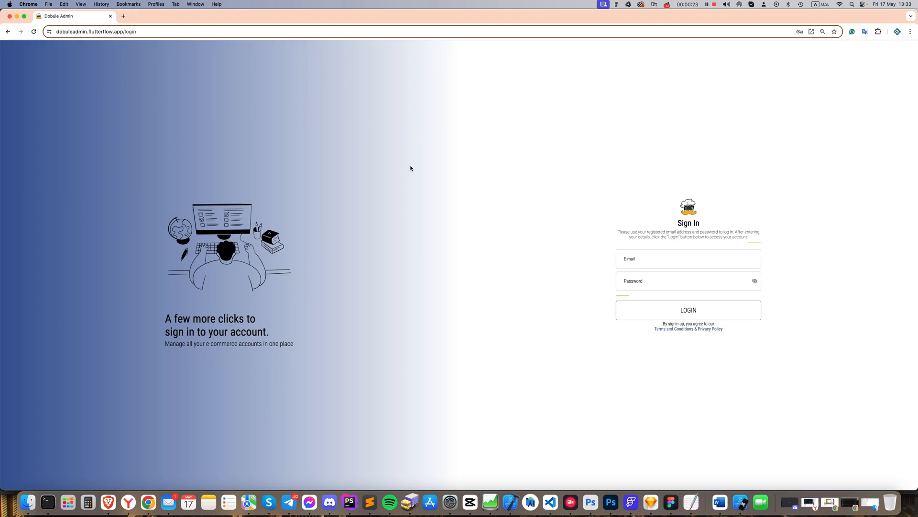
mouse_move(809, 45)
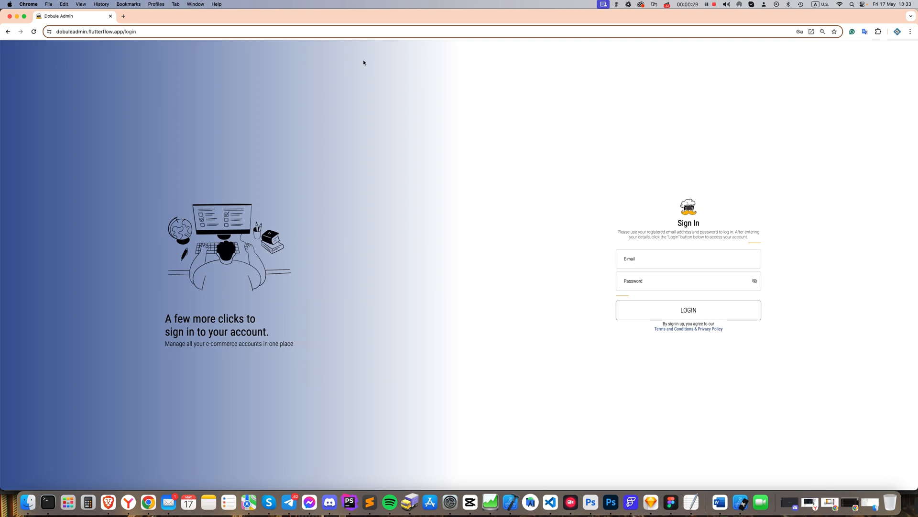
mouse_move(187, 23)
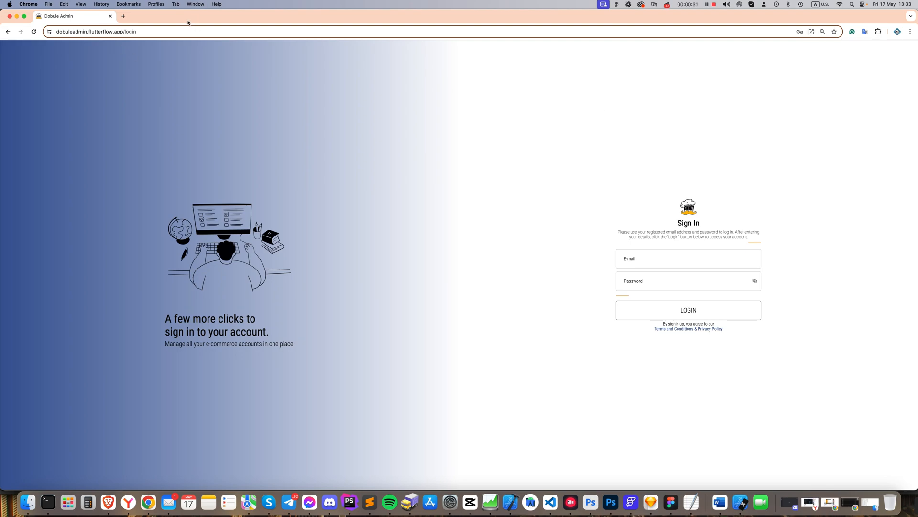
mouse_move(784, 70)
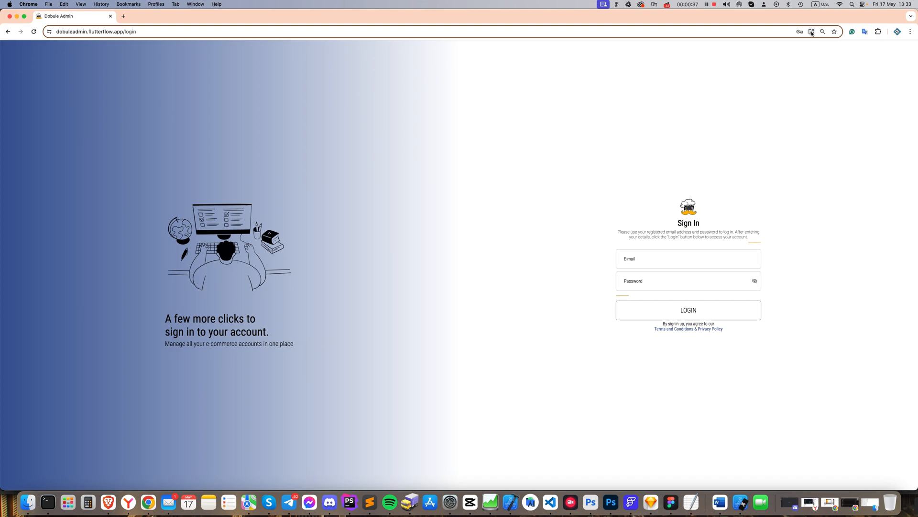
Launch Dobule Admin in the standalone LesFoodAdmin app window and begin the sign-in email with 'sa'.
left_click(811, 31)
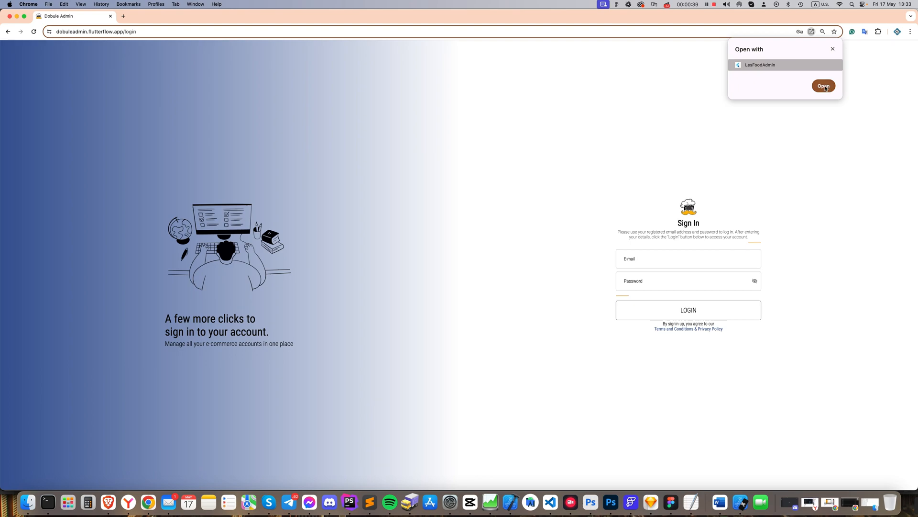
left_click(824, 85)
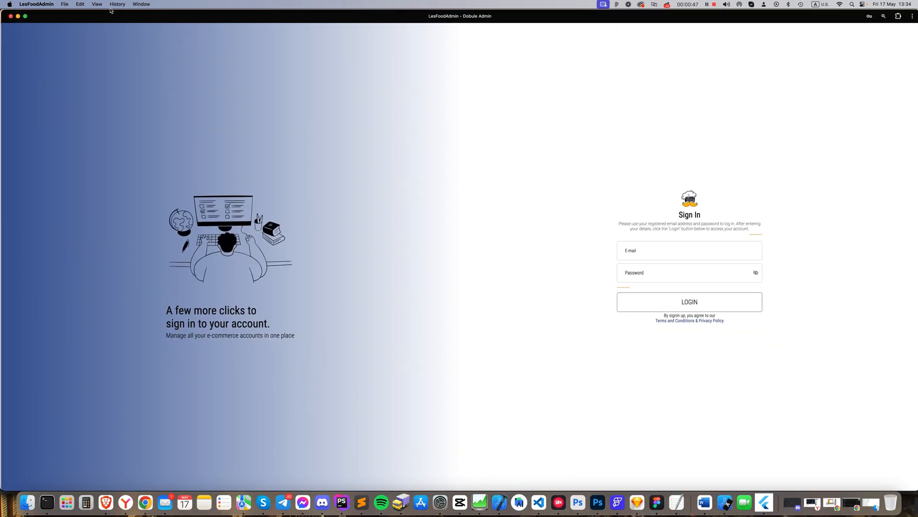
left_click(689, 250)
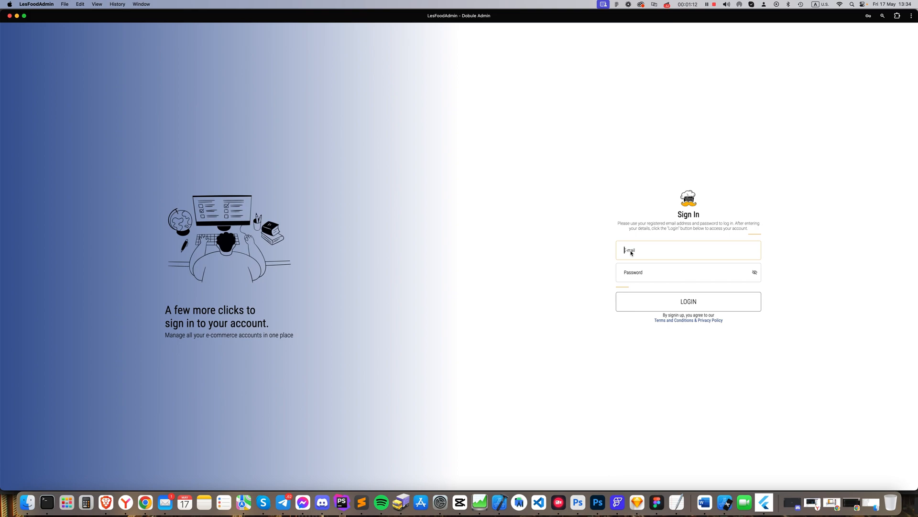
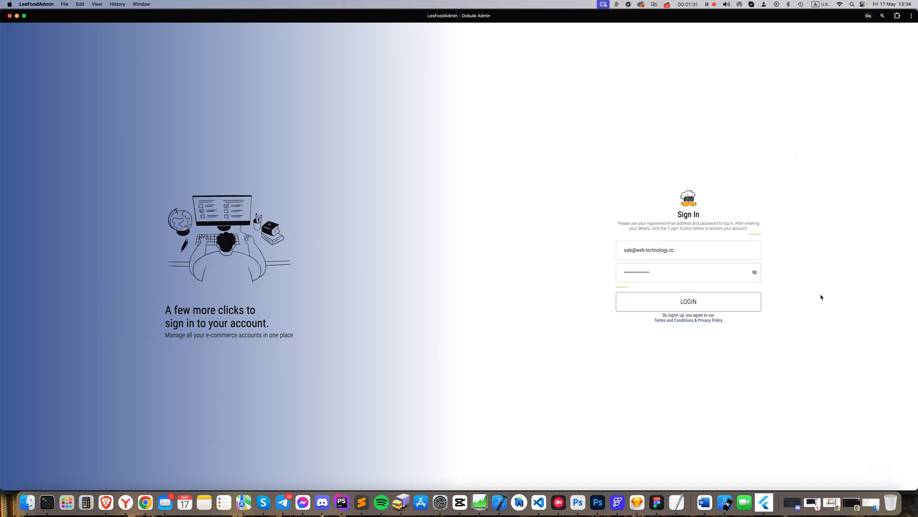
Sign in and enter the dashboard as Super Admin, showing the sellers map and totals.
left_click(688, 301)
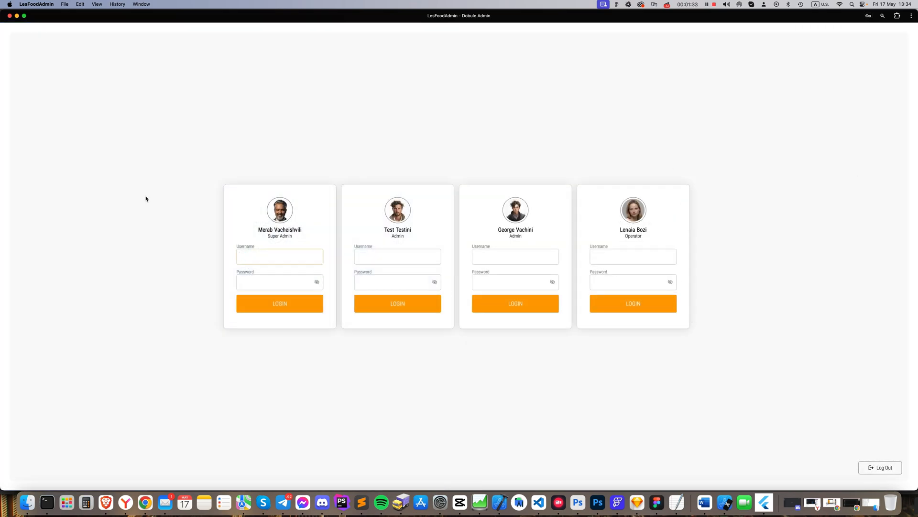
mouse_move(501, 240)
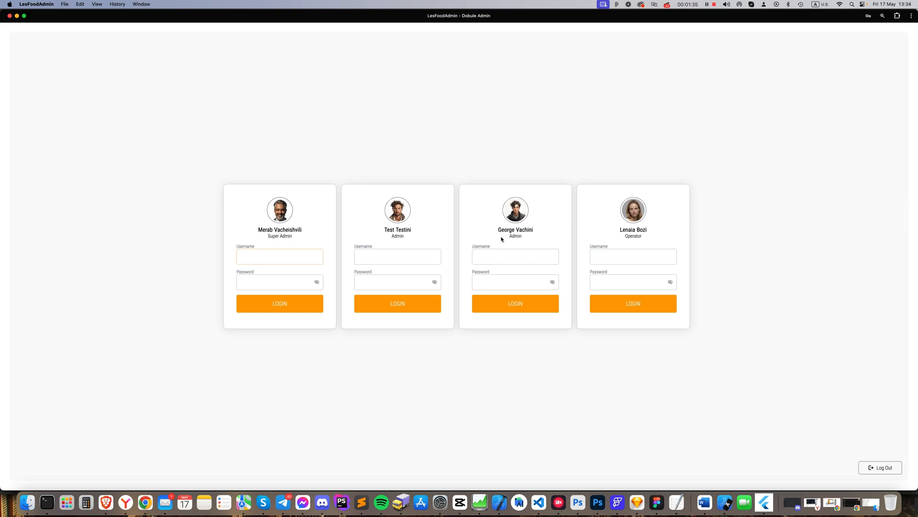
mouse_move(500, 247)
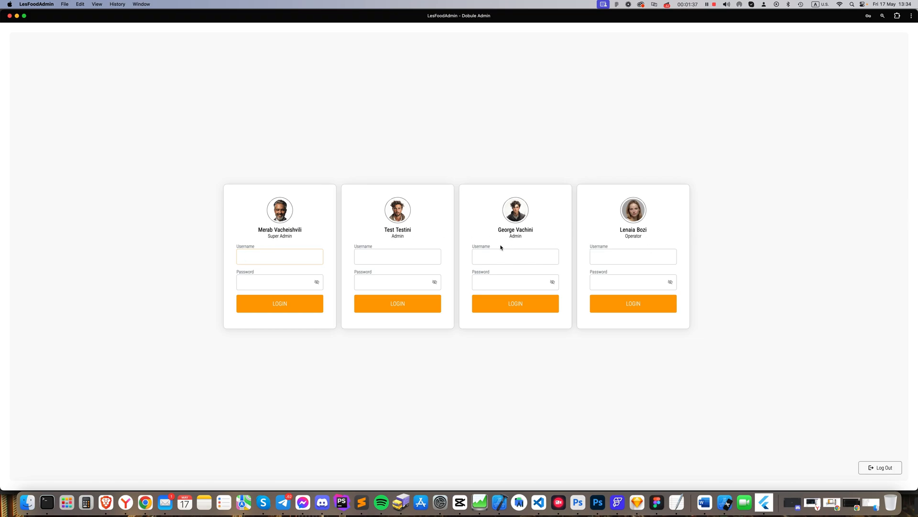
left_click(279, 303)
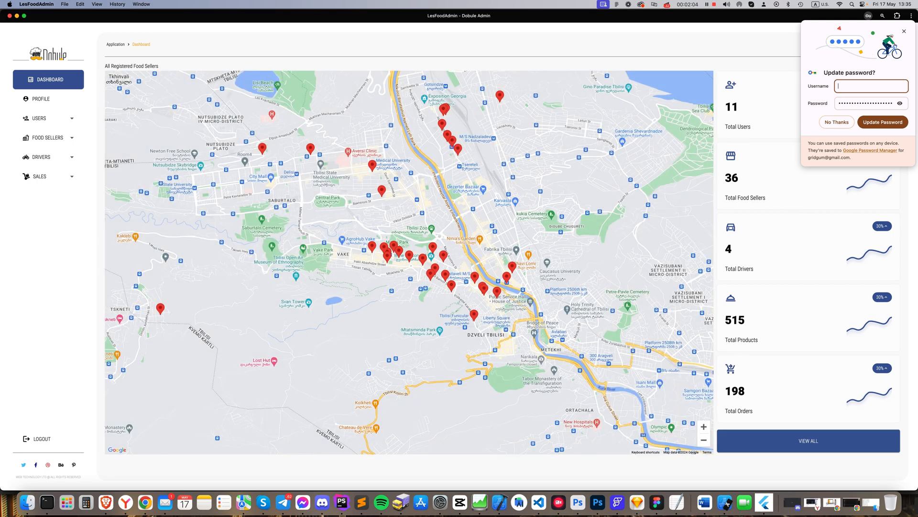
Dismiss Chrome's update-password prompt and restore the side menu to full labels.
left_click(836, 121)
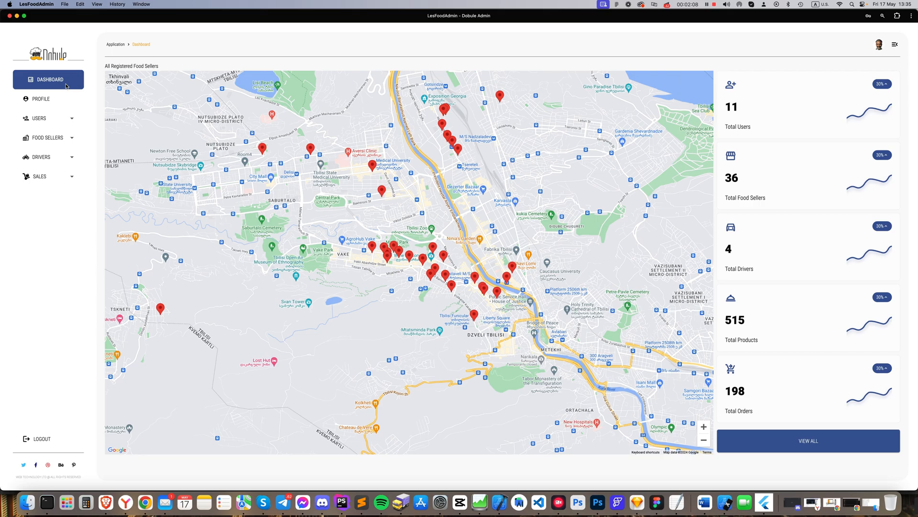
mouse_move(101, 82)
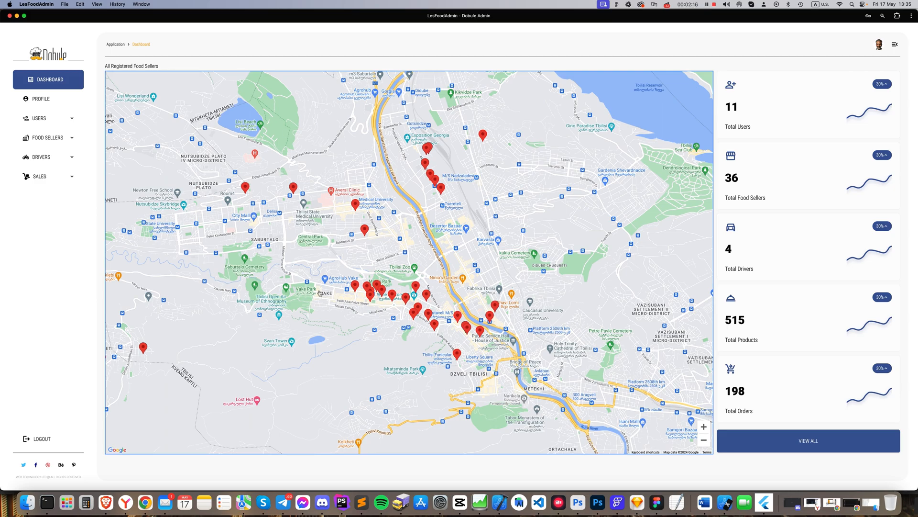
mouse_move(487, 184)
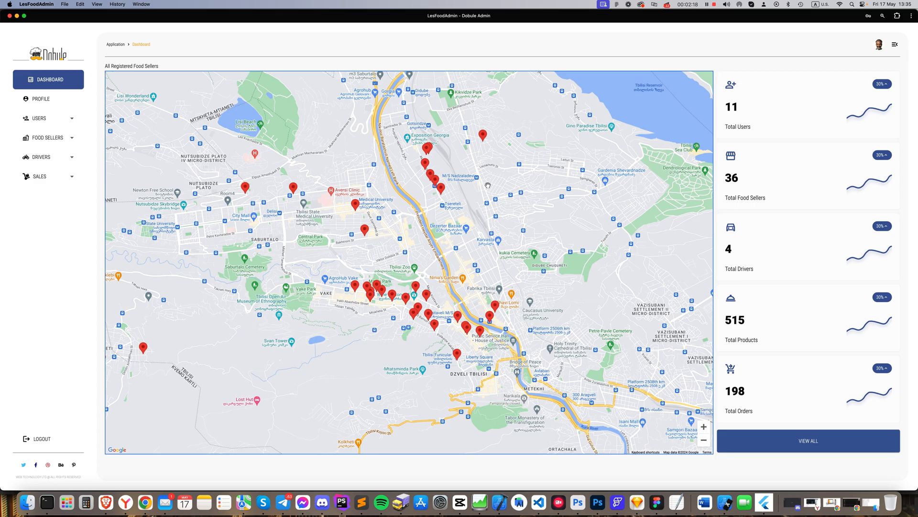
mouse_move(733, 193)
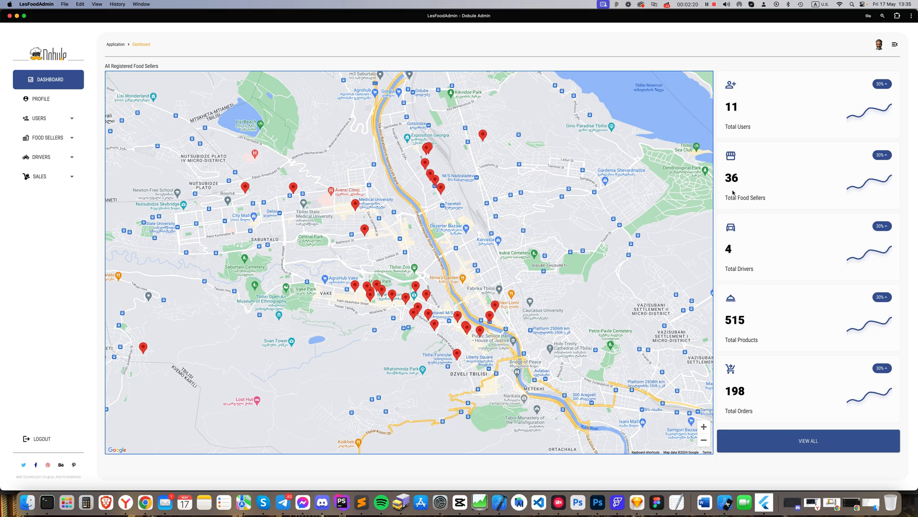
mouse_move(747, 408)
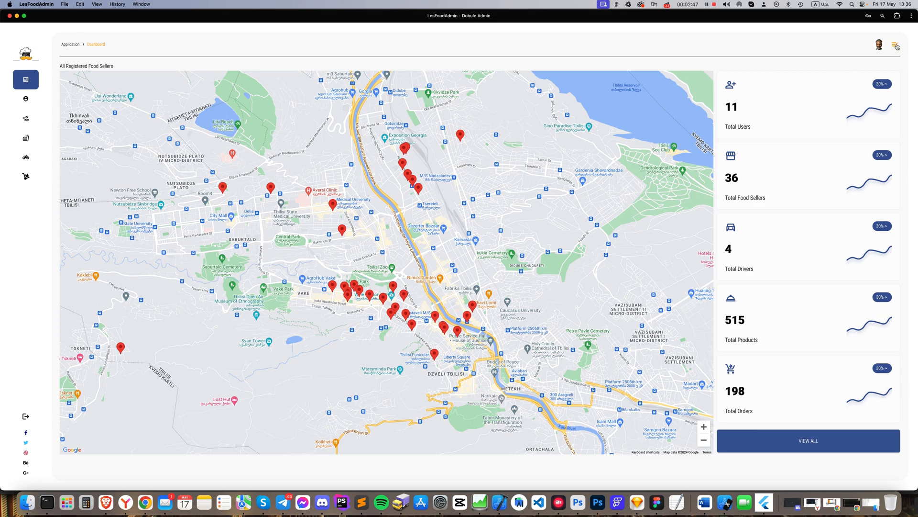
left_click(895, 45)
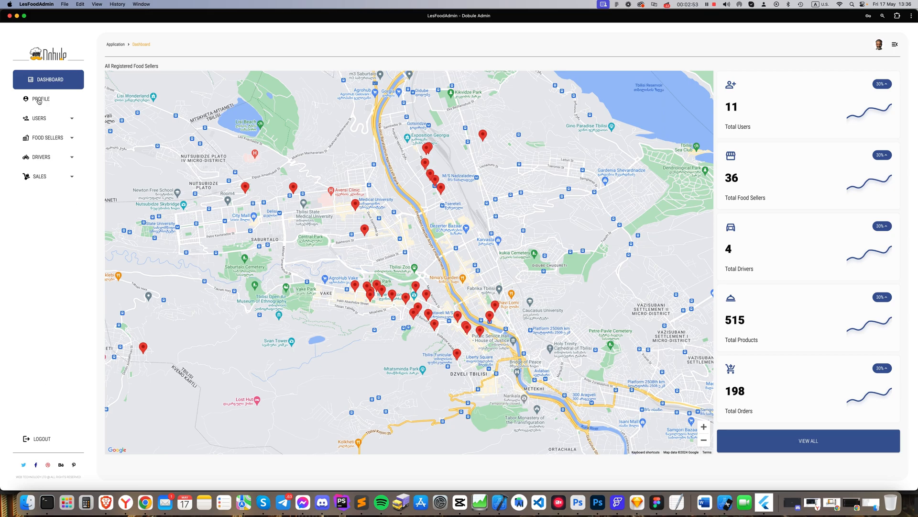
View the owner's profile company info, personal information and social network links, then expand Users.
left_click(40, 98)
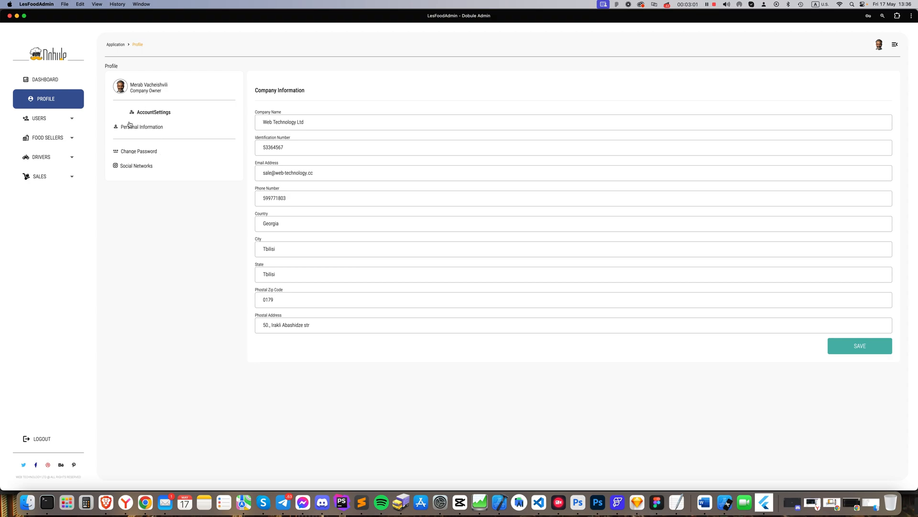
left_click(141, 127)
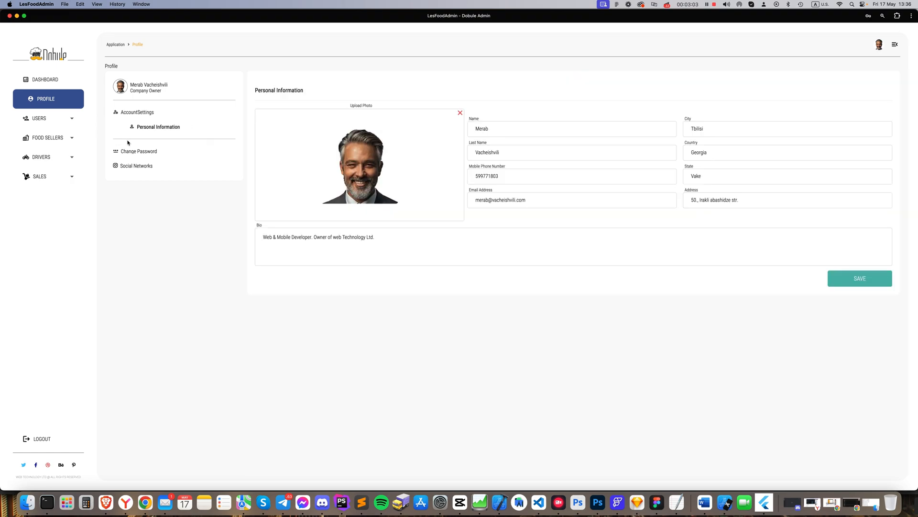
left_click(135, 166)
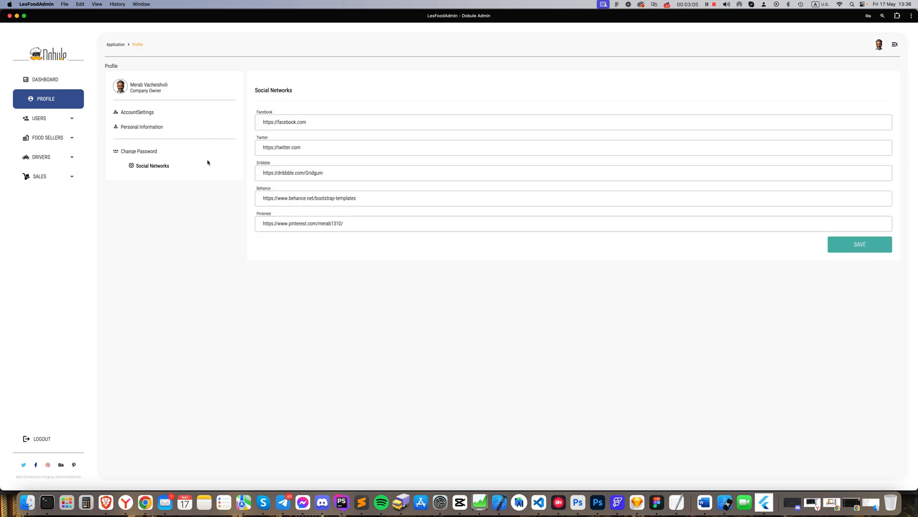
left_click(38, 117)
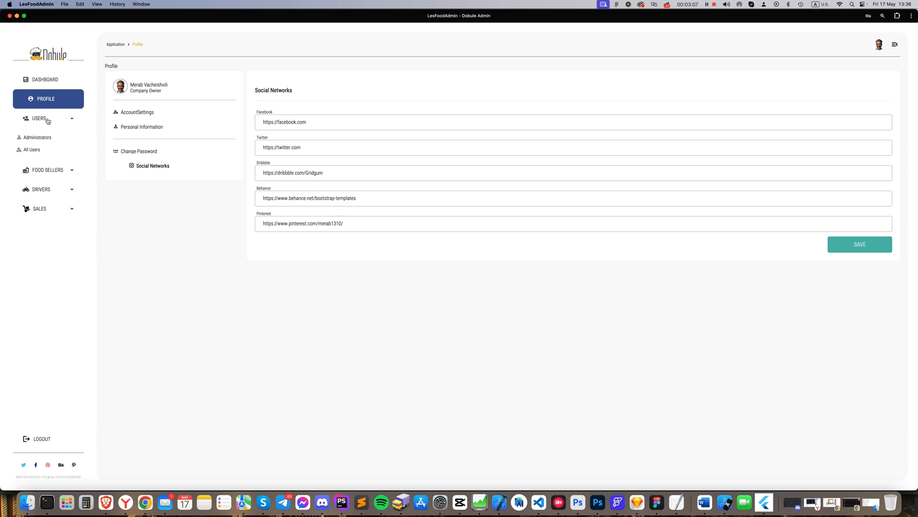
Browse the Administrators list and the create-admin form's personal info and access-rules steps, returning to the list.
left_click(38, 136)
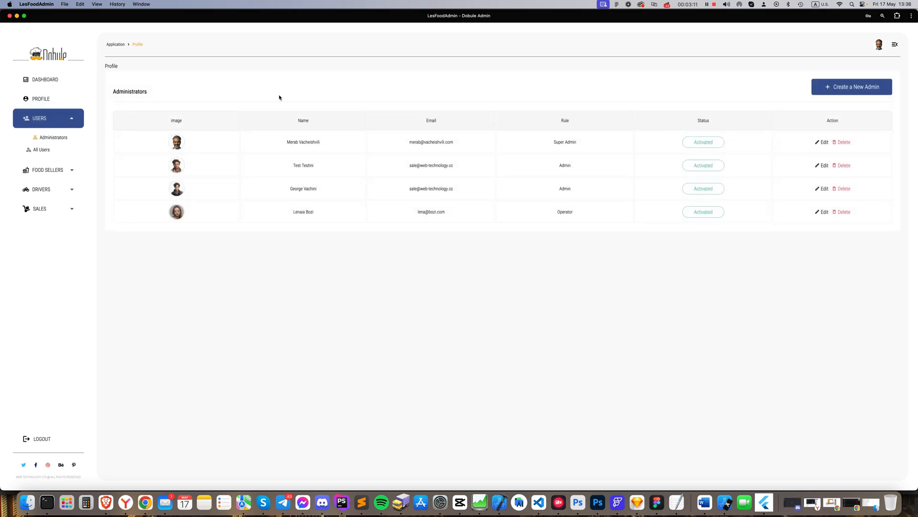
mouse_move(436, 150)
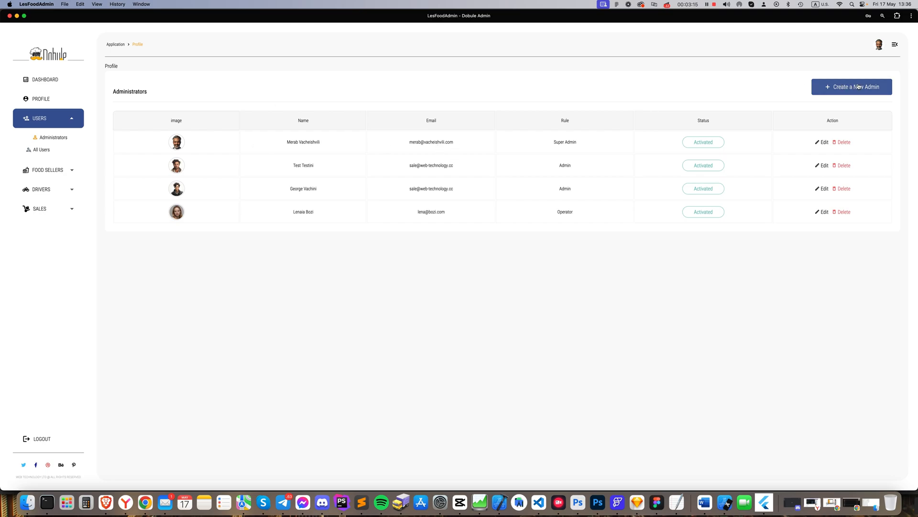
left_click(852, 87)
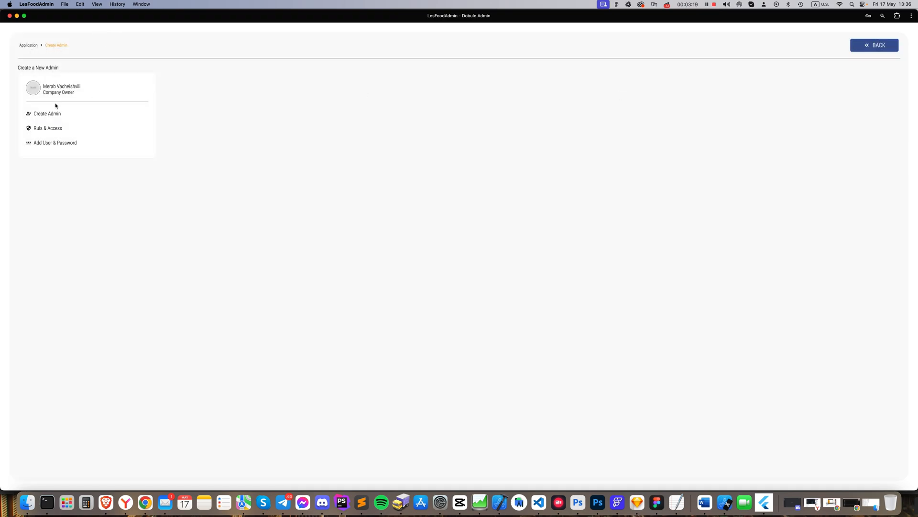
left_click(47, 114)
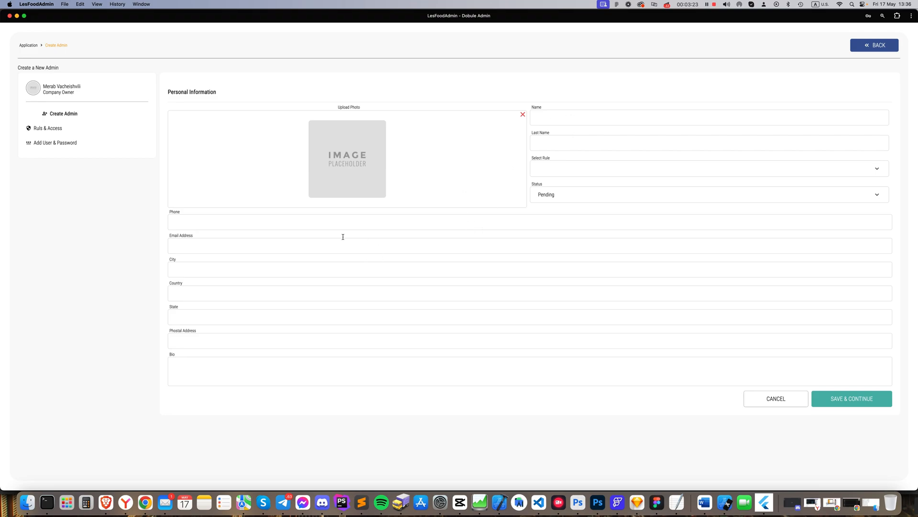
left_click(61, 127)
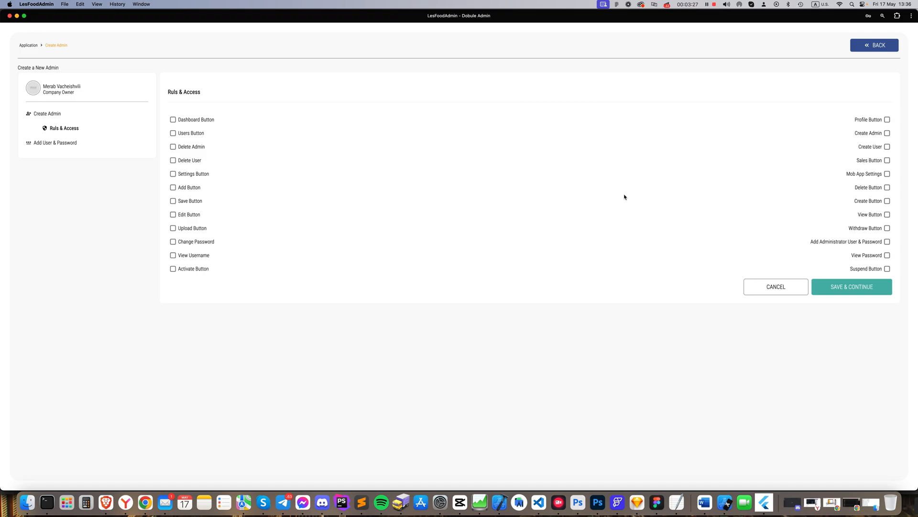
mouse_move(5, 179)
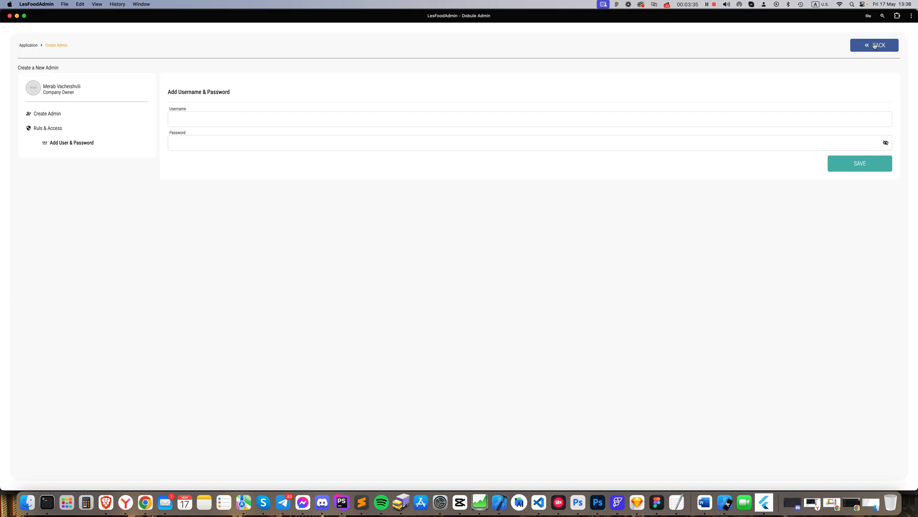
left_click(873, 45)
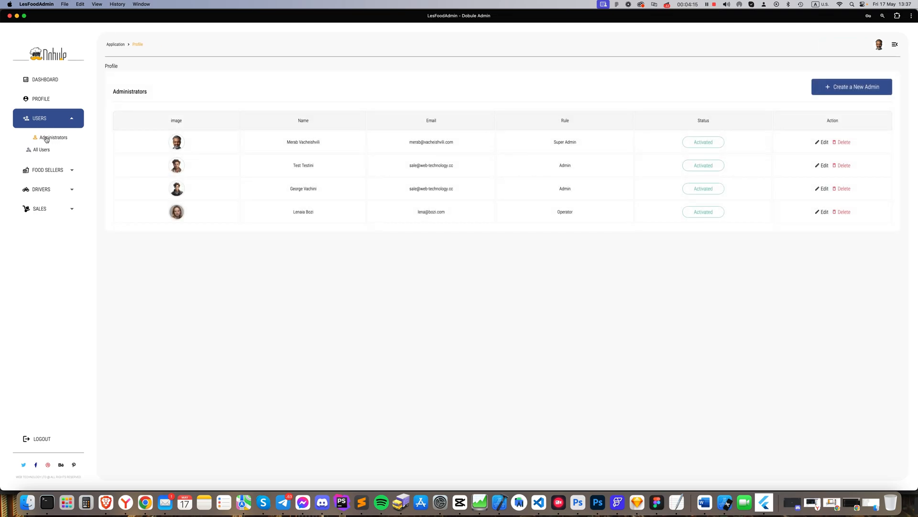
left_click(41, 149)
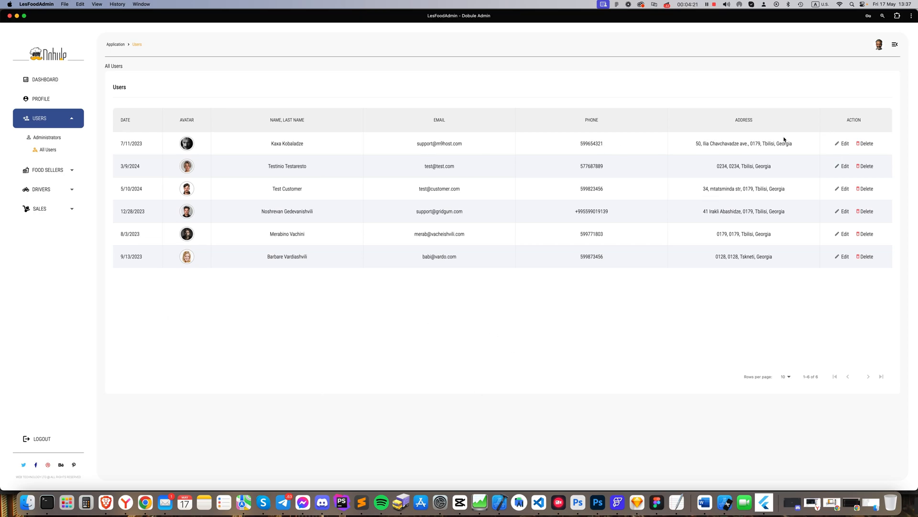
left_click(843, 143)
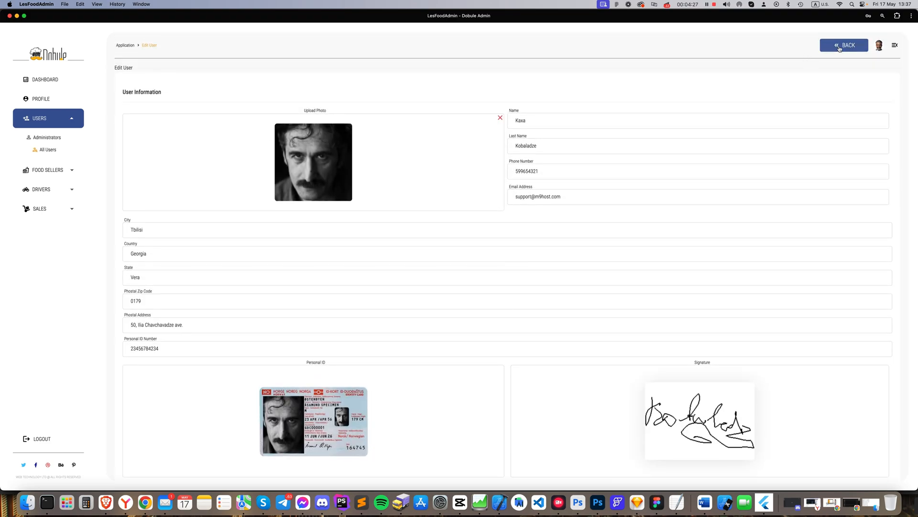
left_click(844, 45)
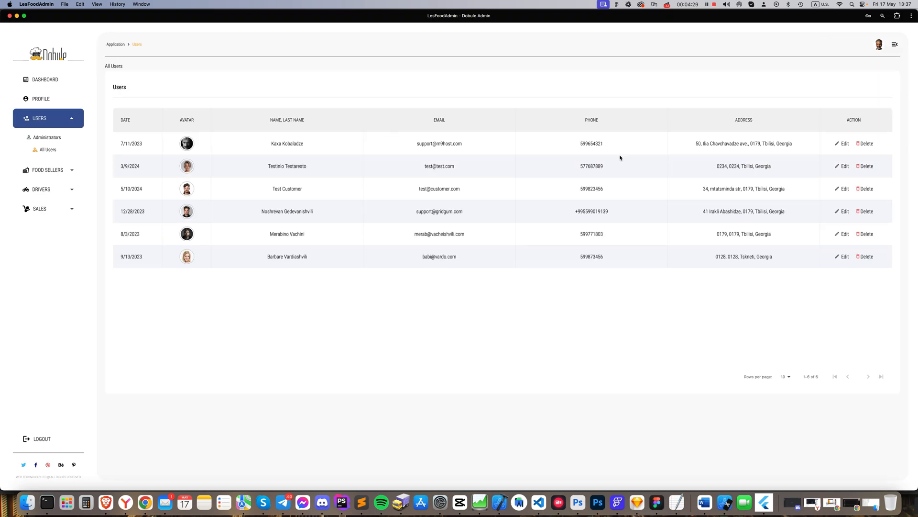
mouse_move(152, 154)
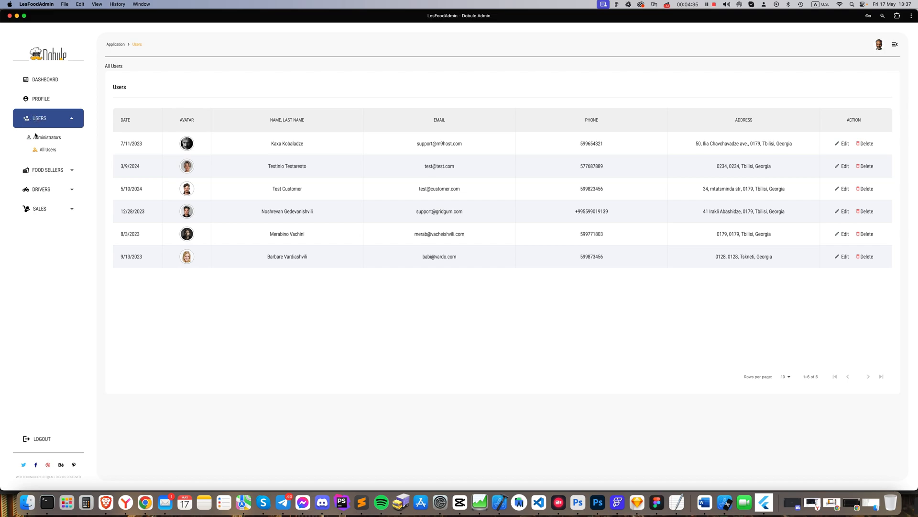
left_click(40, 118)
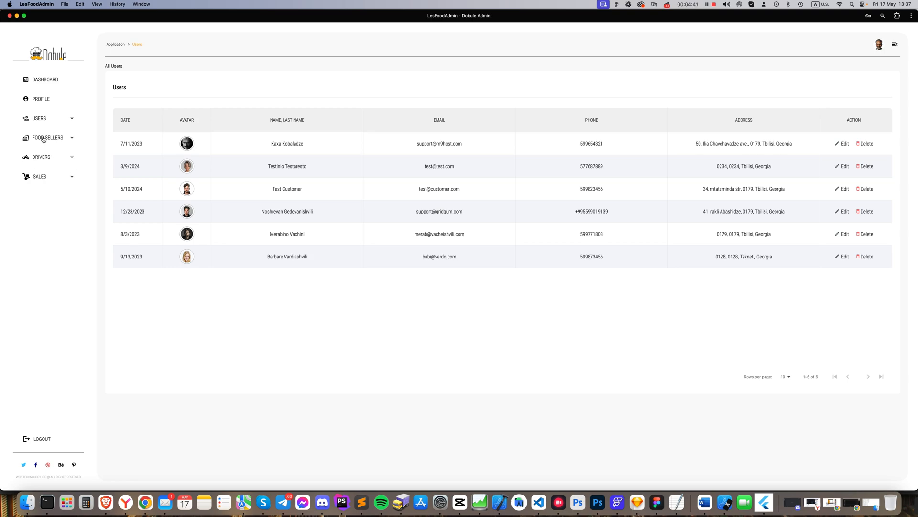
View the Food Seller settings' food types and leave the Home Chef edit without saving.
left_click(47, 137)
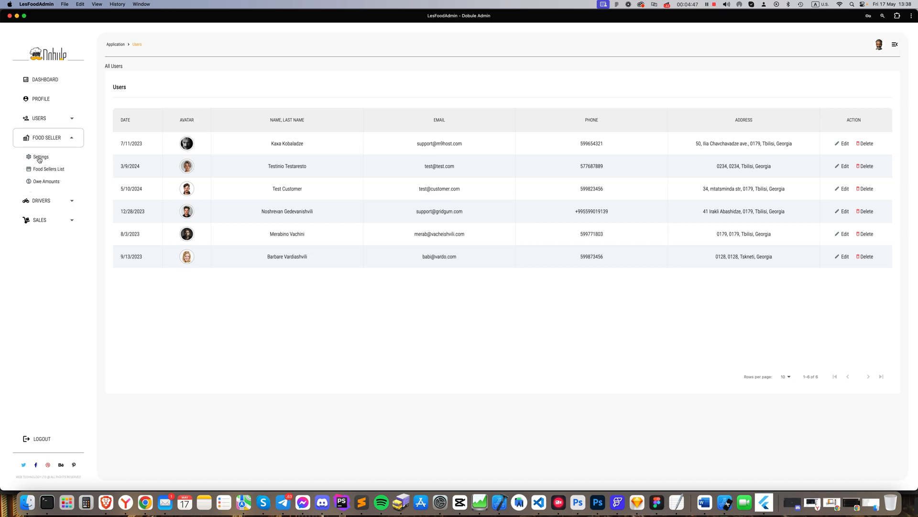
left_click(40, 156)
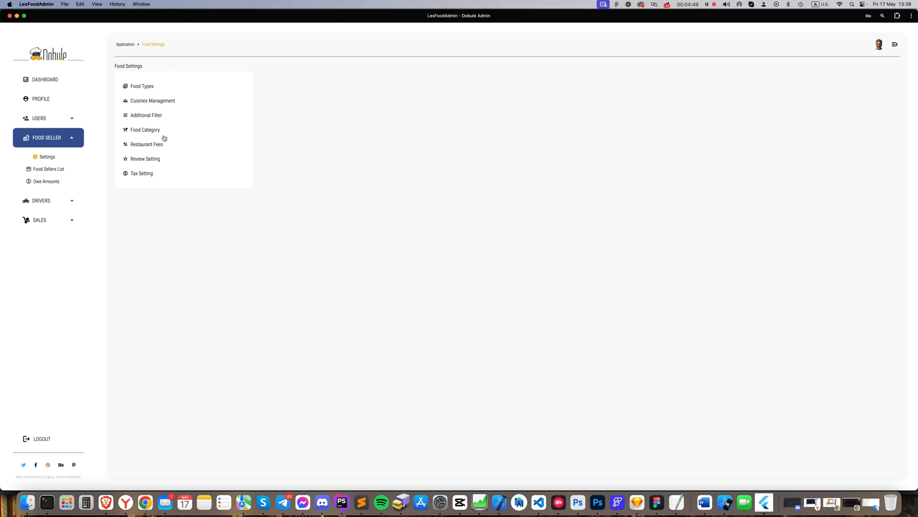
left_click(142, 86)
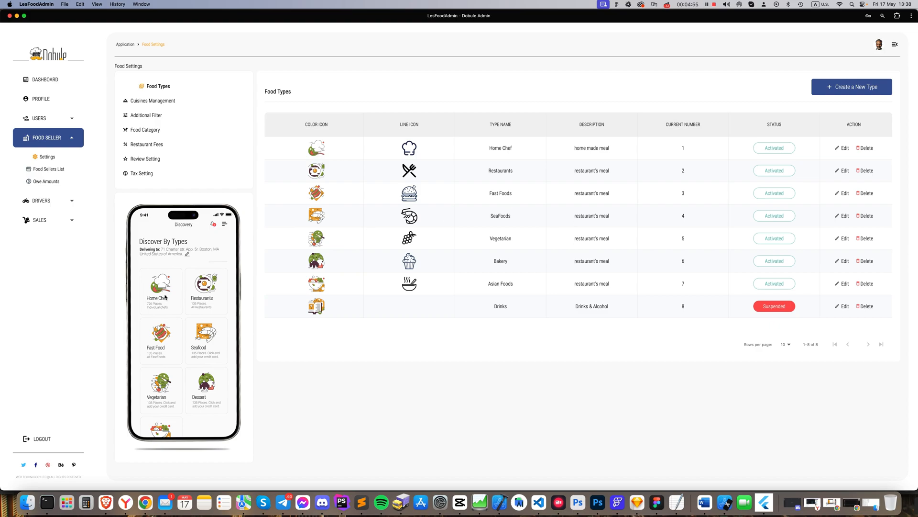
mouse_move(116, 112)
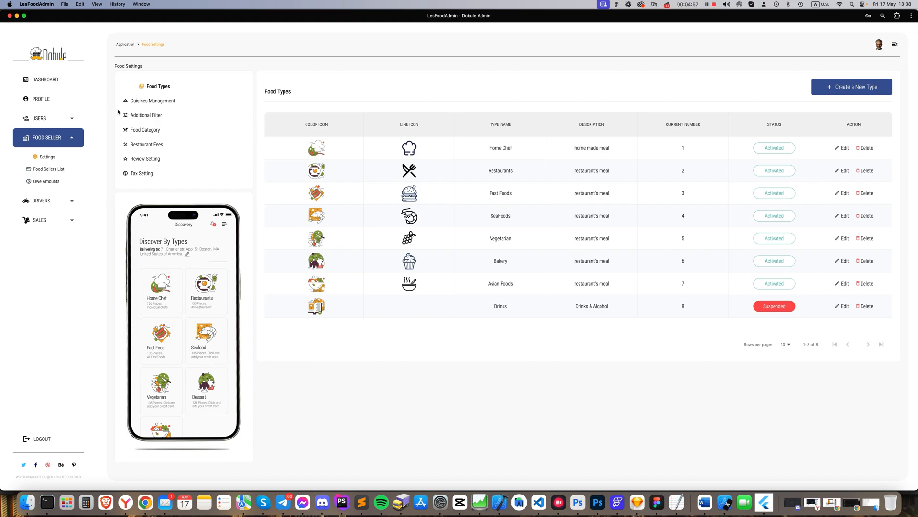
mouse_move(355, 170)
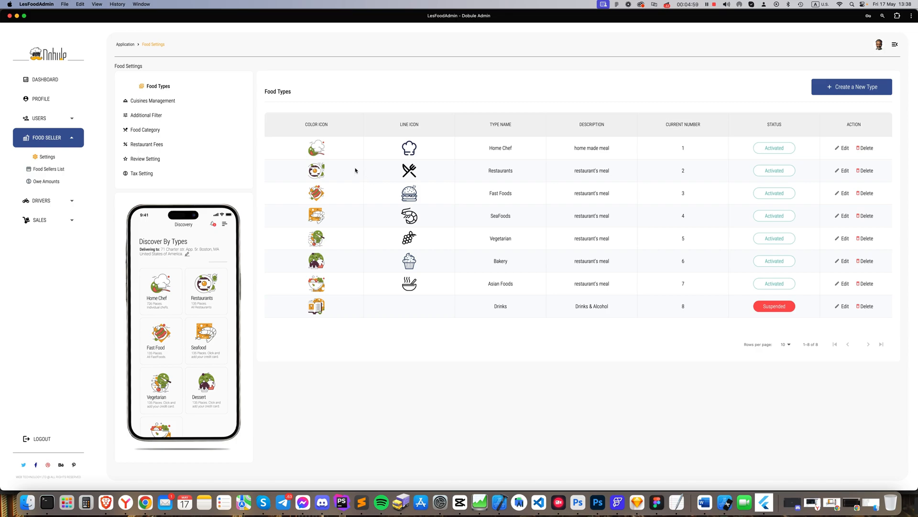
mouse_move(326, 165)
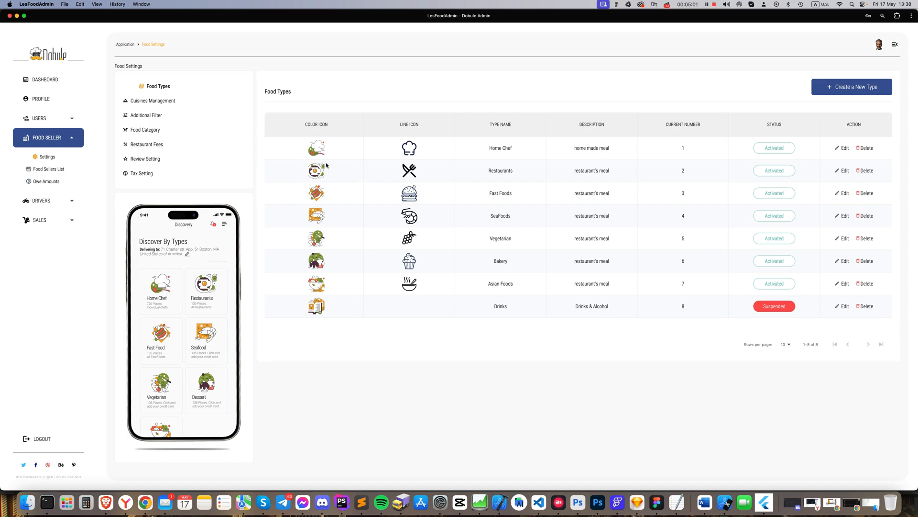
mouse_move(543, 156)
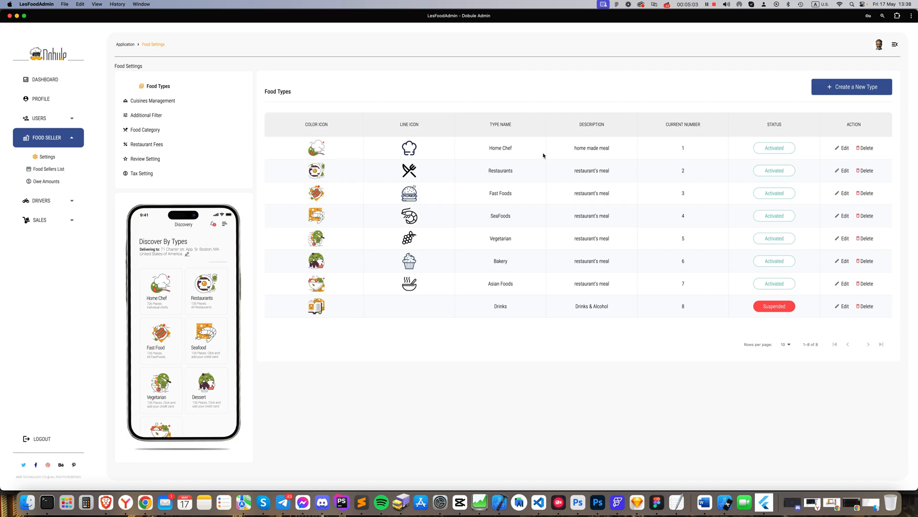
left_click(844, 148)
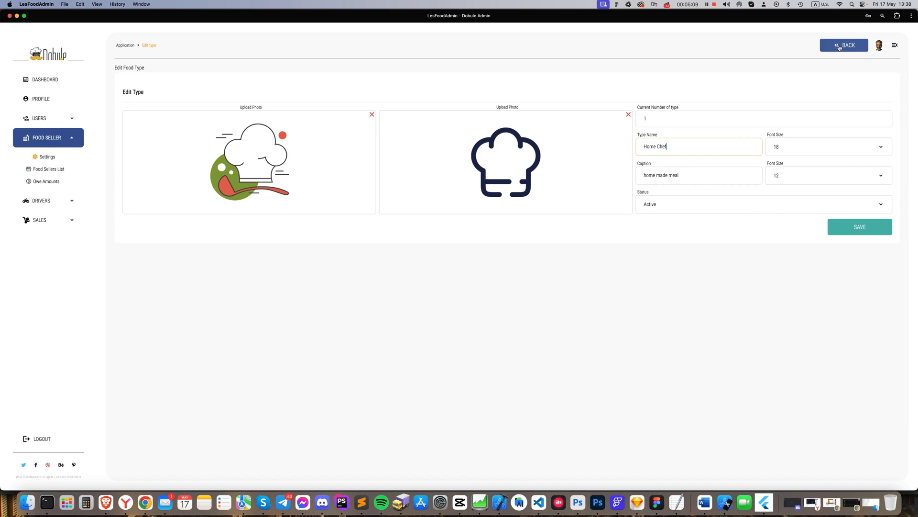
left_click(843, 45)
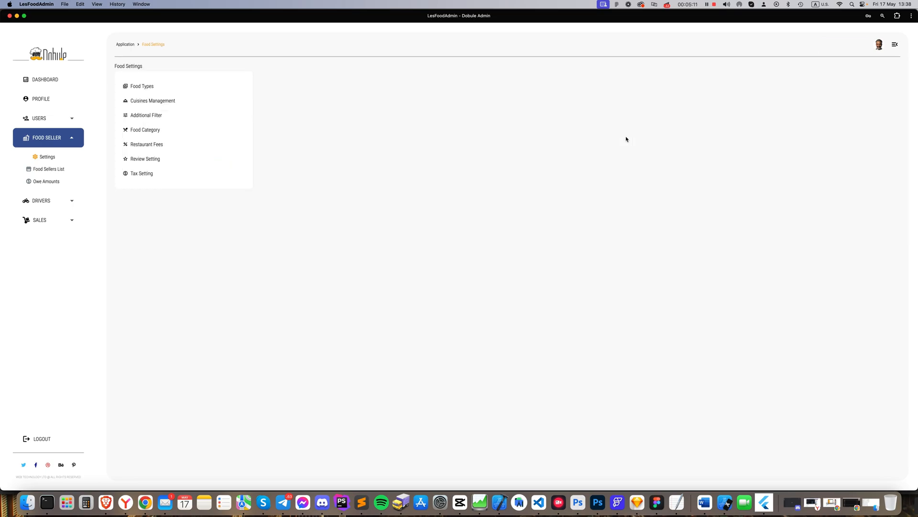
View the cuisines list and cancel the new-cuisine form without adding anything.
left_click(142, 86)
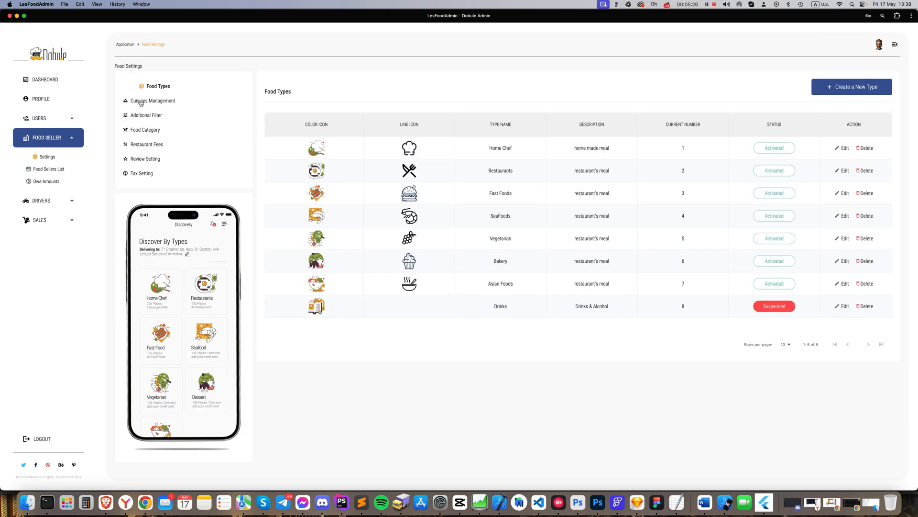
left_click(152, 101)
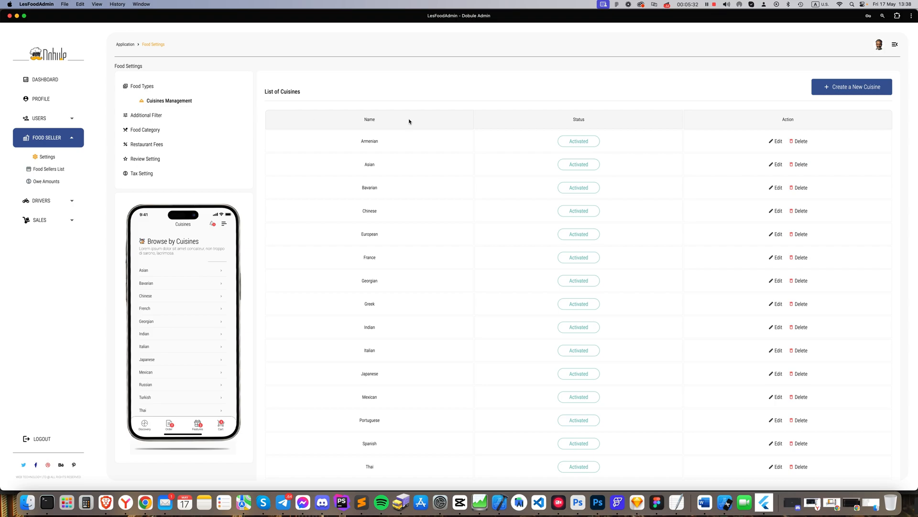
mouse_move(620, 255)
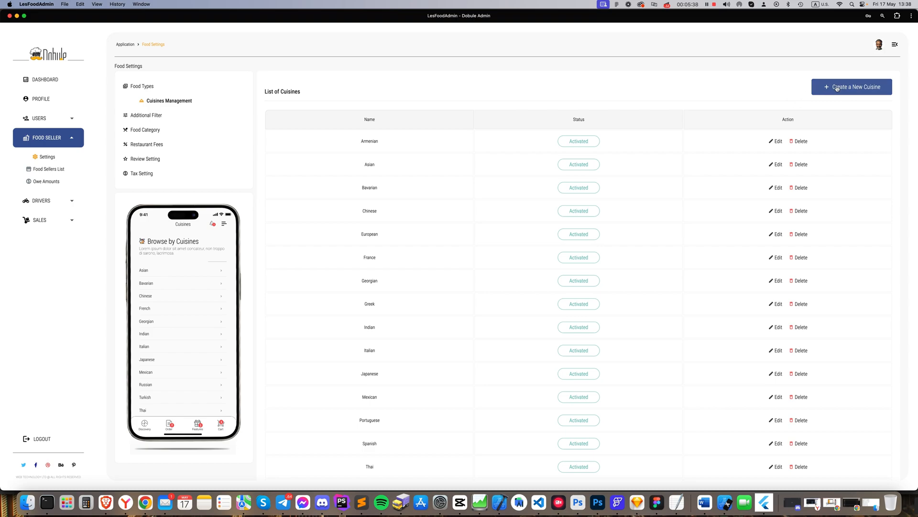
left_click(851, 87)
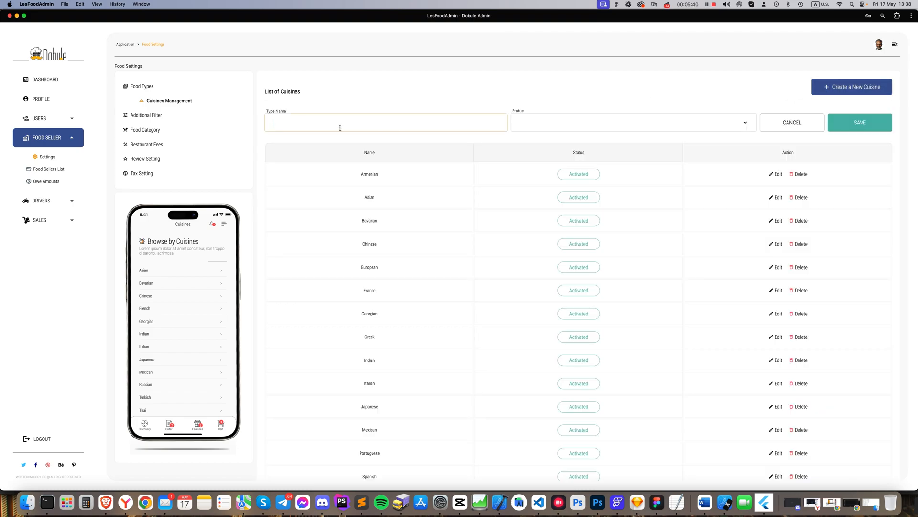
left_click(791, 122)
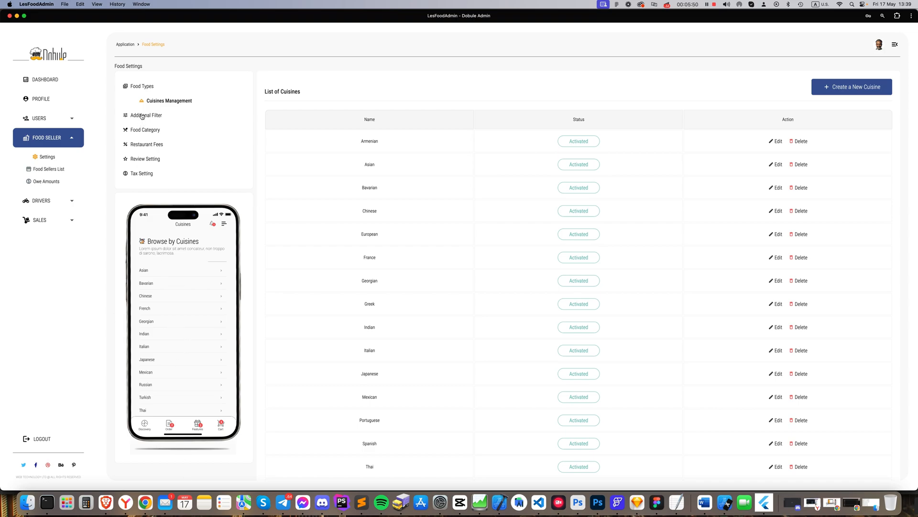
Review the Additional Filter list (Steak, Beer…) and switch to the Food Category section.
left_click(145, 115)
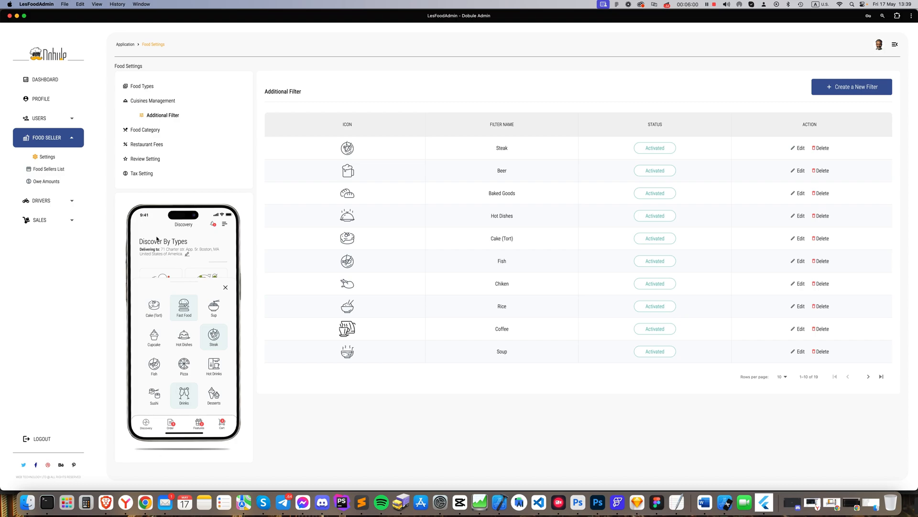
mouse_move(841, 365)
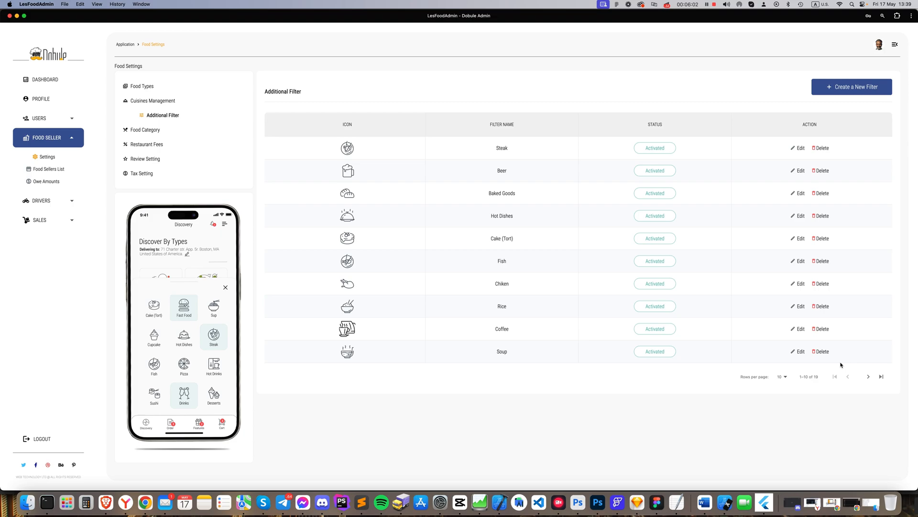
left_click(868, 377)
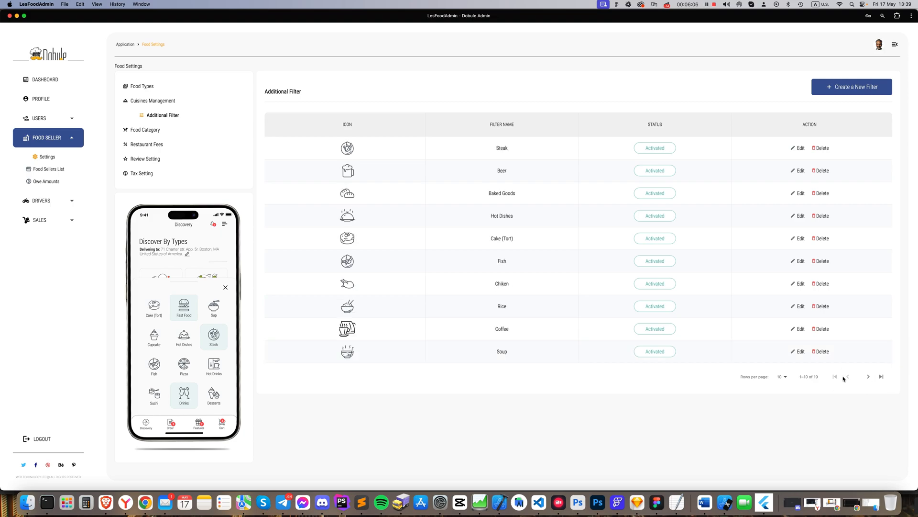
left_click(145, 129)
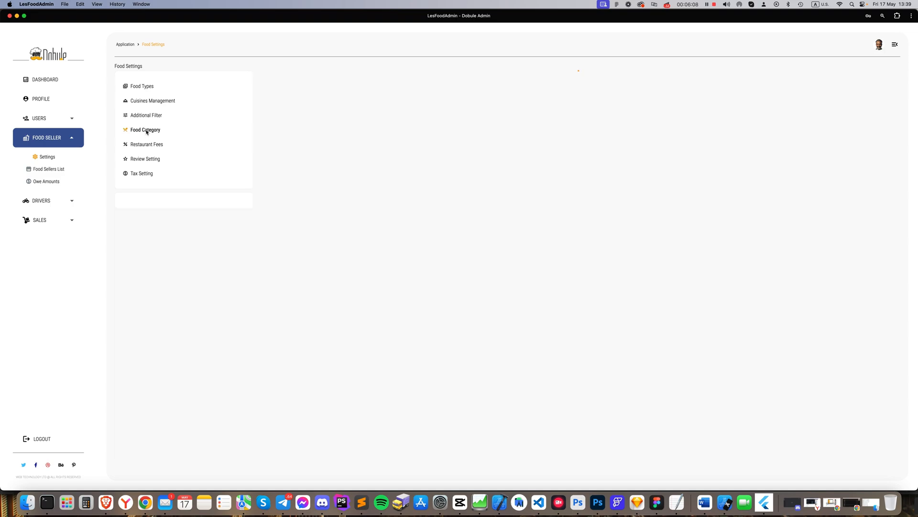
Cancel an Alcohols category edit and page through both pages of the 20 food categories.
left_click(146, 129)
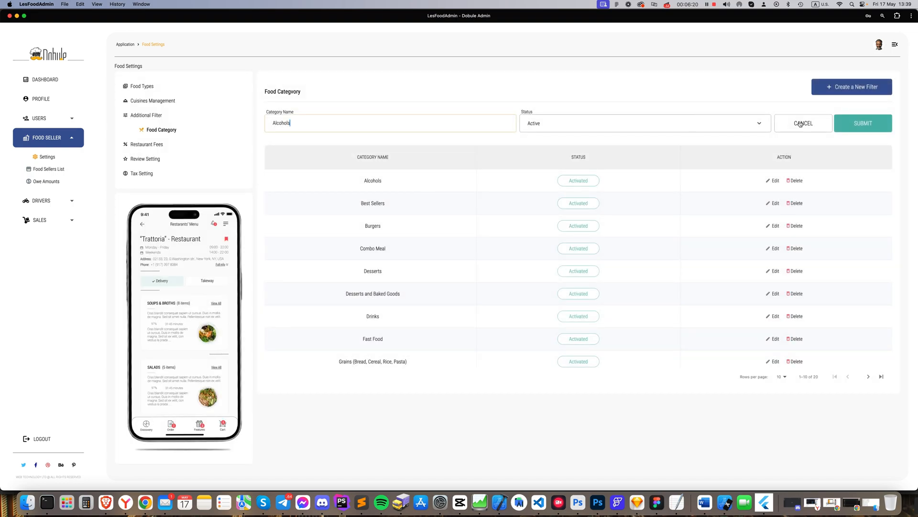
left_click(803, 124)
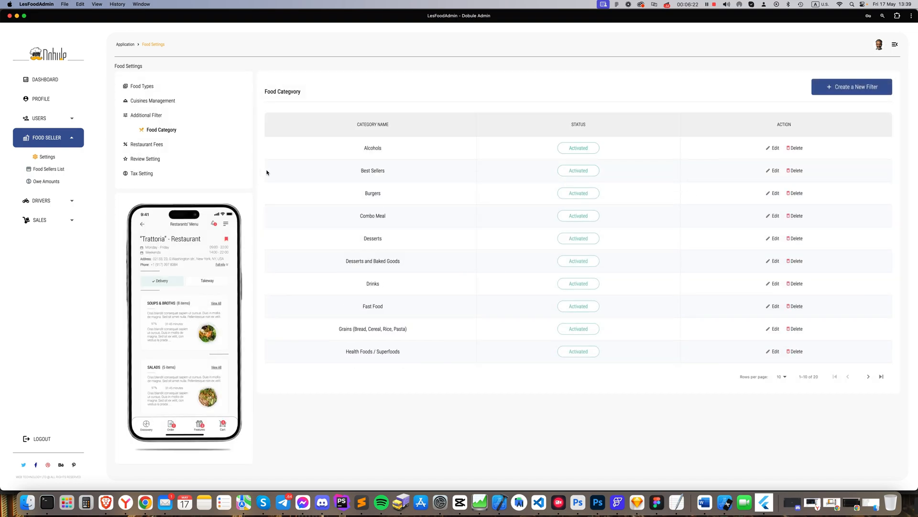
mouse_move(870, 376)
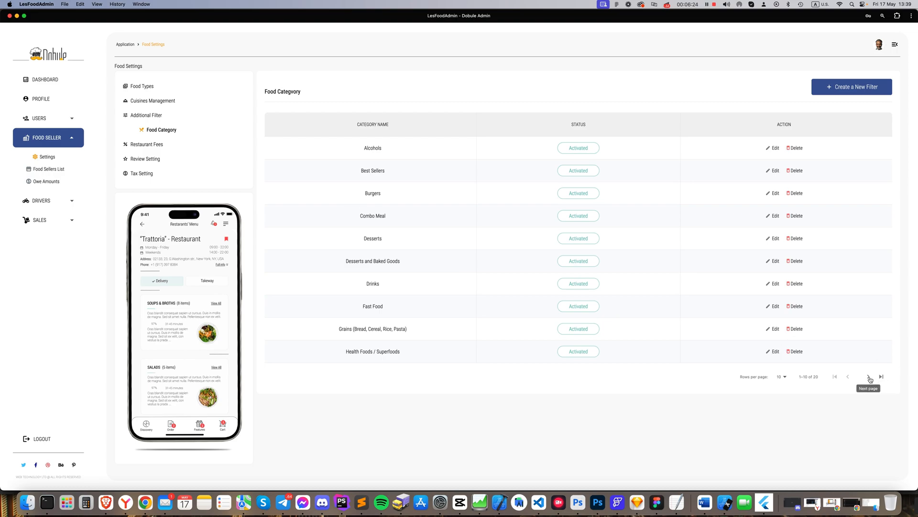
left_click(870, 376)
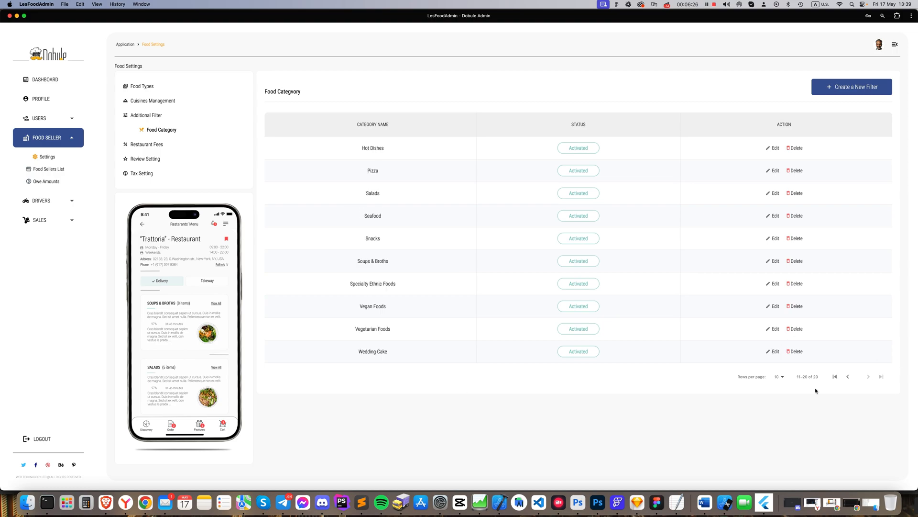
left_click(849, 376)
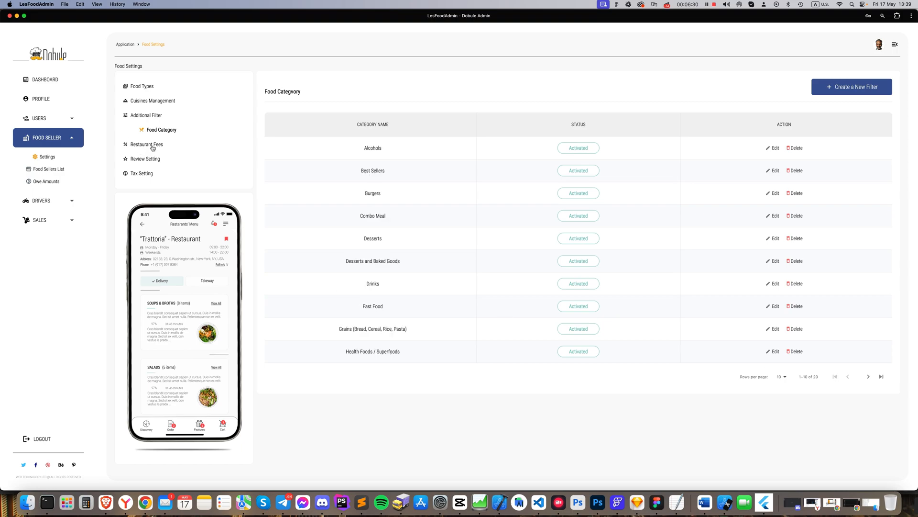
Review the 10% restaurant fee, 2.90 review minimum and 18% tax rate settings.
left_click(146, 144)
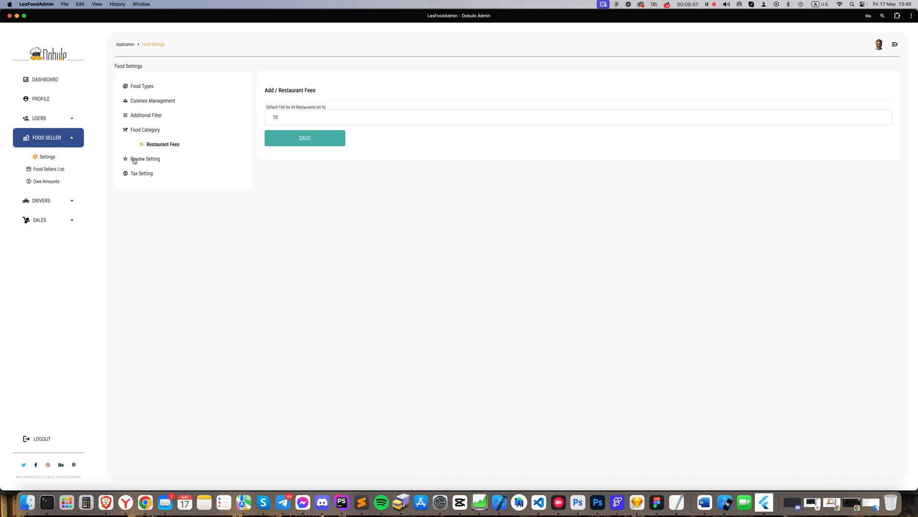
left_click(146, 159)
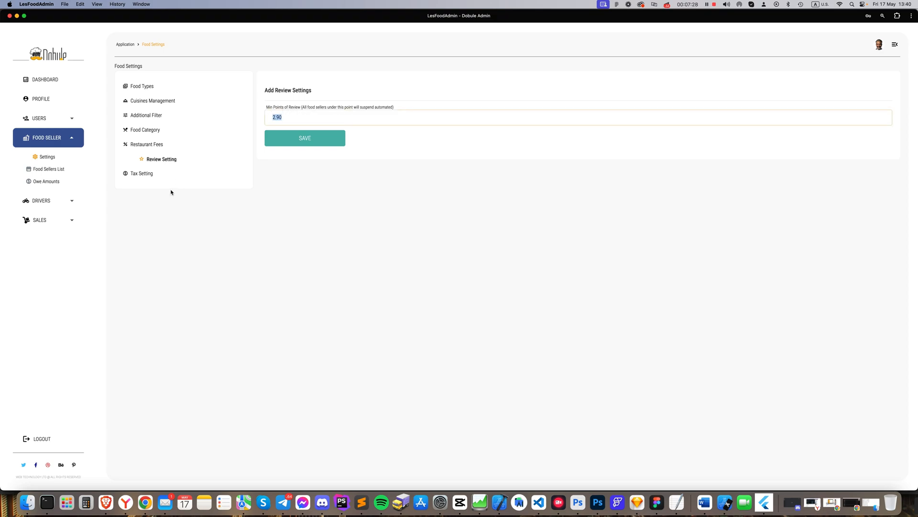
left_click(141, 173)
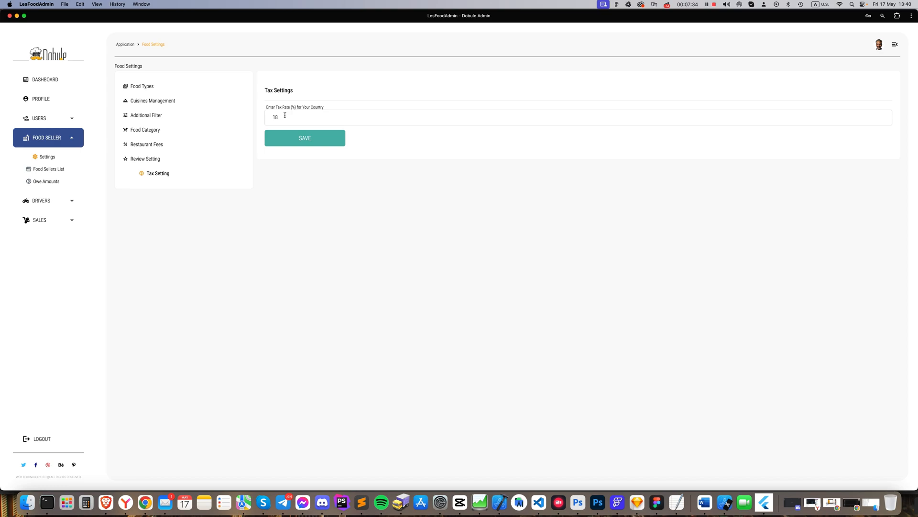
mouse_move(285, 117)
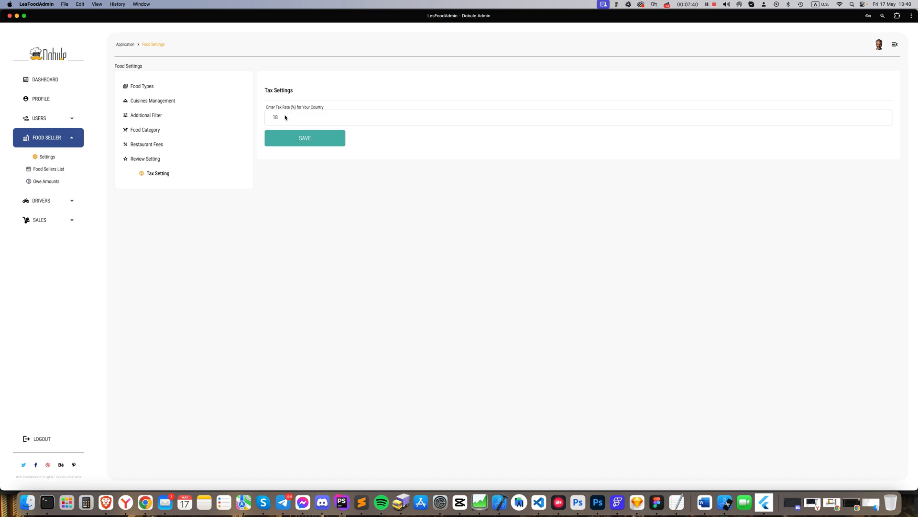
left_click(45, 168)
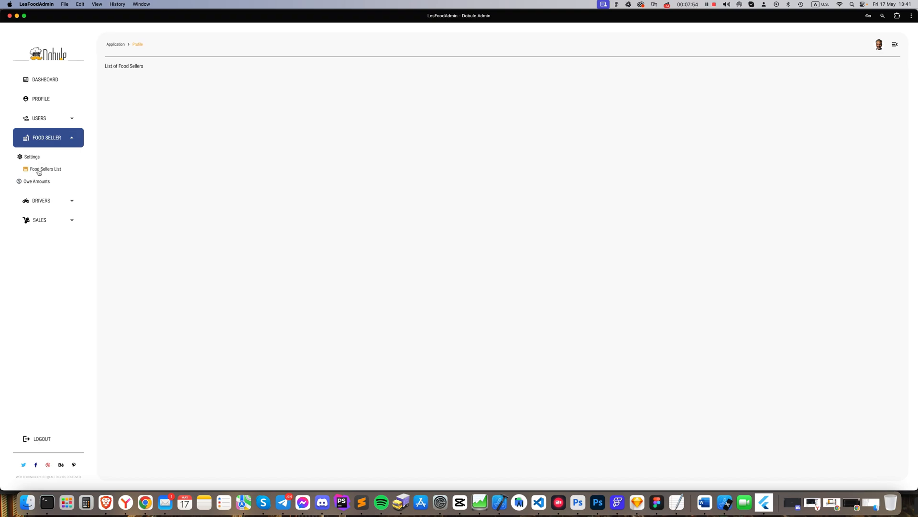
Load the Food Sellers list of 36 restaurants and view TestaResto's company information page.
left_click(45, 168)
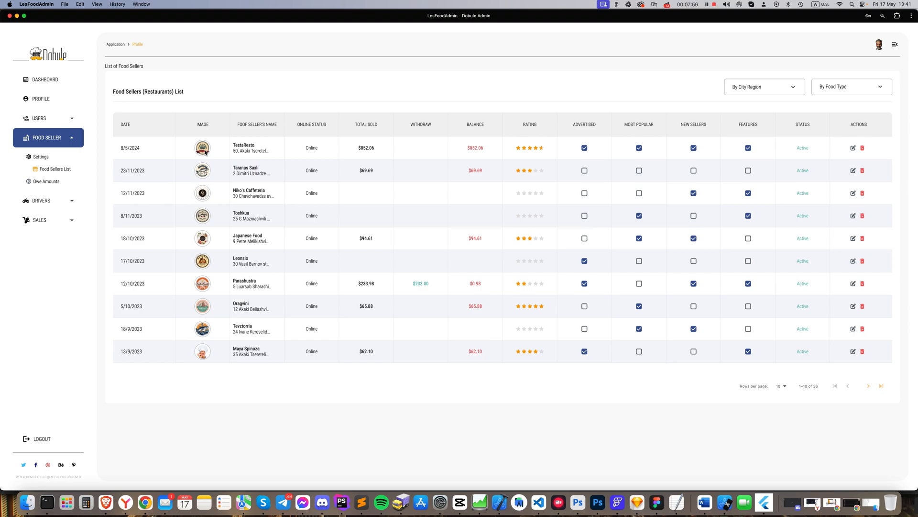
mouse_move(549, 149)
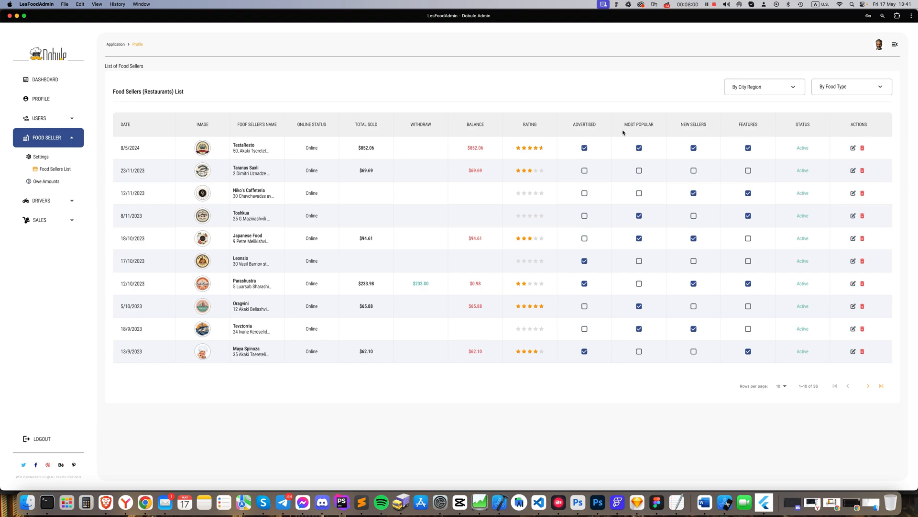
mouse_move(660, 157)
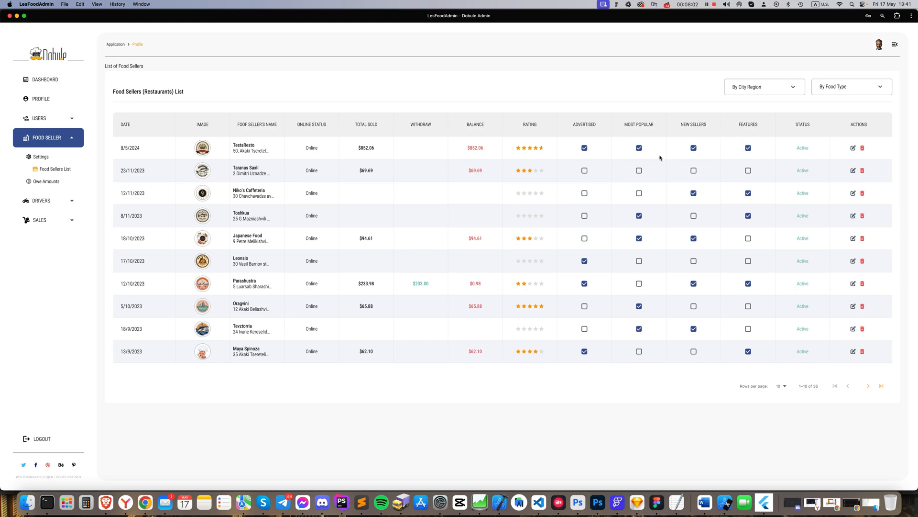
left_click(584, 147)
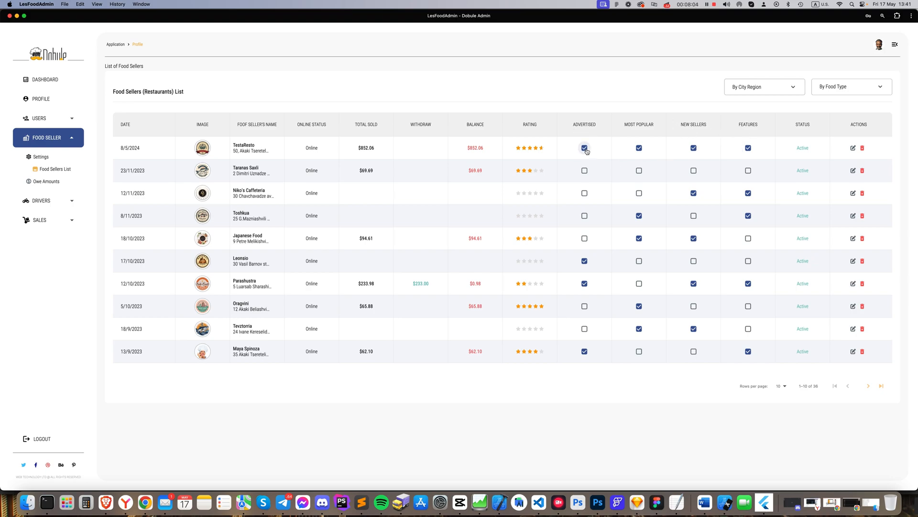
left_click(583, 148)
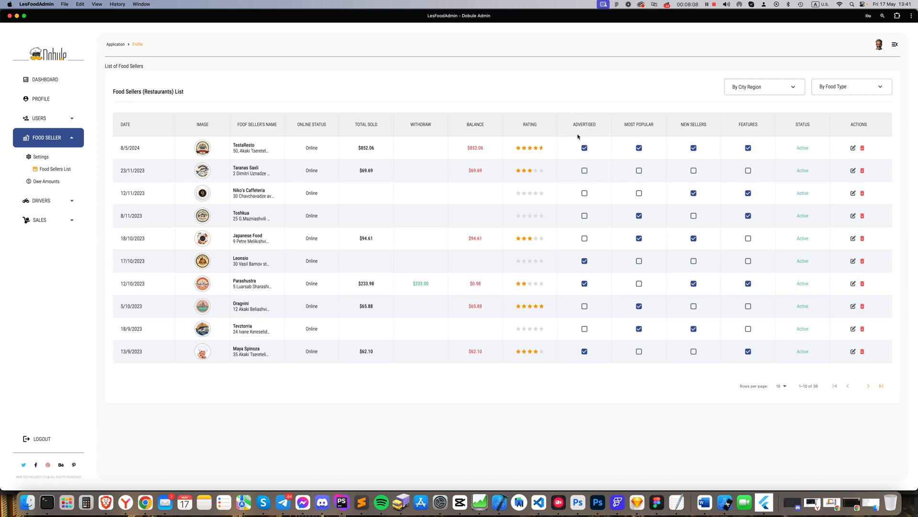
left_click(853, 147)
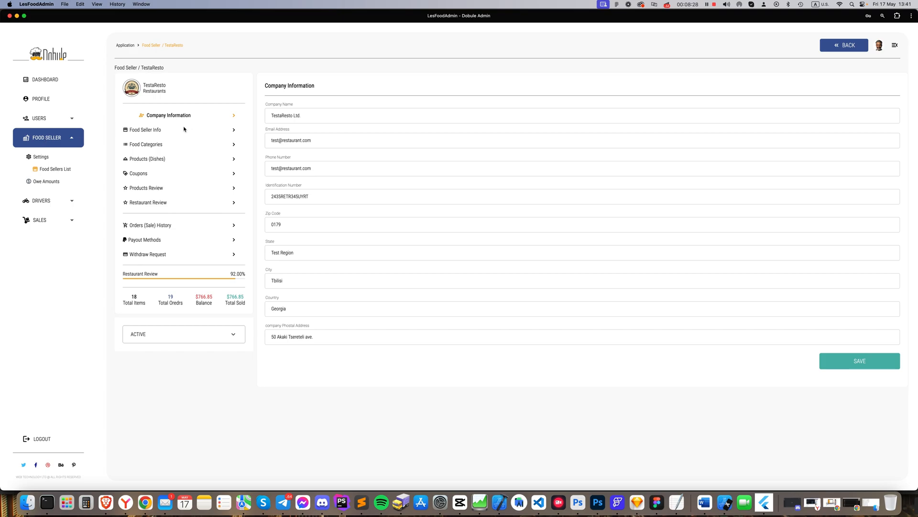
mouse_move(154, 132)
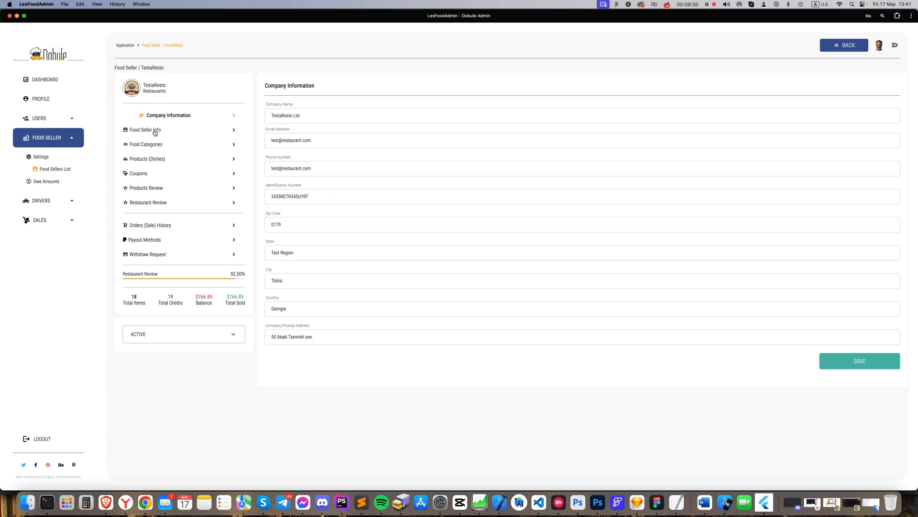
Review TestaResto's seller info, dishes, coupons and product reviews, then return to the Food Sellers list.
left_click(143, 129)
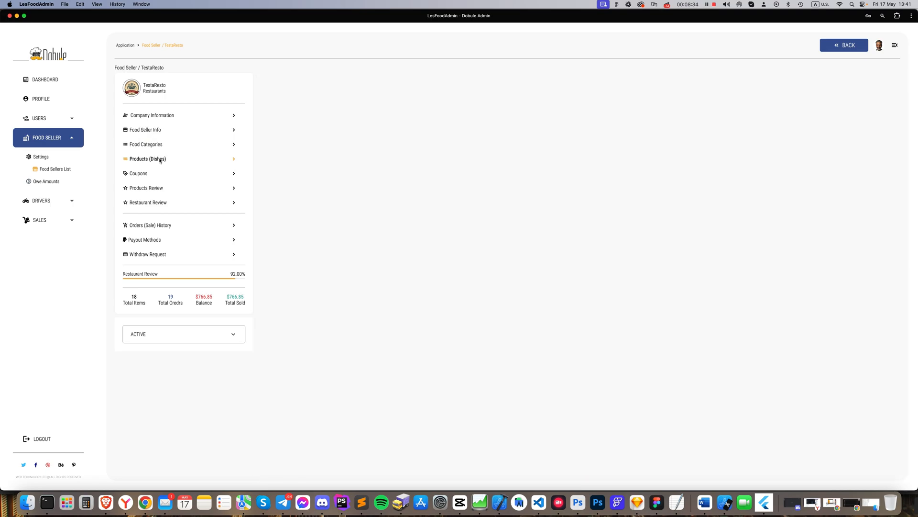
left_click(147, 159)
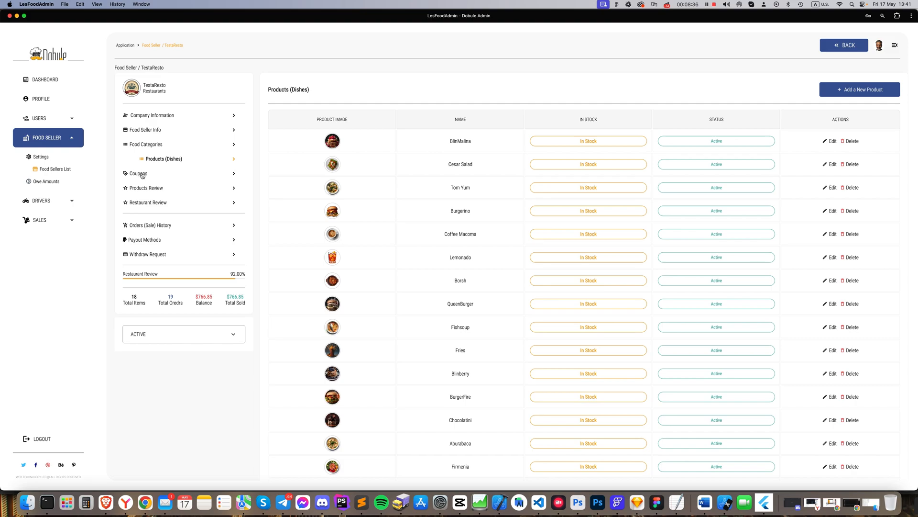
left_click(155, 174)
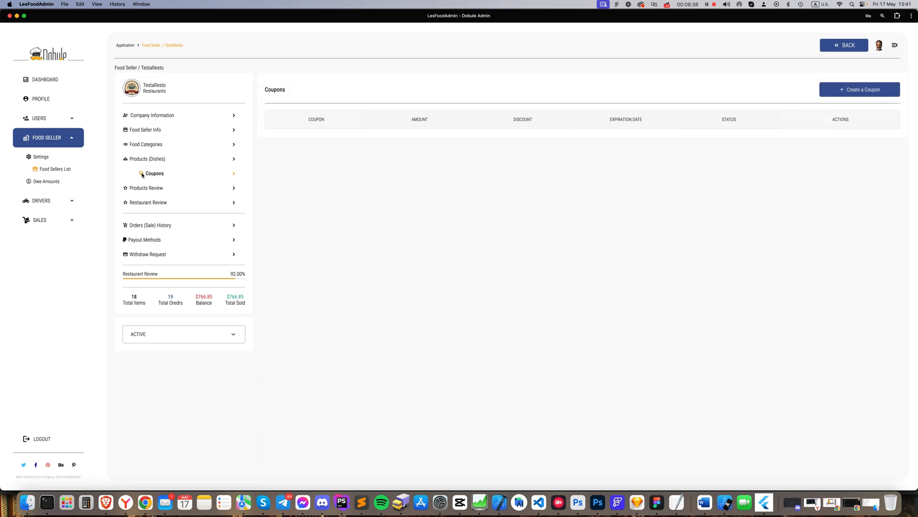
left_click(154, 188)
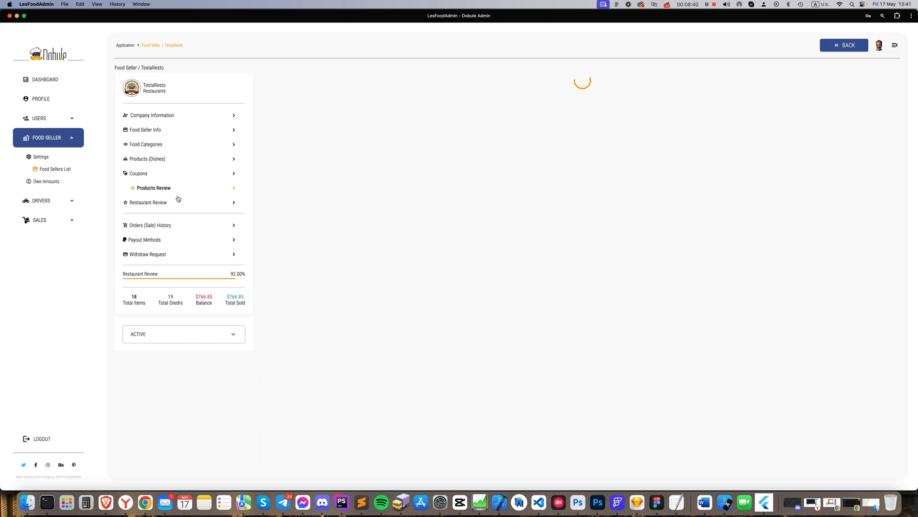
left_click(148, 202)
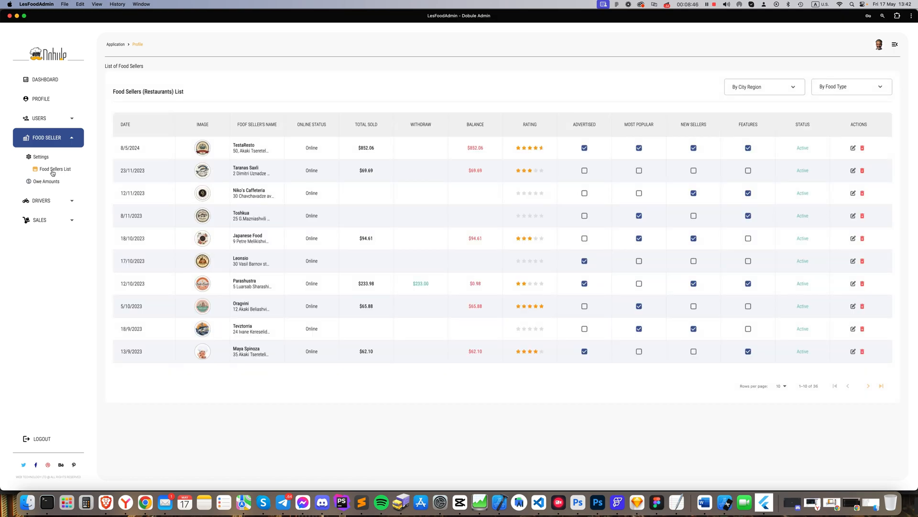
mouse_move(46, 184)
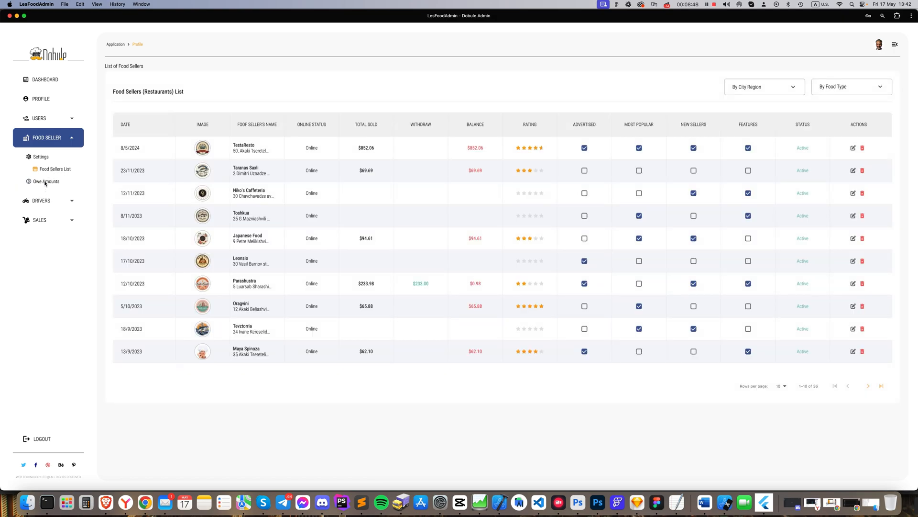
Pay TestaResto's $100.00 withdrawal with transaction number WRE45T6GD45S and return to the Owe Amounts list.
left_click(45, 182)
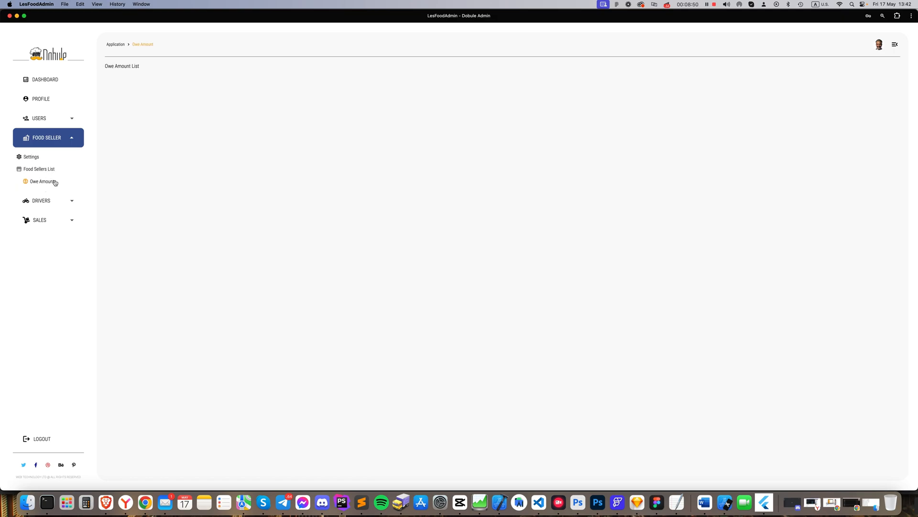
left_click(43, 180)
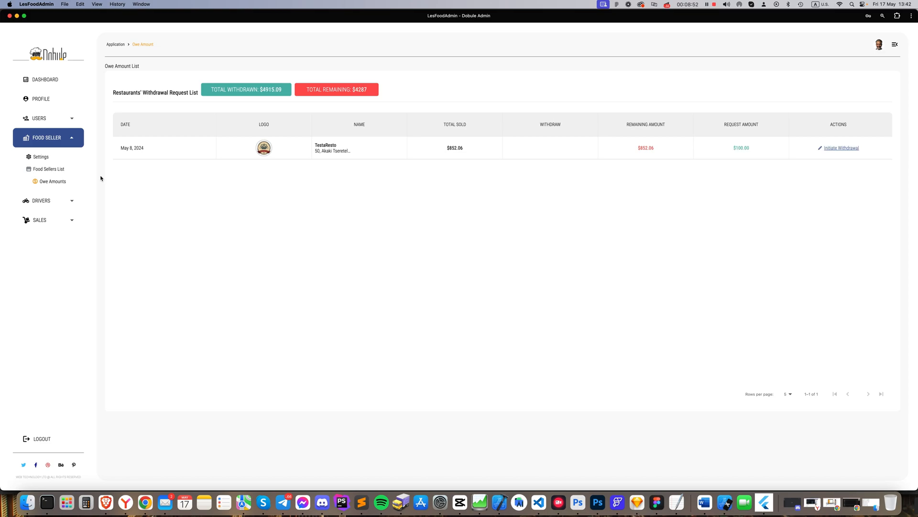
mouse_move(251, 172)
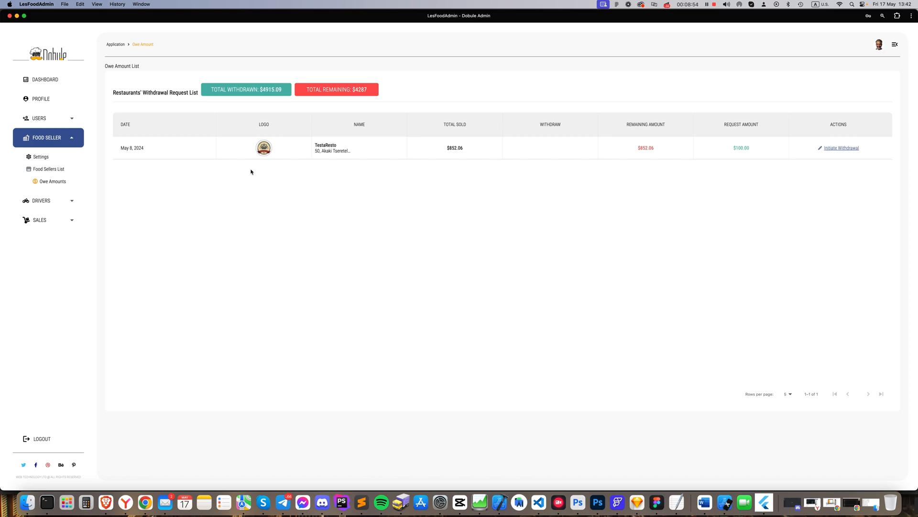
mouse_move(476, 172)
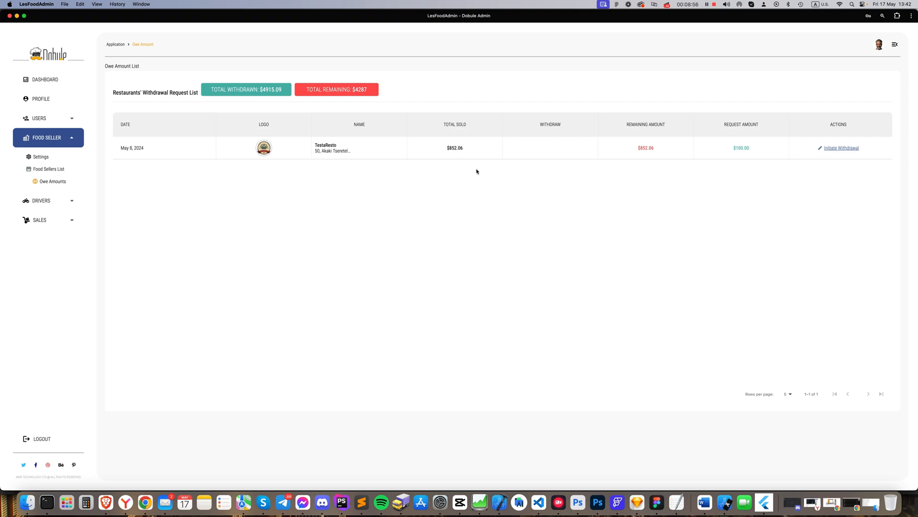
mouse_move(271, 159)
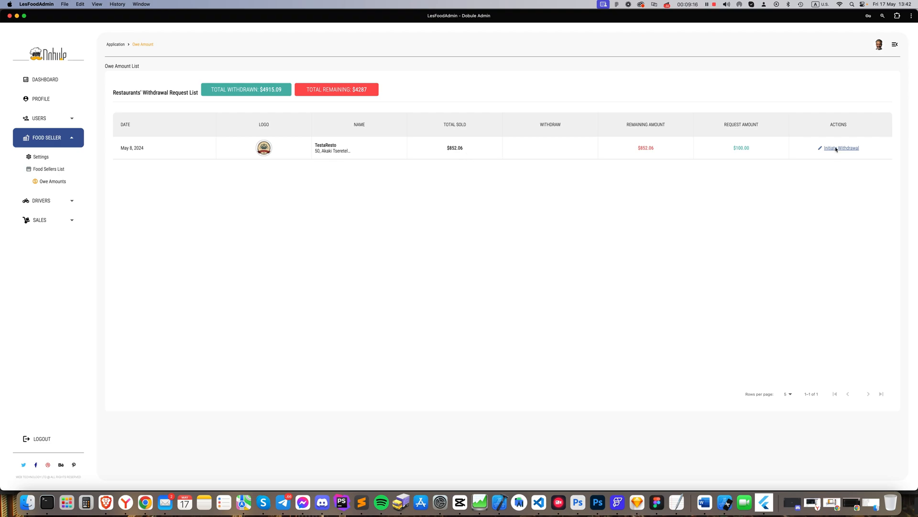
left_click(842, 147)
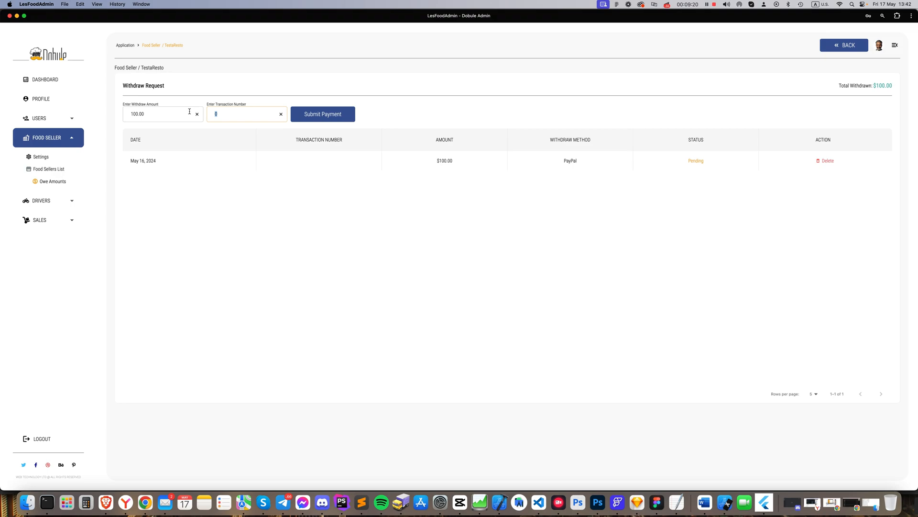
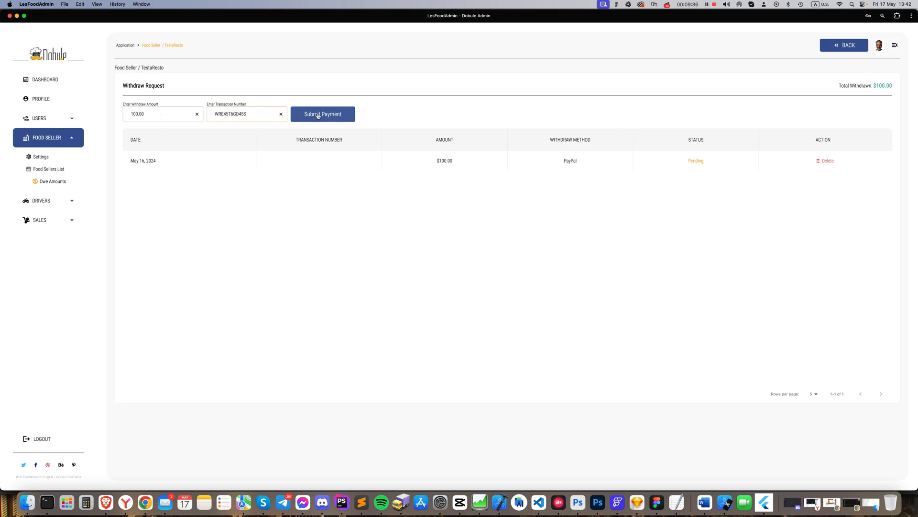
left_click(323, 114)
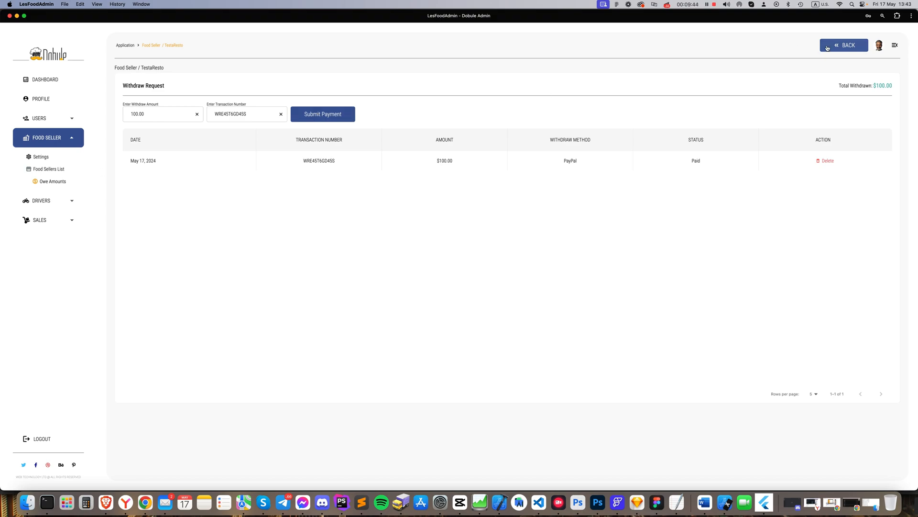
left_click(52, 181)
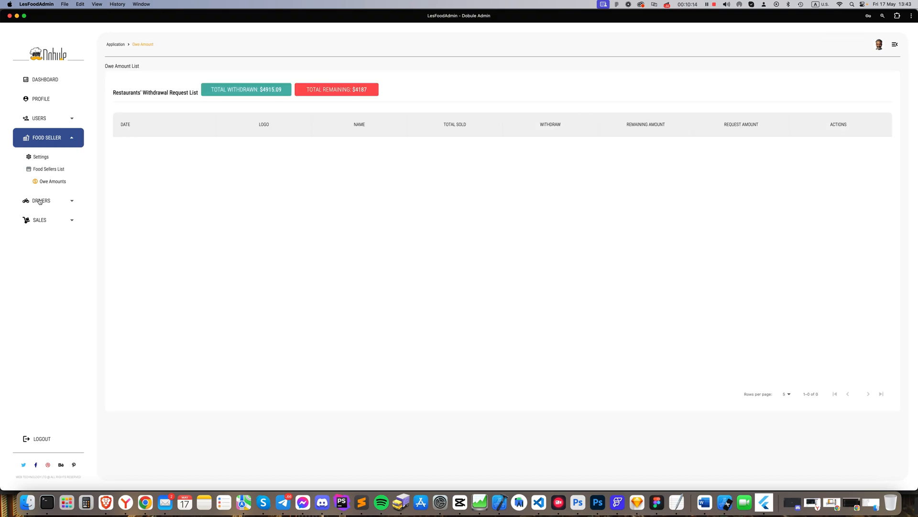
Switch the drivers' delivery fee to Distance Based Fee with kilometres as the distance unit.
left_click(41, 200)
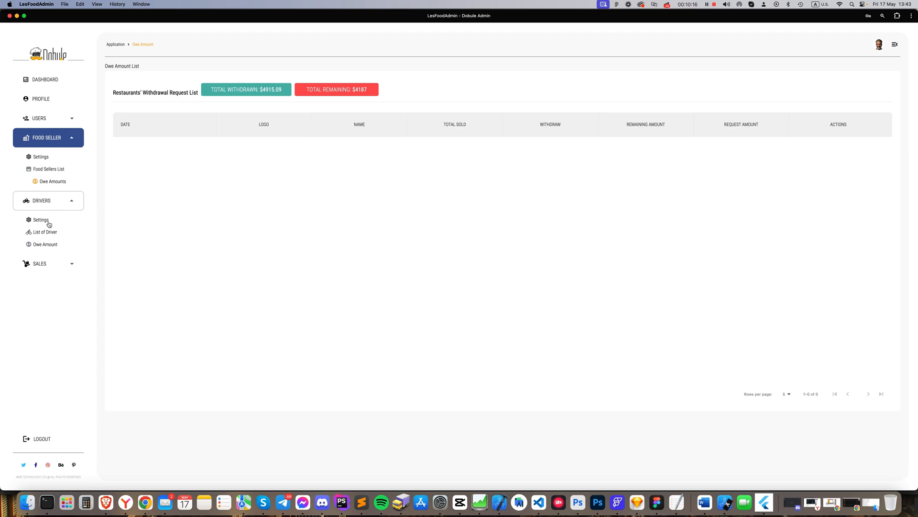
mouse_move(47, 222)
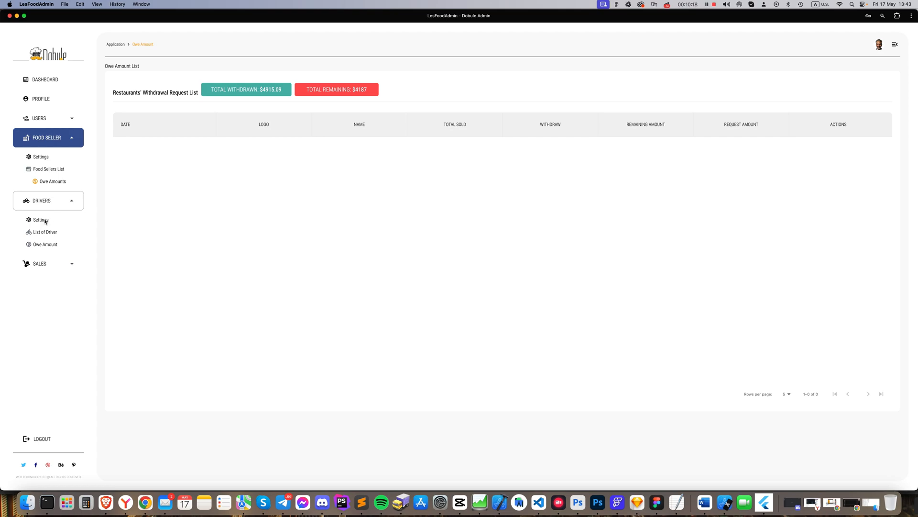
left_click(40, 220)
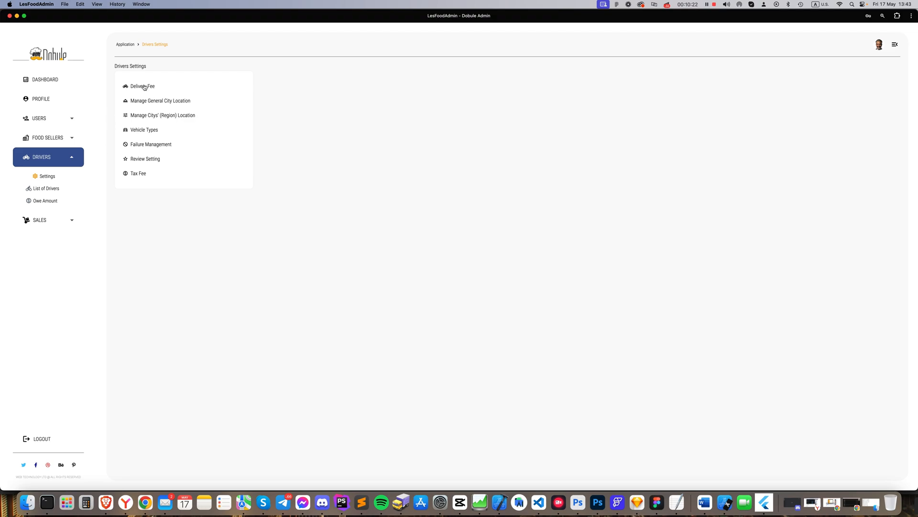
left_click(142, 86)
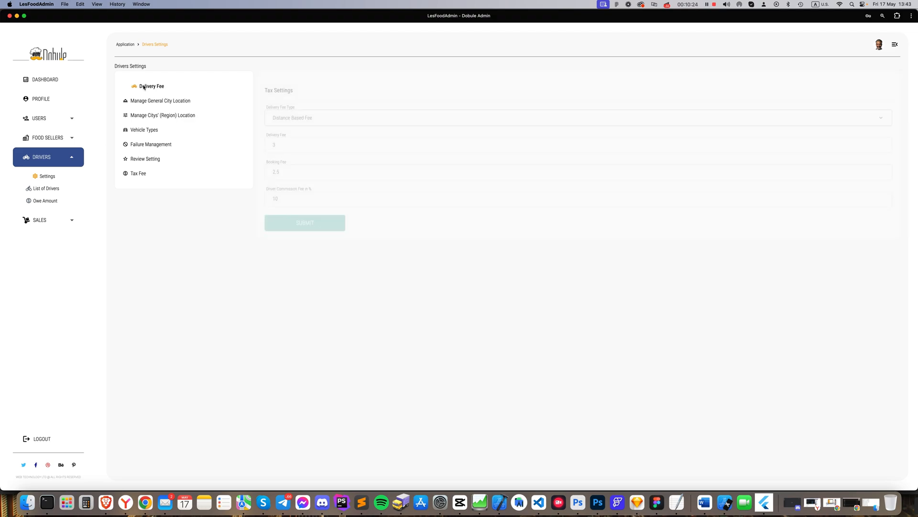
left_click(577, 118)
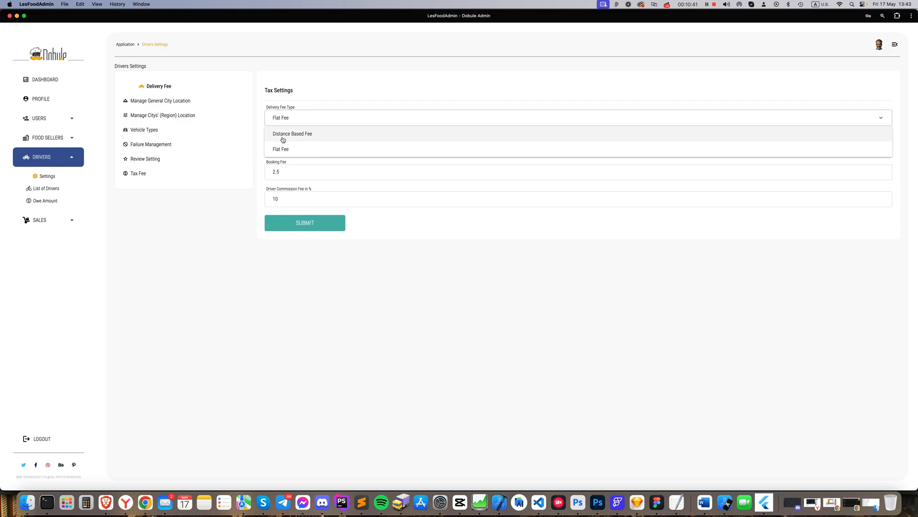
left_click(292, 133)
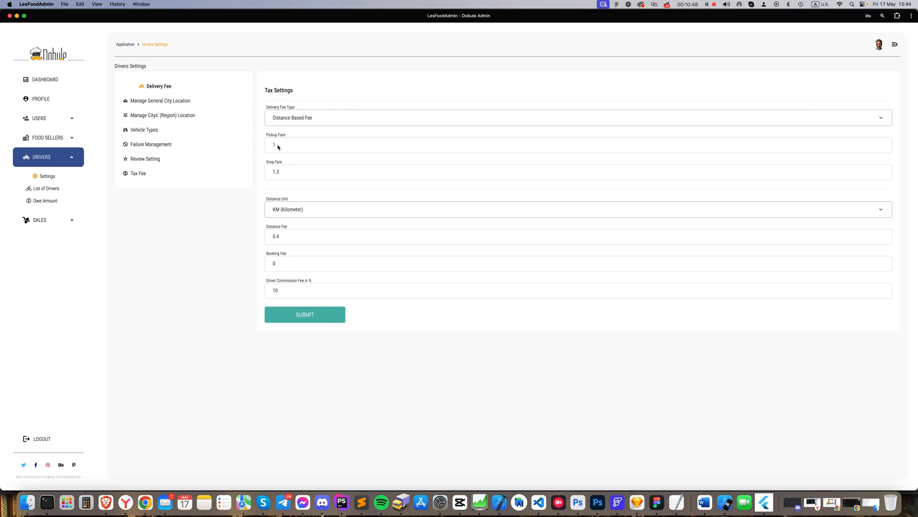
left_click(302, 171)
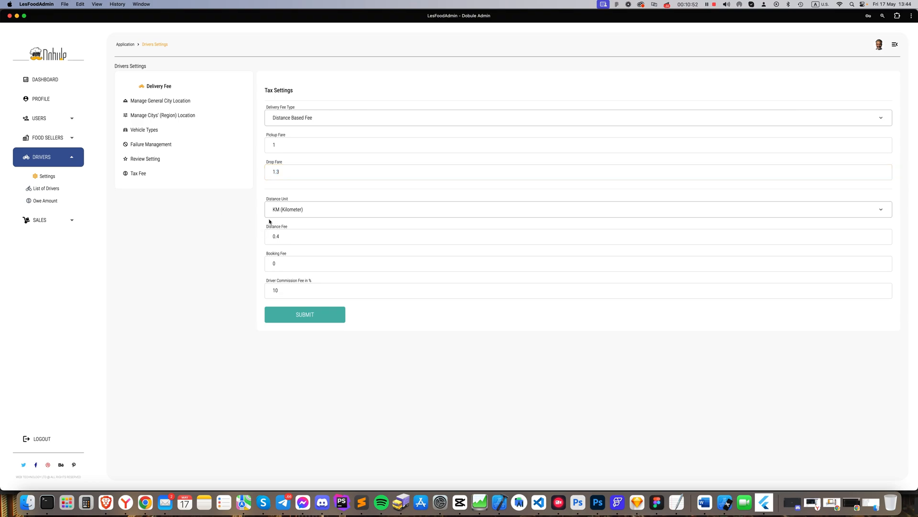
left_click(577, 209)
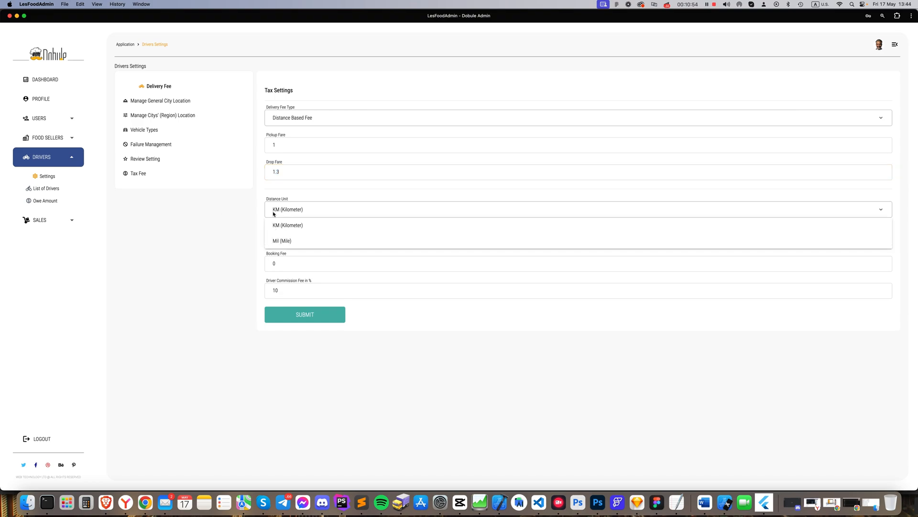
left_click(288, 225)
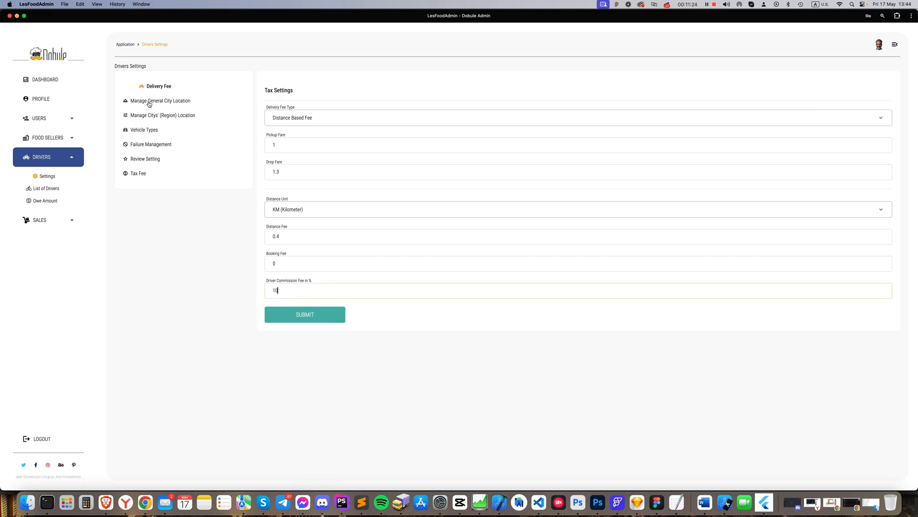
Browse Tbilisi's city regions, opening and cancelling the Avlabari region edit form.
left_click(160, 101)
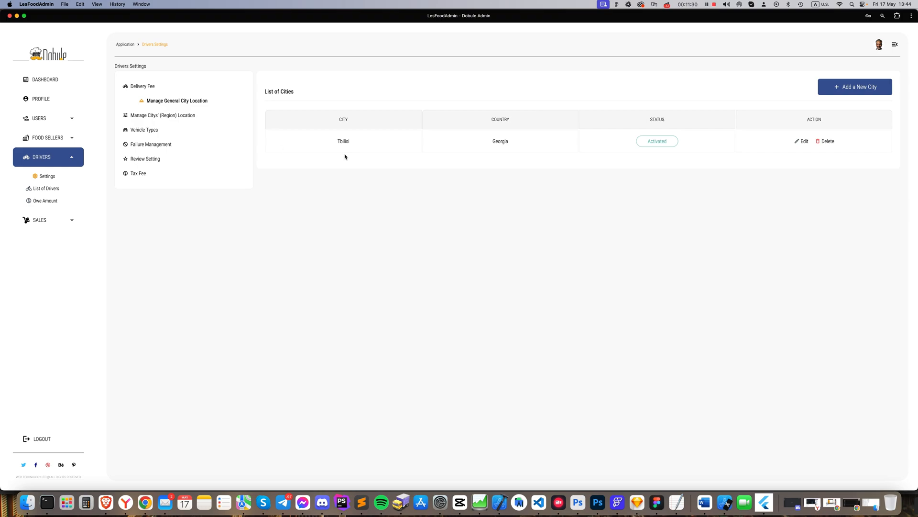
left_click(179, 115)
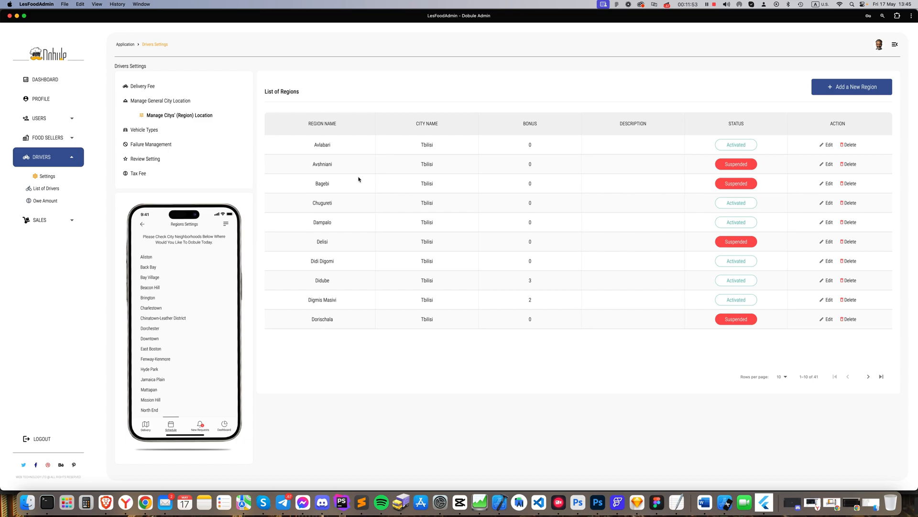
mouse_move(820, 164)
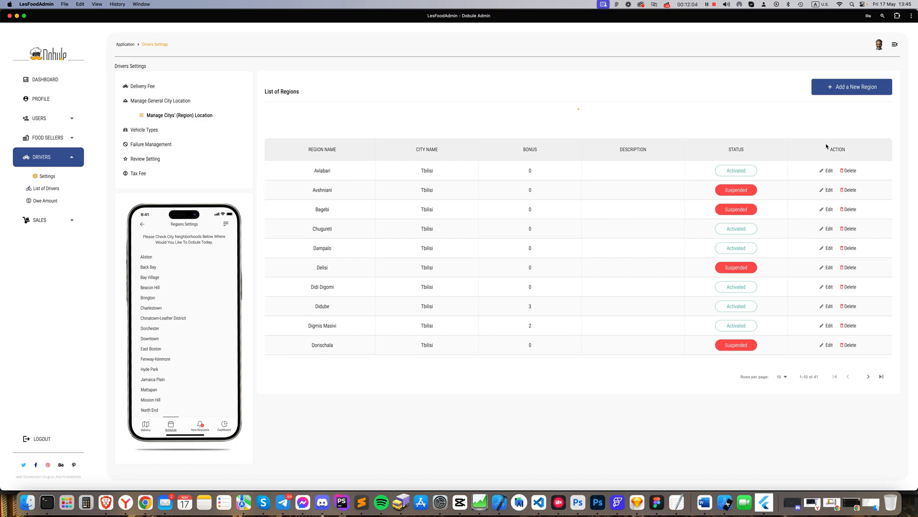
left_click(827, 171)
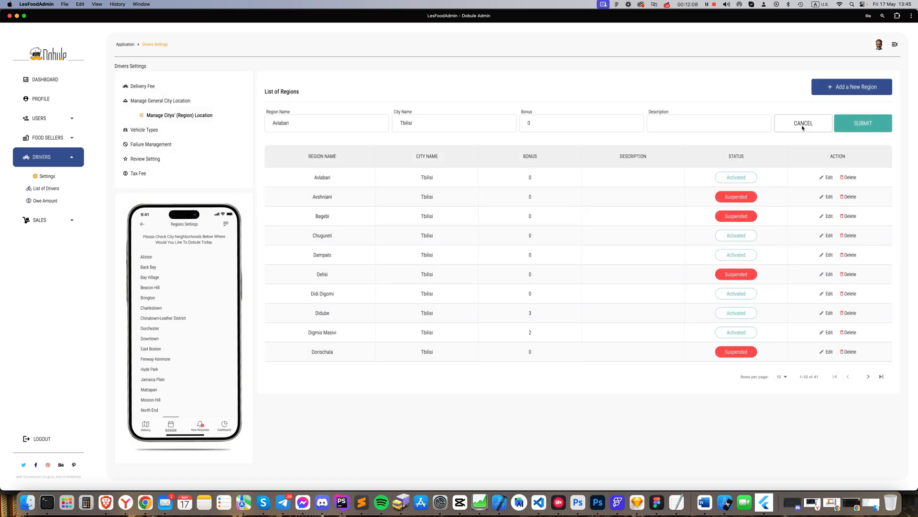
left_click(802, 124)
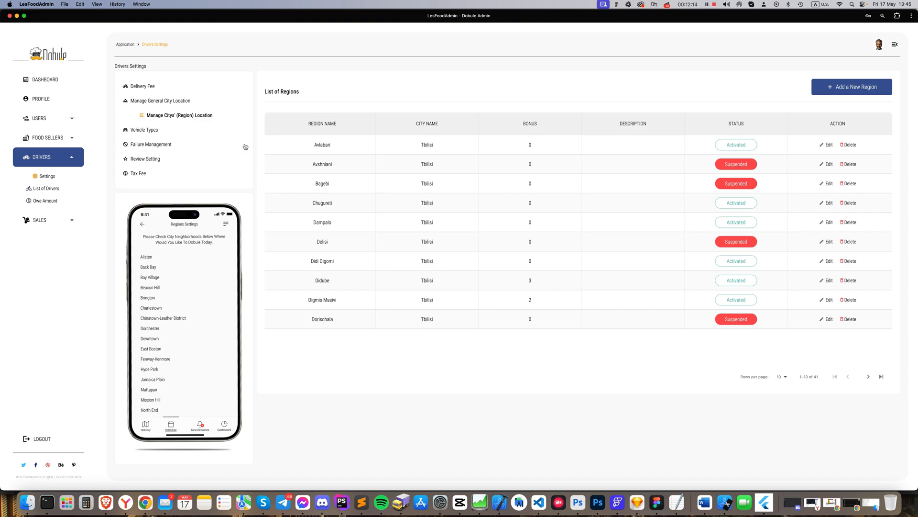
mouse_move(174, 137)
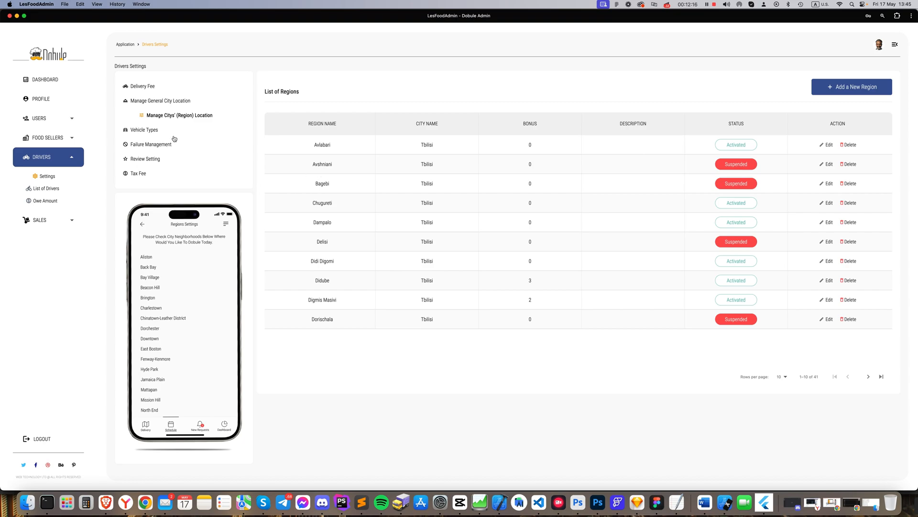
View the twelve vehicle types, then the ten activated failure reasons.
left_click(144, 129)
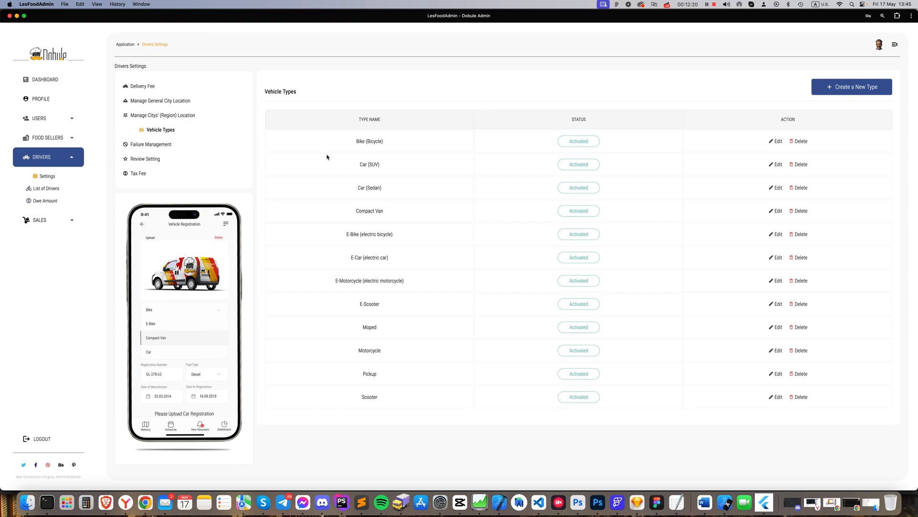
mouse_move(162, 150)
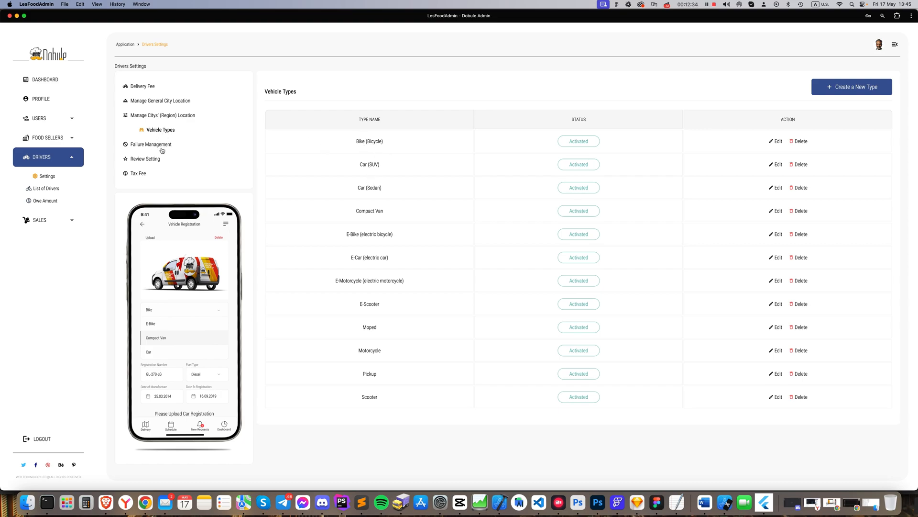
left_click(150, 145)
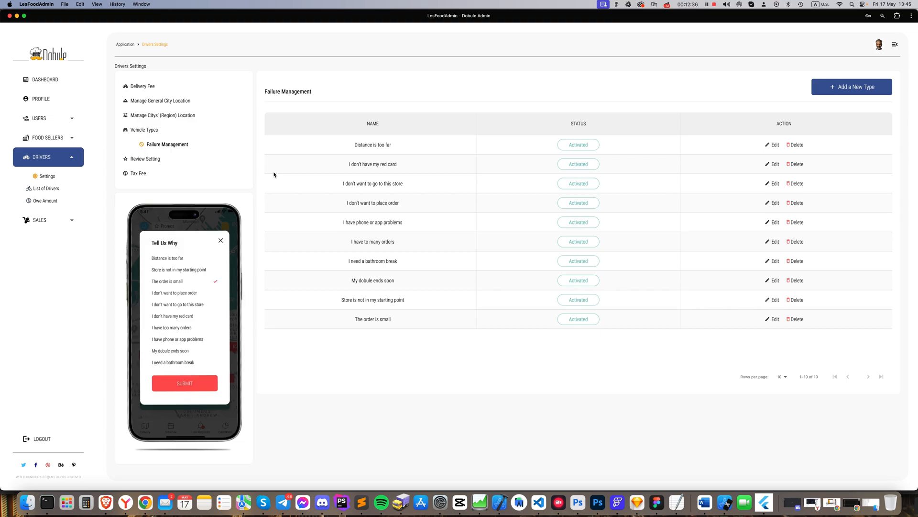
mouse_move(161, 270)
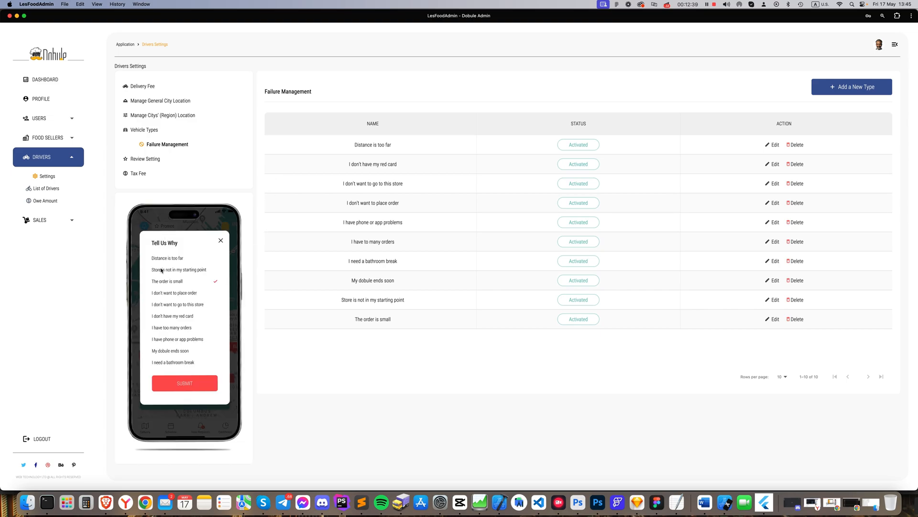
mouse_move(334, 219)
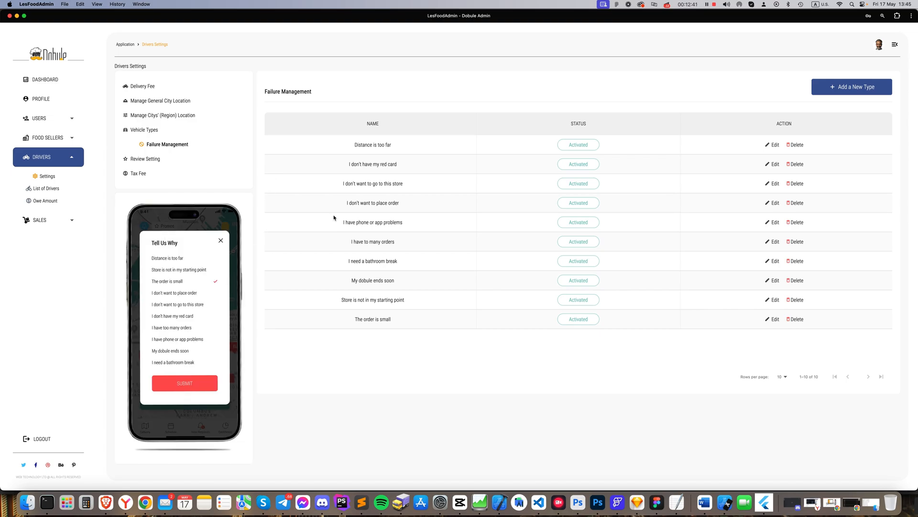
mouse_move(434, 155)
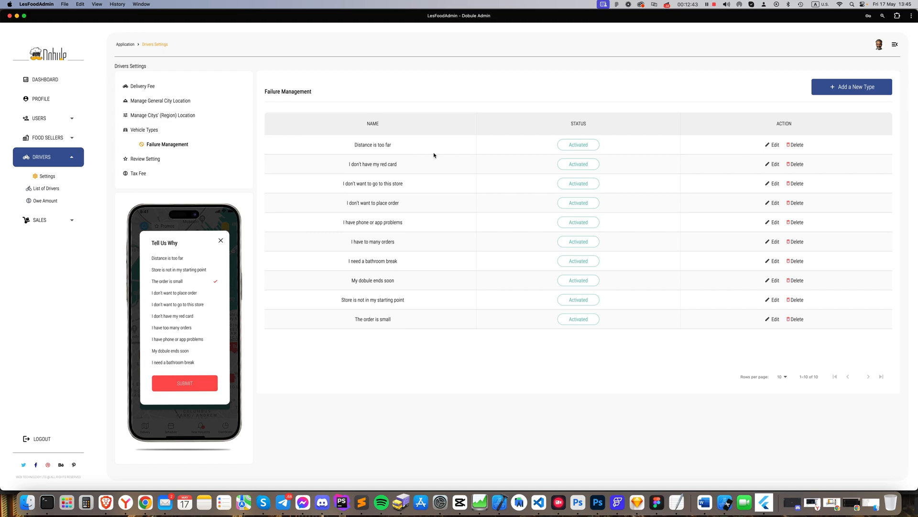
mouse_move(450, 265)
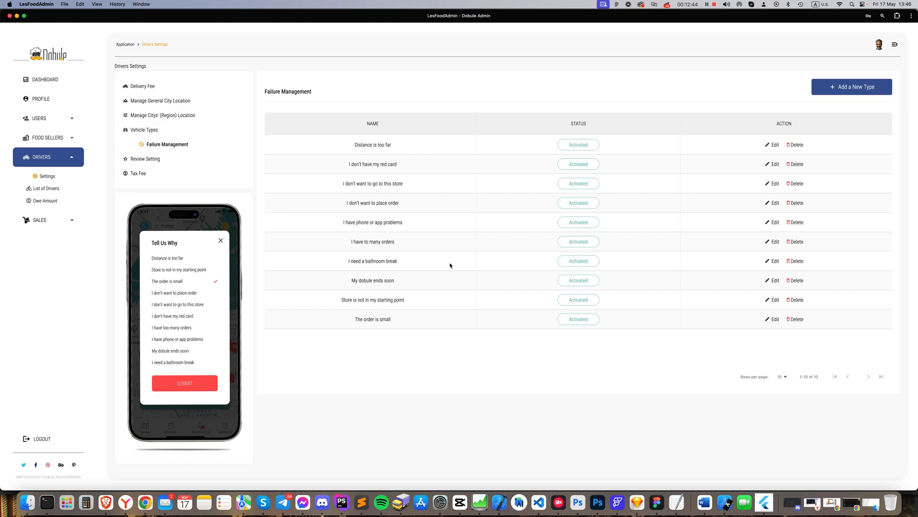
mouse_move(197, 363)
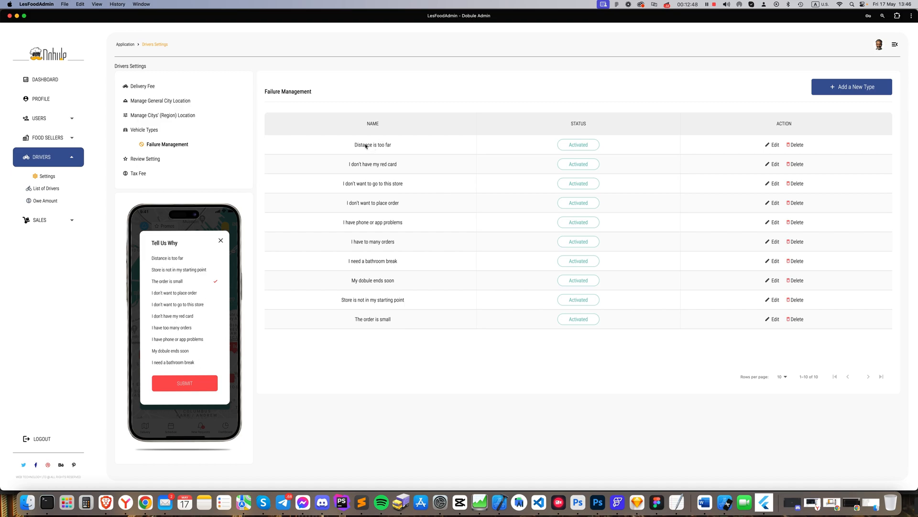
mouse_move(189, 339)
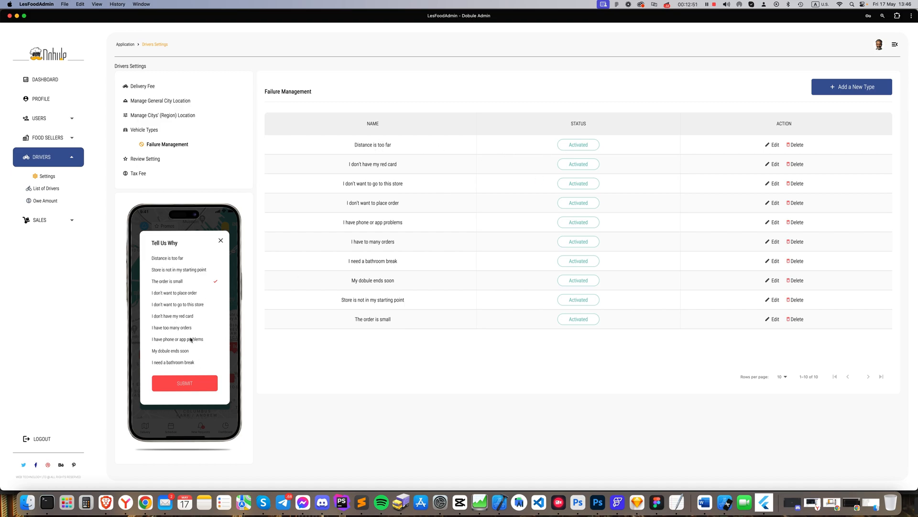
View the 1.90 minimum review points setting, then the 18% tax rate settings.
left_click(144, 159)
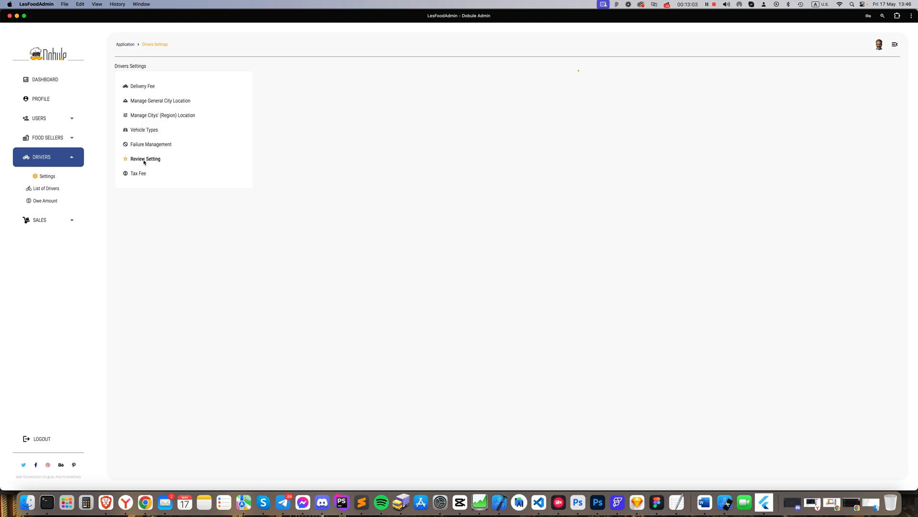
left_click(144, 159)
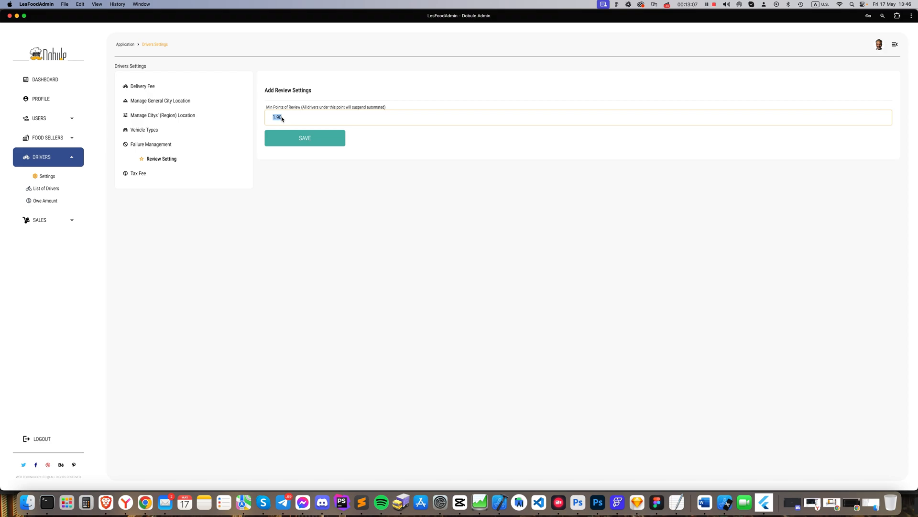
mouse_move(292, 116)
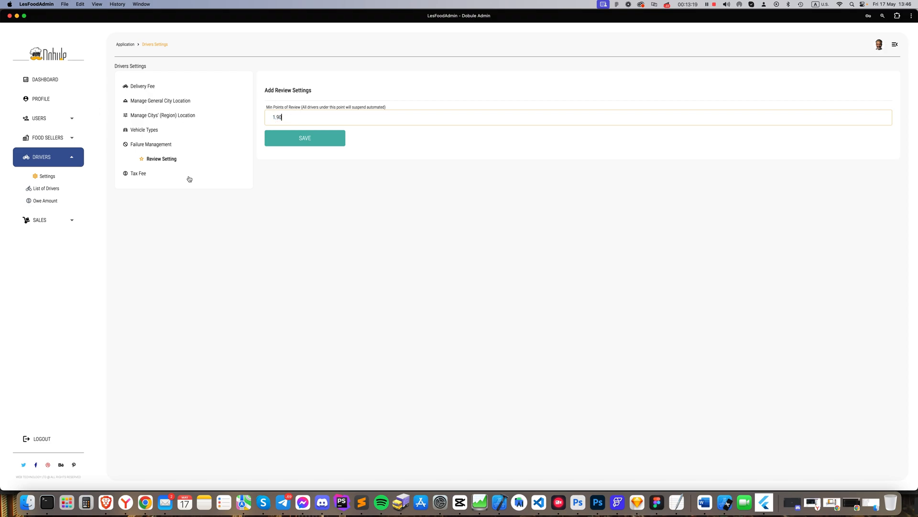
left_click(138, 174)
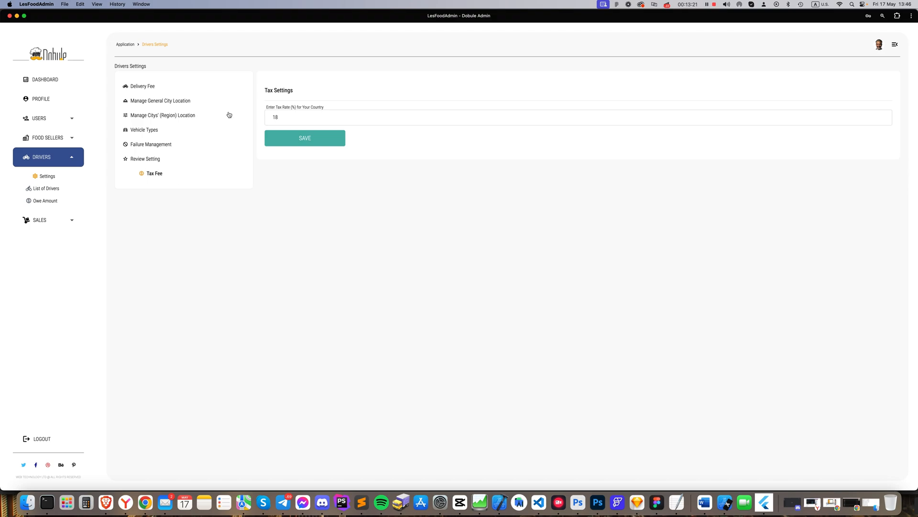
mouse_move(312, 110)
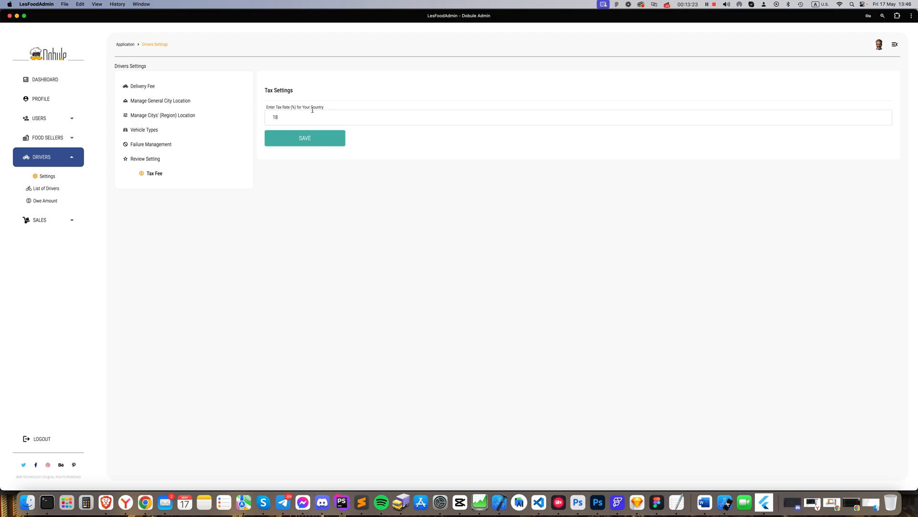
mouse_move(296, 116)
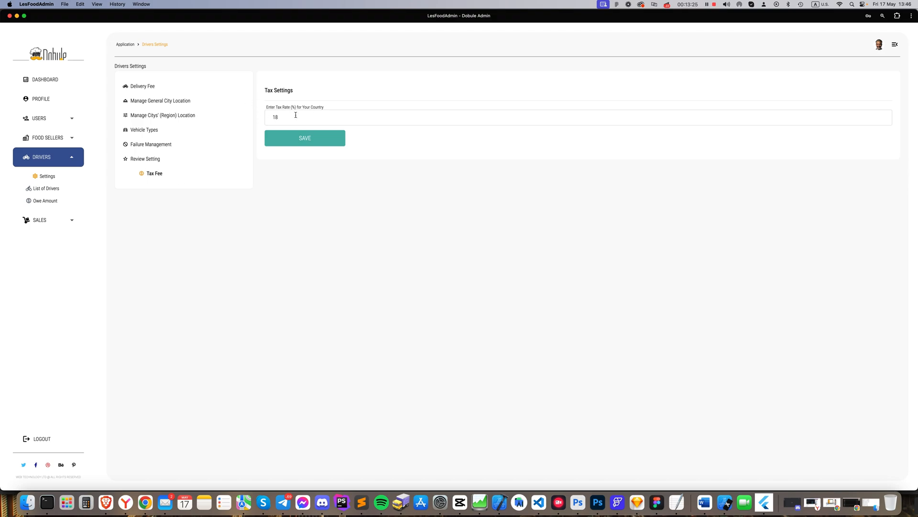
mouse_move(270, 116)
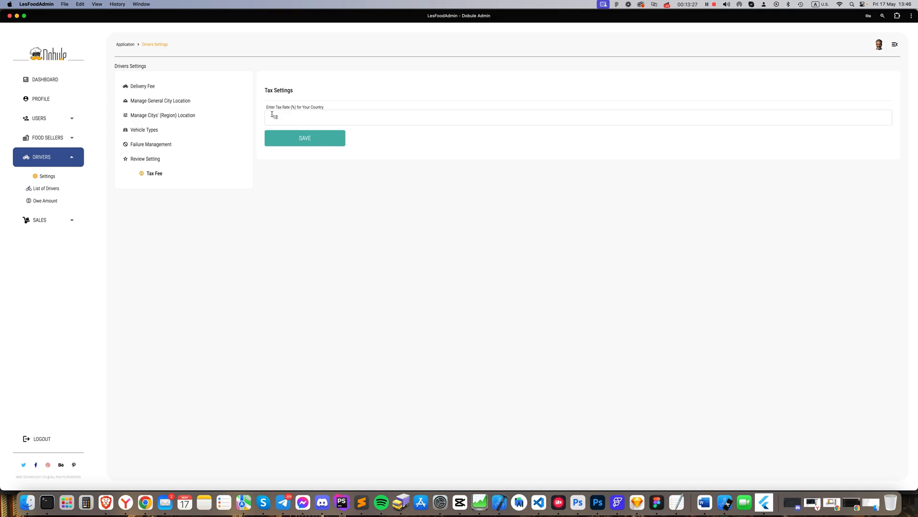
mouse_move(195, 178)
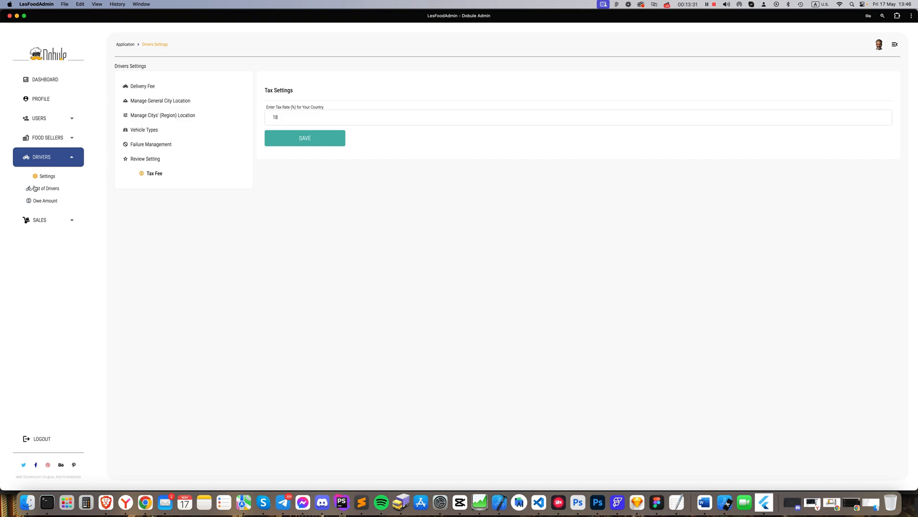
mouse_move(45, 189)
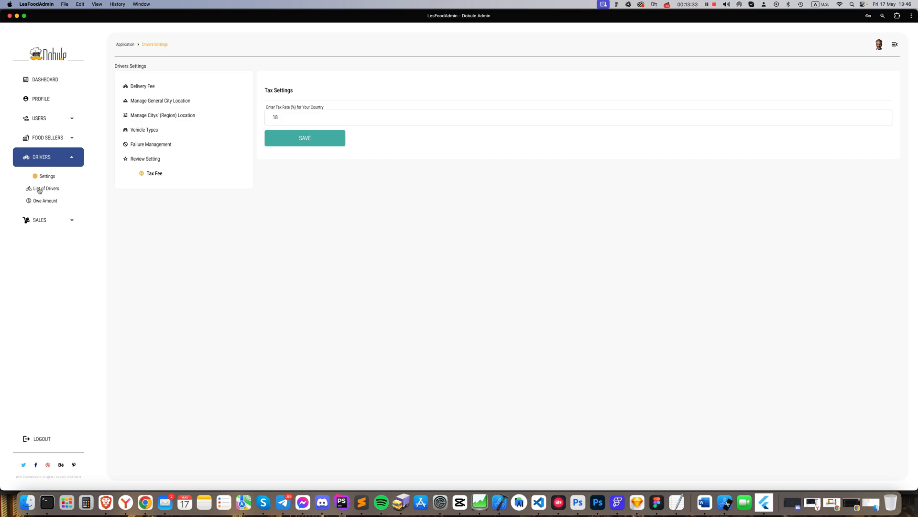
Open the Test Region driver's profile from the List of Drivers.
left_click(49, 188)
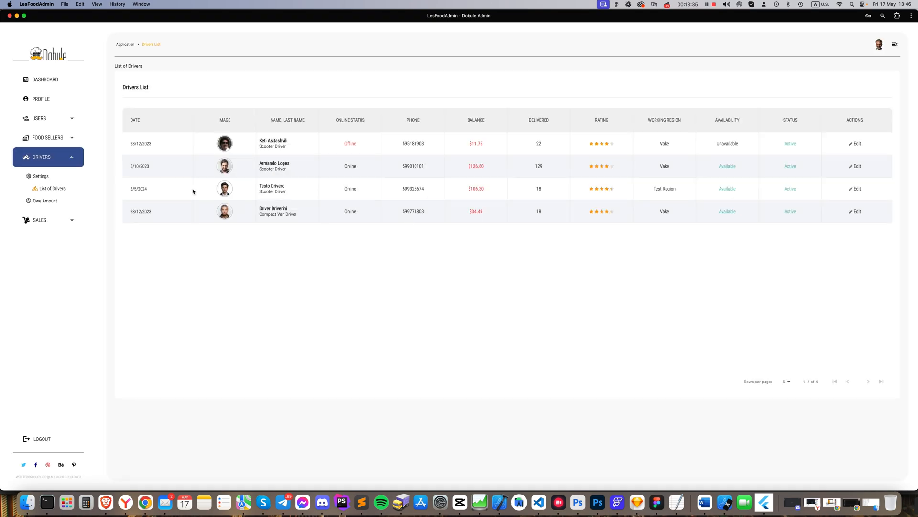
mouse_move(145, 330)
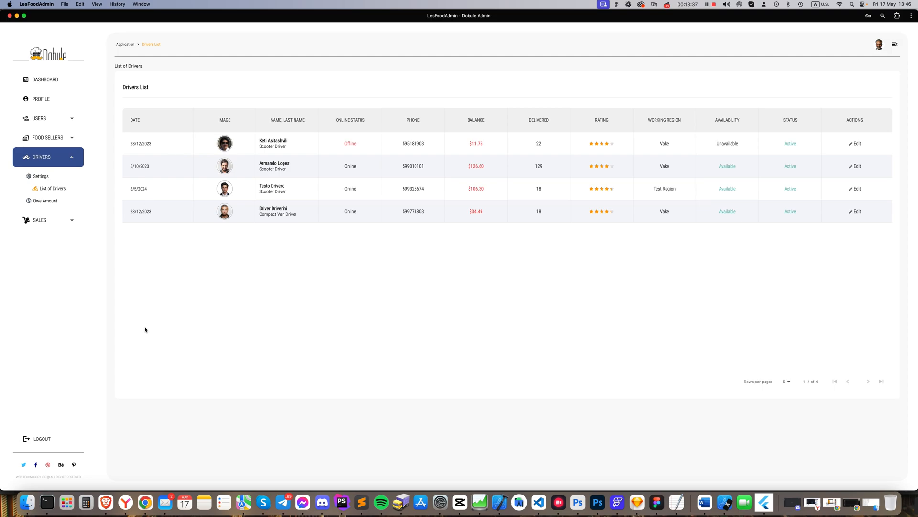
mouse_move(852, 191)
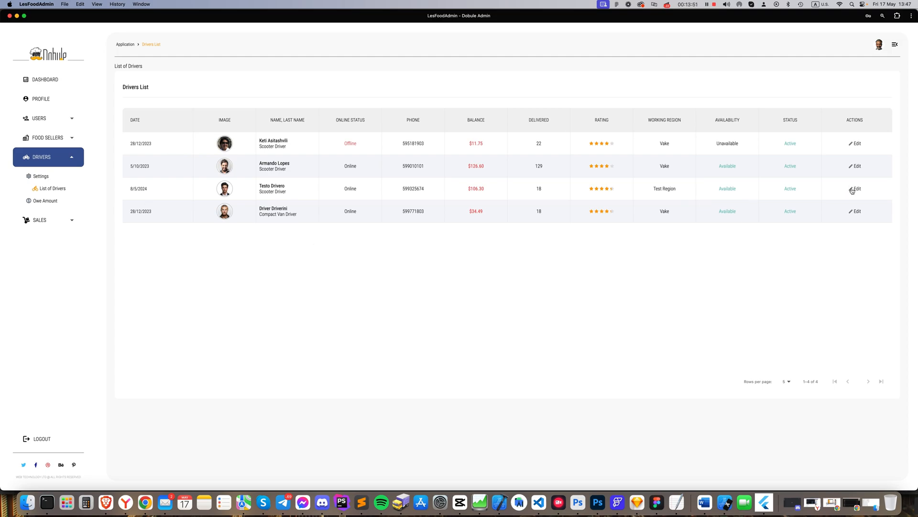
left_click(855, 188)
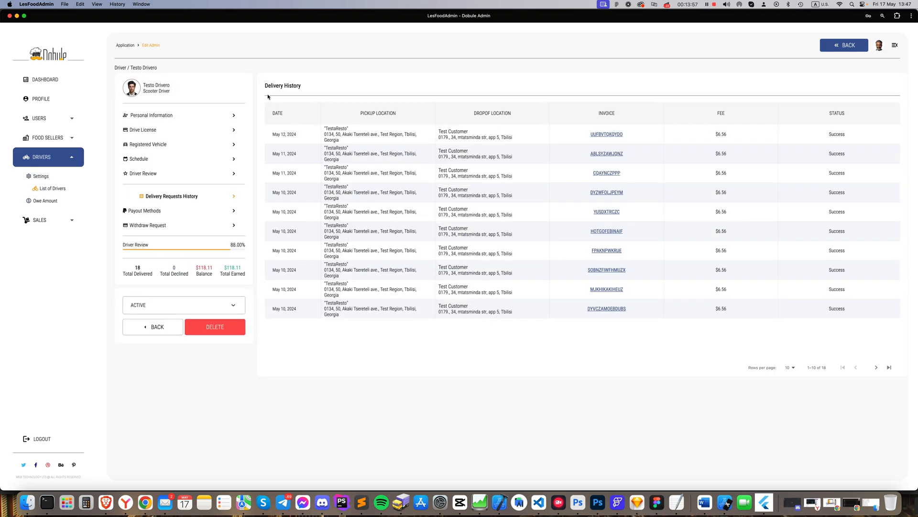
Browse Testo Drivero's personal info, licence, scooter, schedule and five customer reviews.
left_click(168, 115)
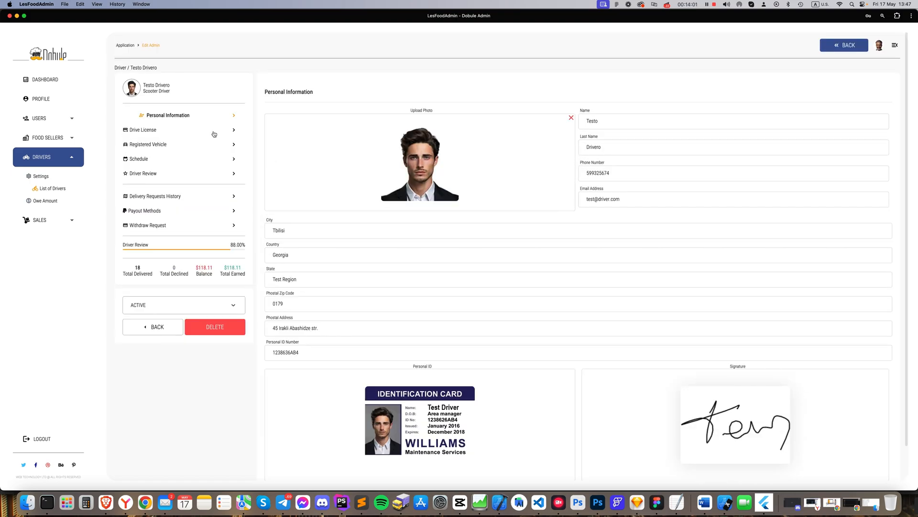
left_click(142, 130)
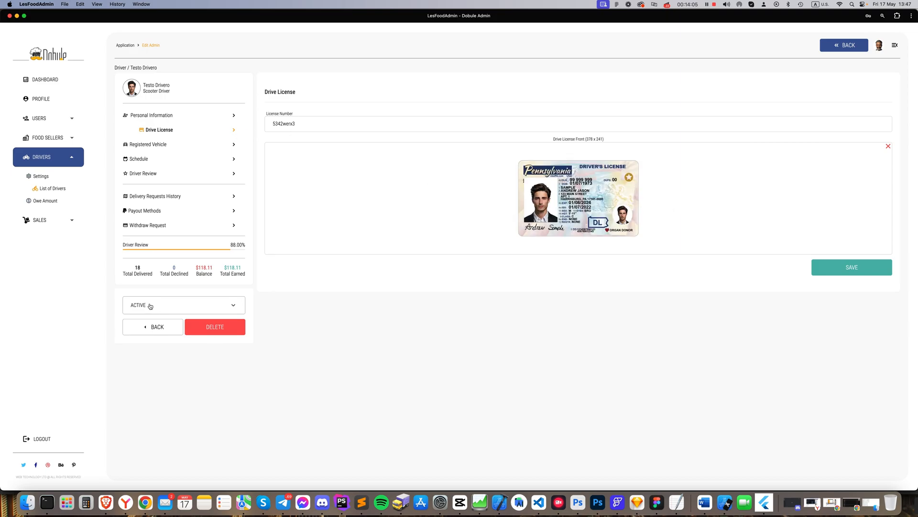
left_click(184, 304)
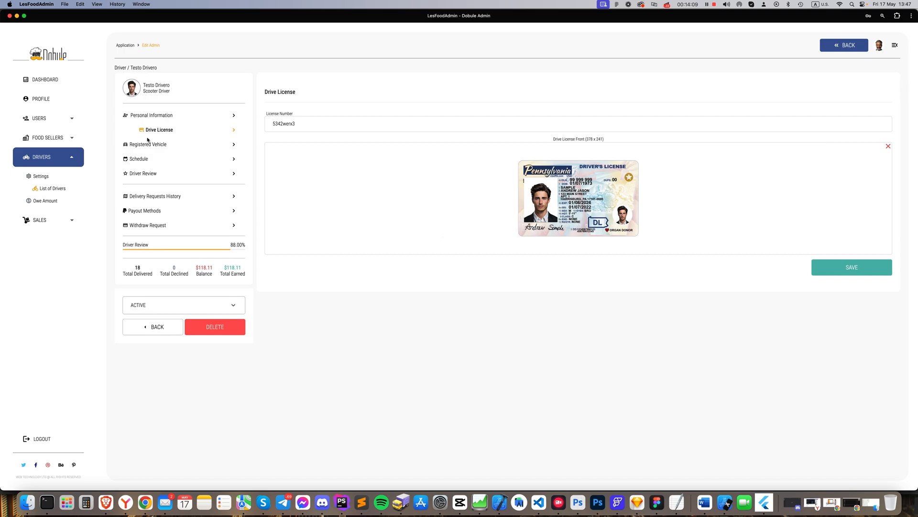
left_click(147, 144)
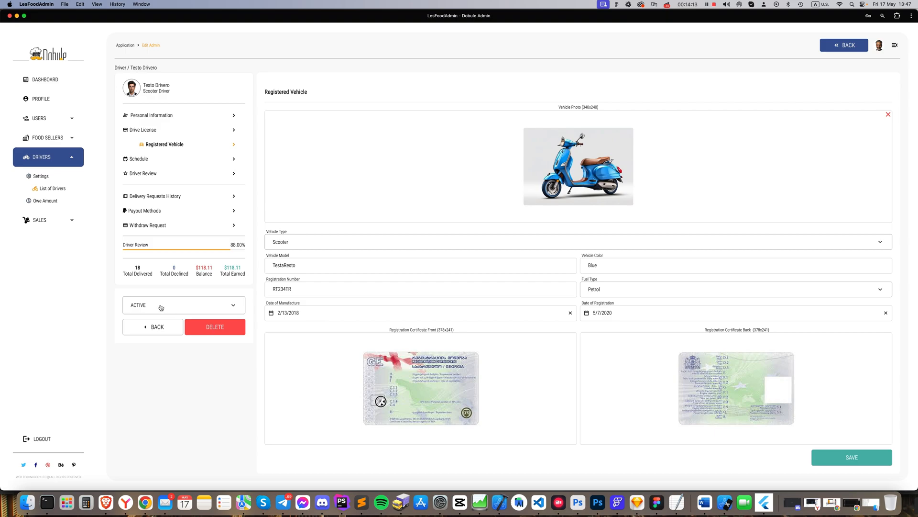
left_click(184, 304)
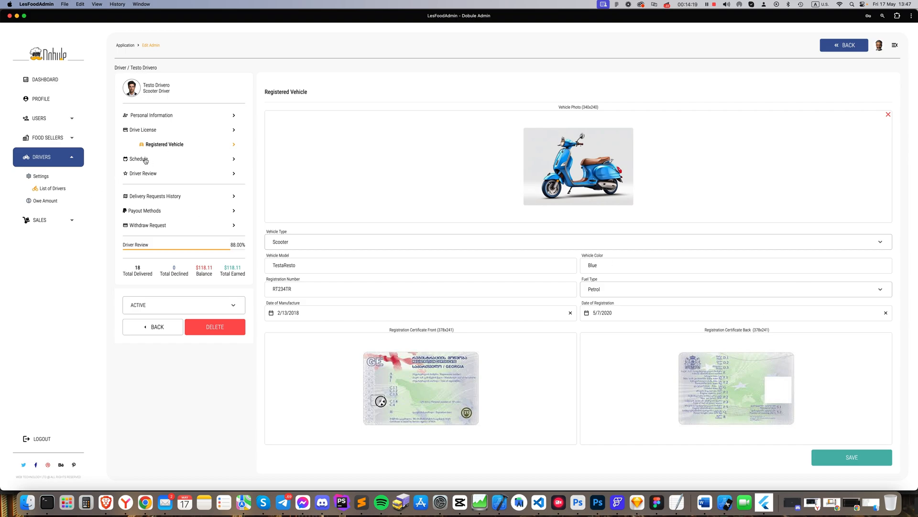
left_click(140, 159)
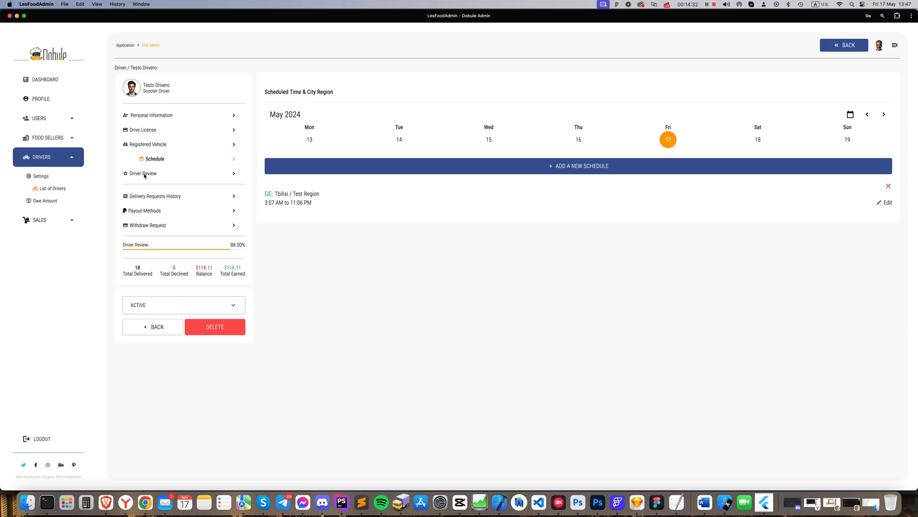
left_click(143, 173)
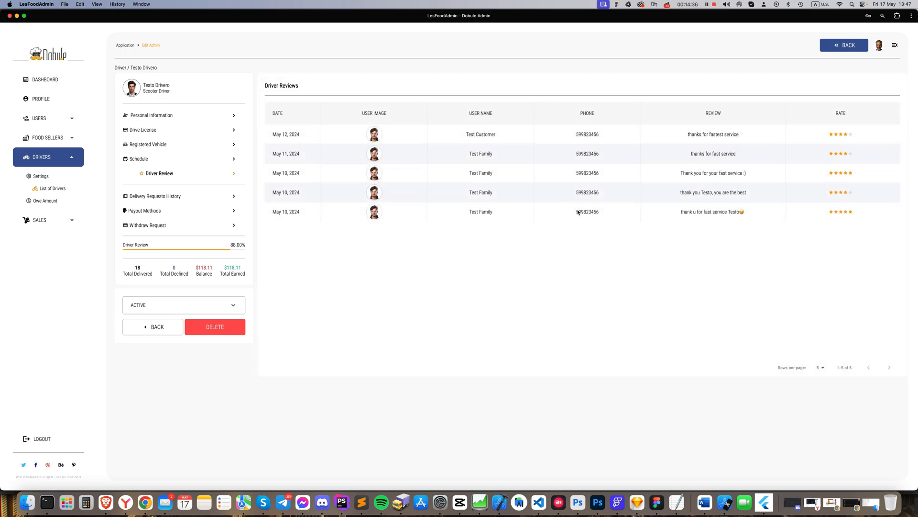
mouse_move(237, 221)
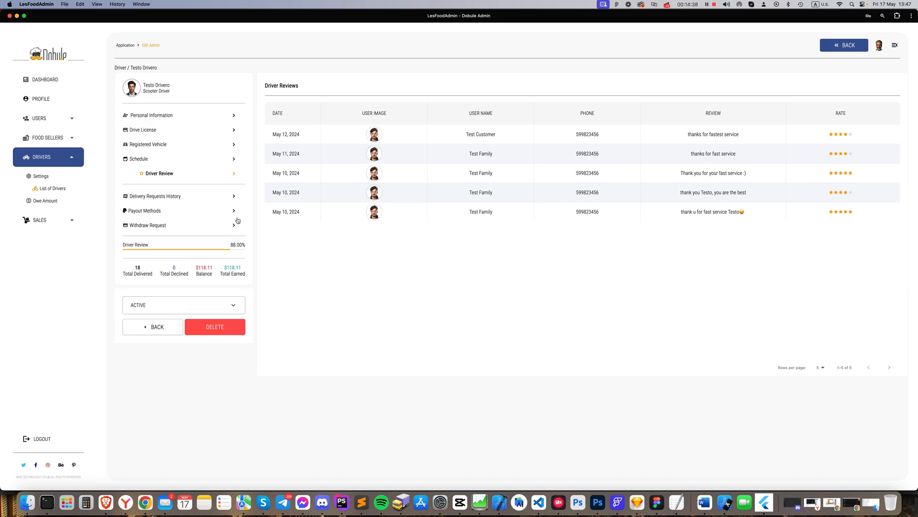
mouse_move(125, 176)
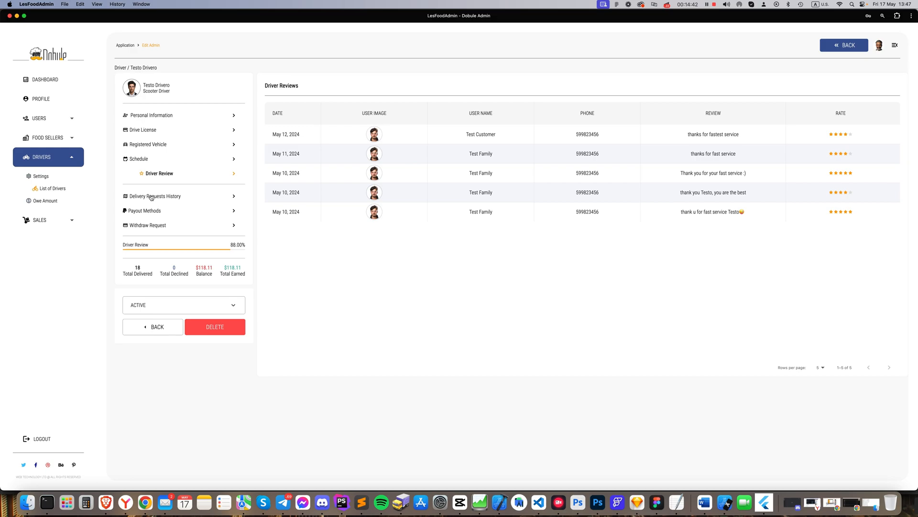
Review the driver's delivery history and an invoice, then the pending $100.00 PayPal withdraw request.
left_click(155, 195)
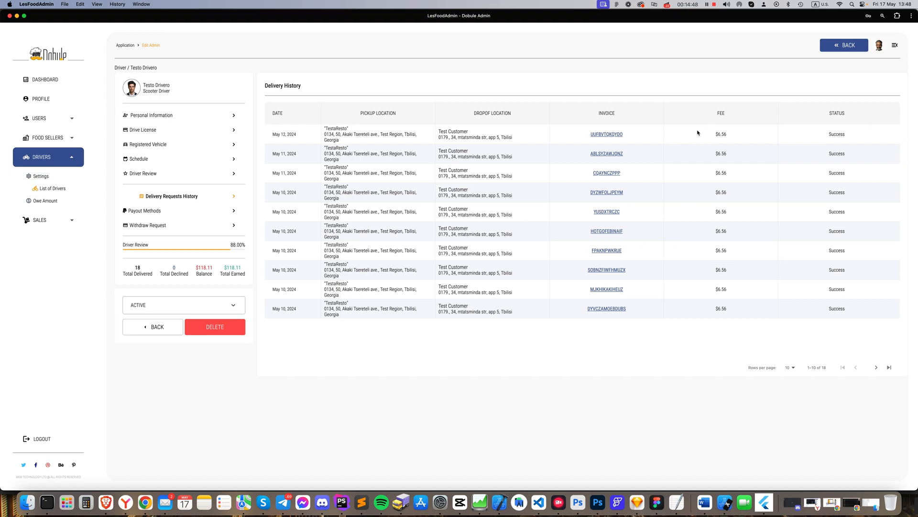
mouse_move(670, 168)
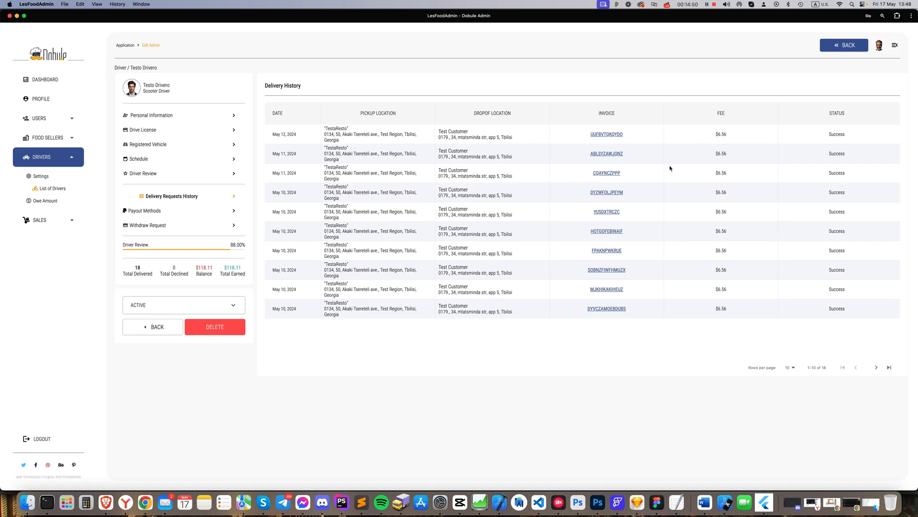
left_click(607, 134)
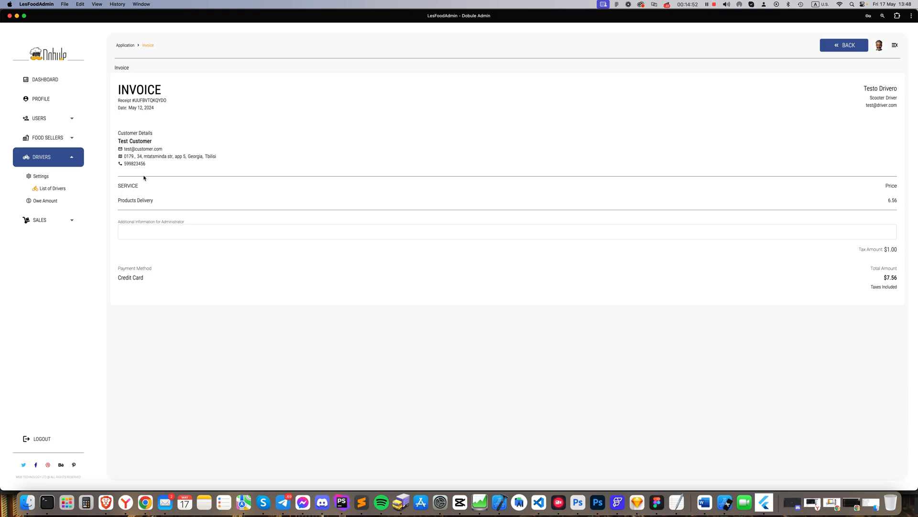
mouse_move(865, 94)
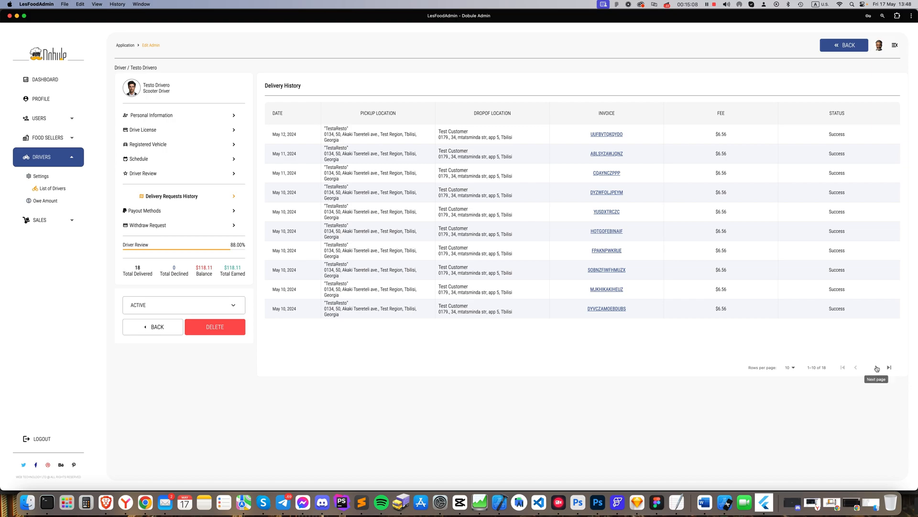
left_click(876, 367)
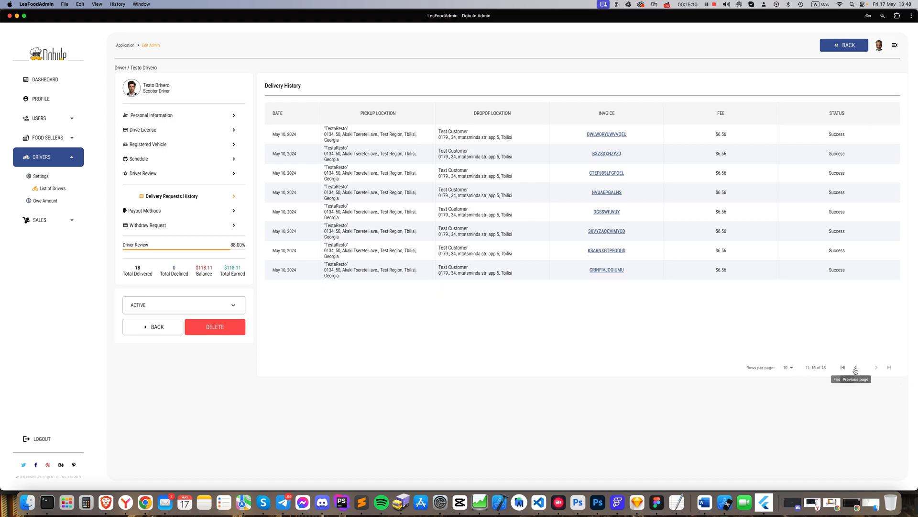
left_click(855, 367)
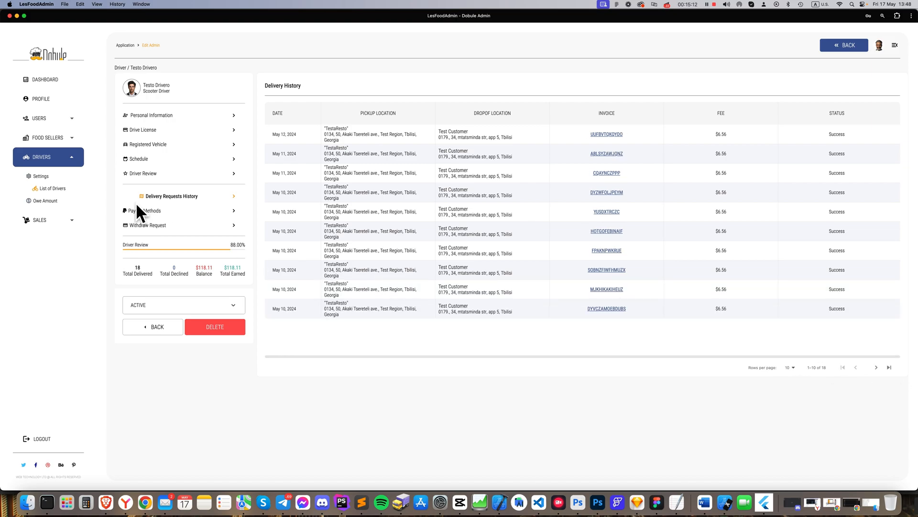
left_click(160, 211)
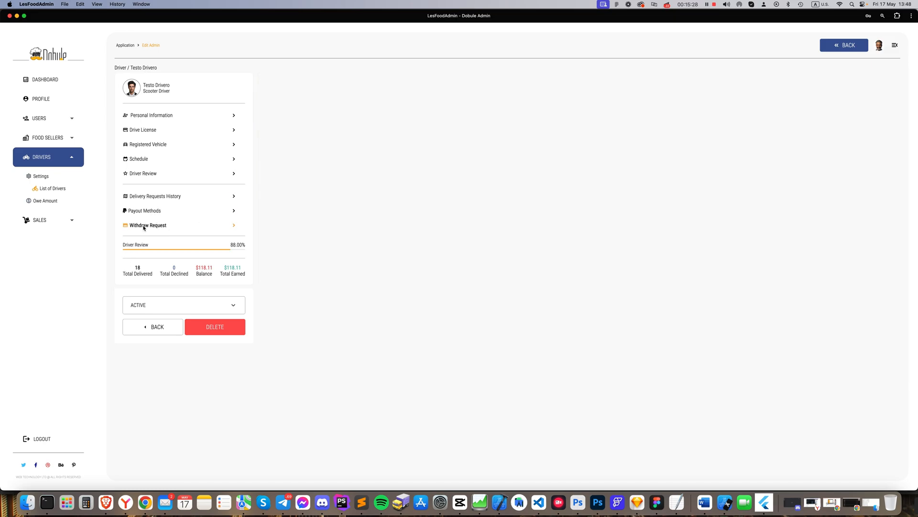
left_click(147, 225)
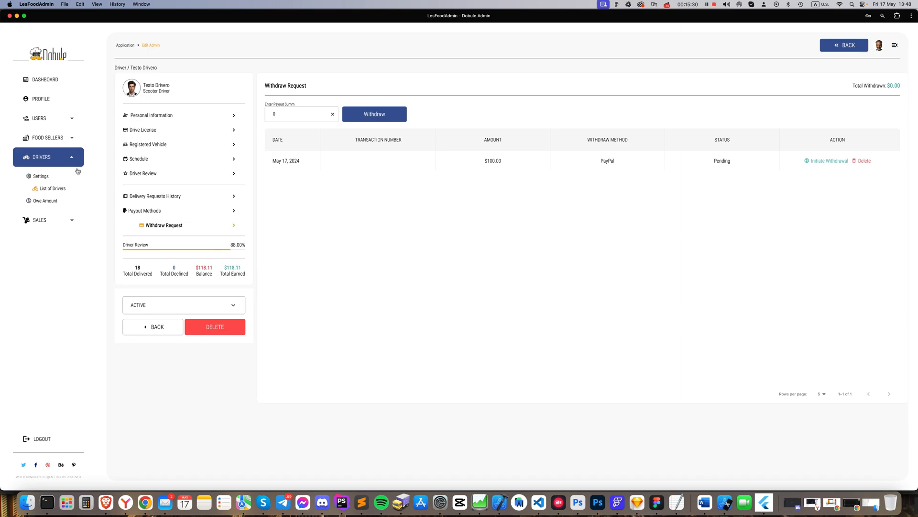
mouse_move(160, 212)
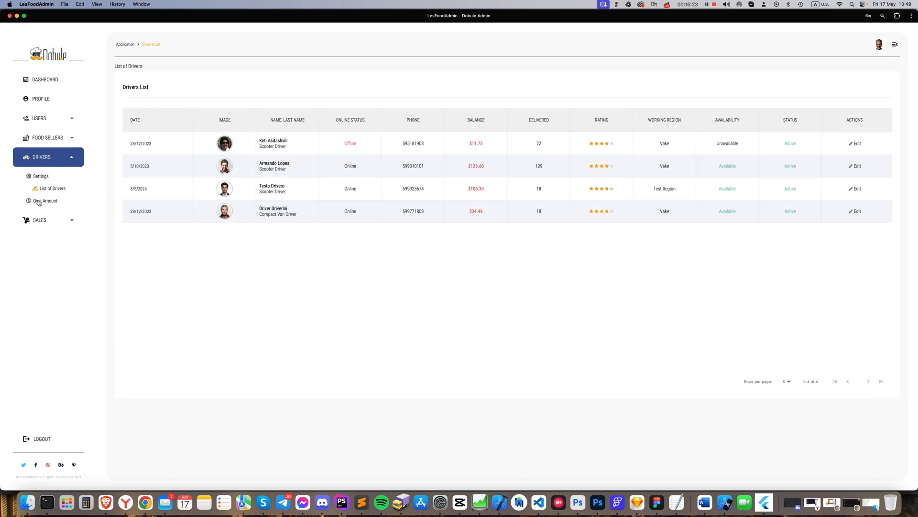
Show the drivers' Owe Amount list with $340 remaining, then expand the Sales section.
left_click(48, 200)
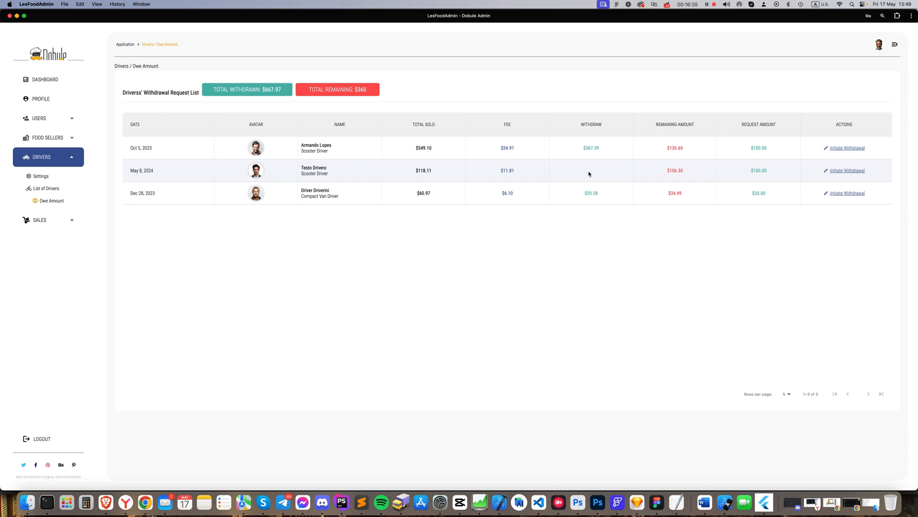
mouse_move(699, 187)
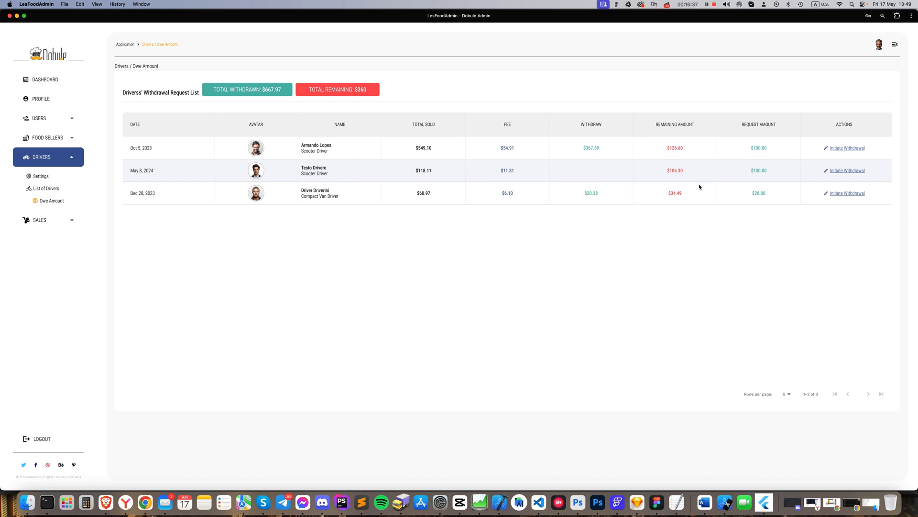
left_click(41, 220)
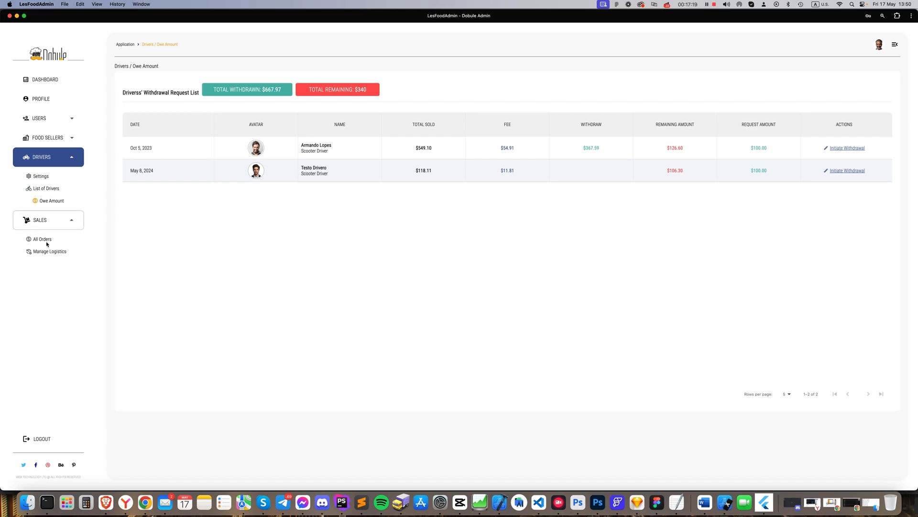
Review the All Orders list and cancel the delete prompt so all 198 orders remain.
left_click(41, 239)
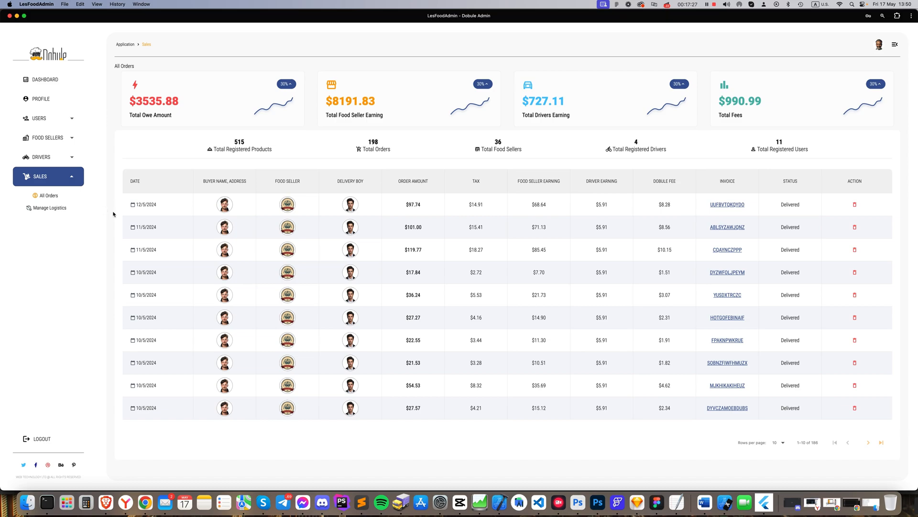
mouse_move(224, 204)
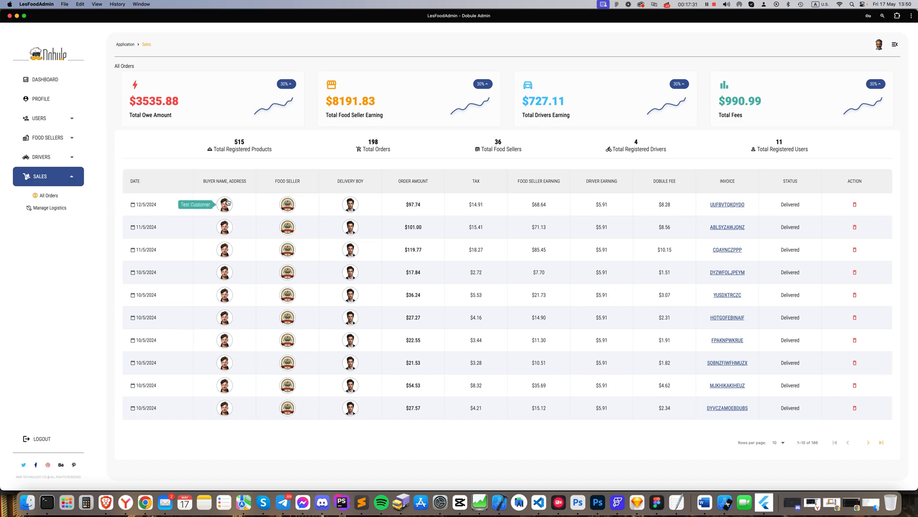
mouse_move(287, 204)
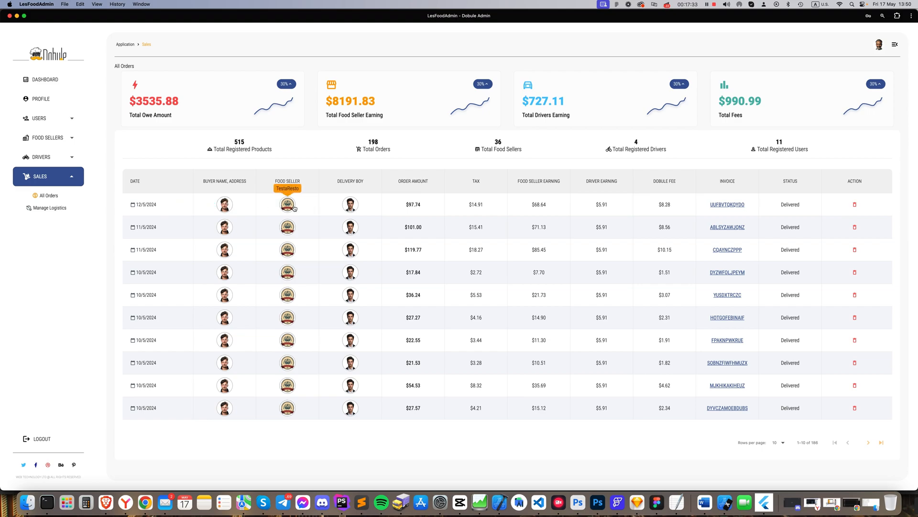
mouse_move(350, 204)
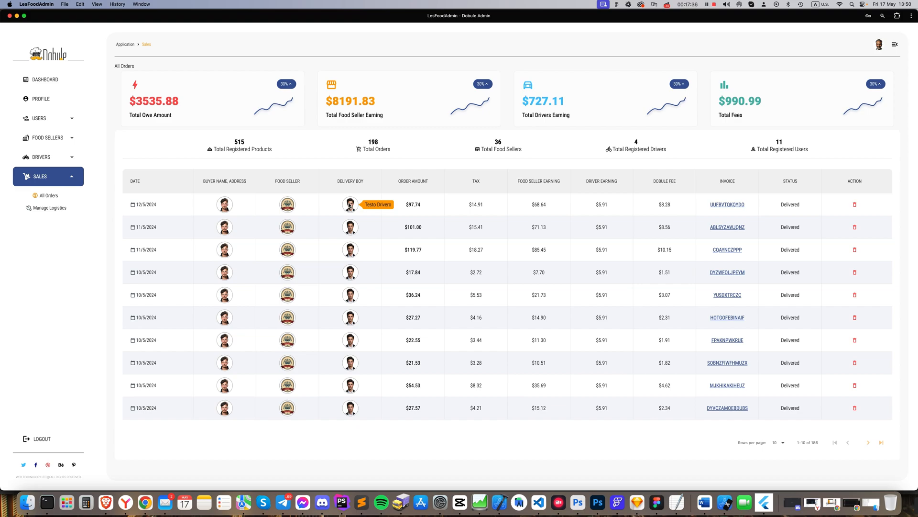
mouse_move(411, 204)
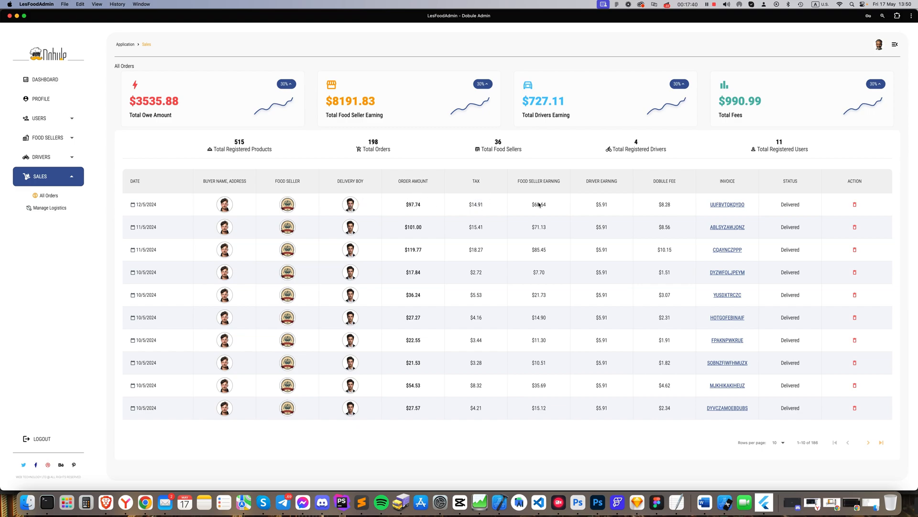
mouse_move(730, 216)
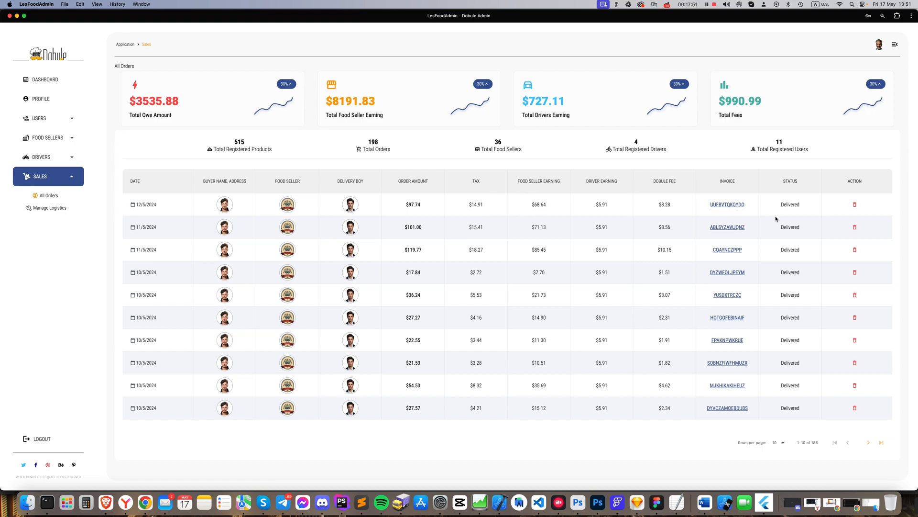
left_click(727, 205)
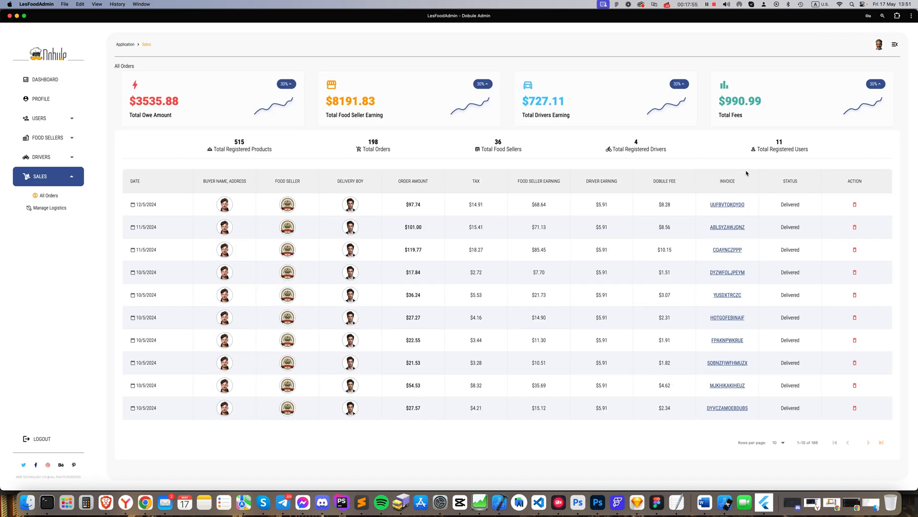
mouse_move(789, 223)
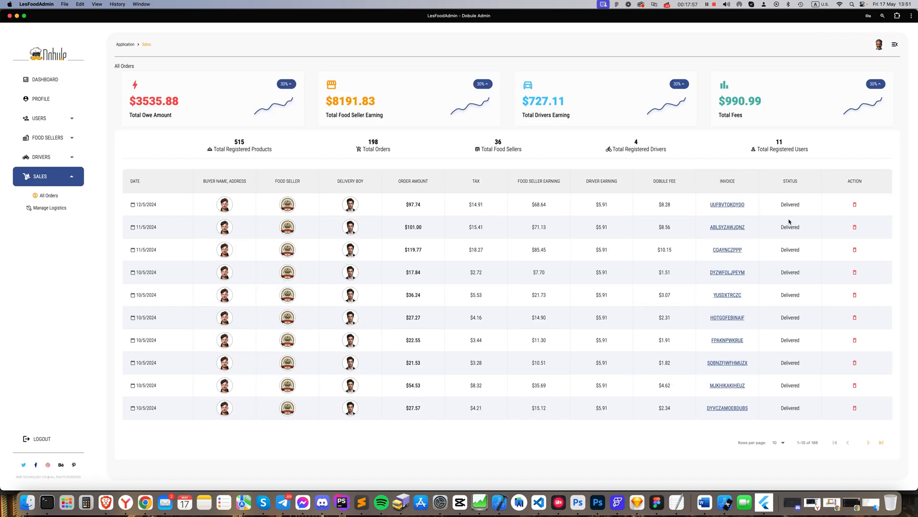
mouse_move(826, 216)
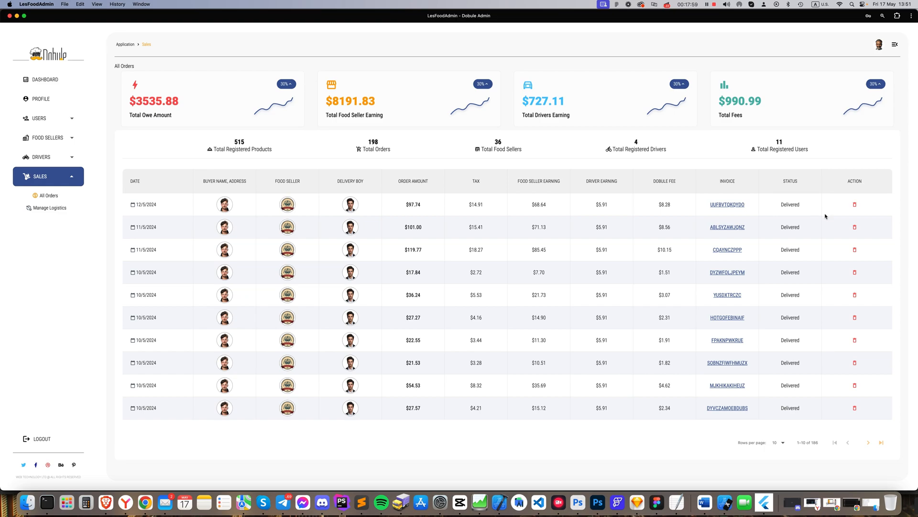
left_click(855, 205)
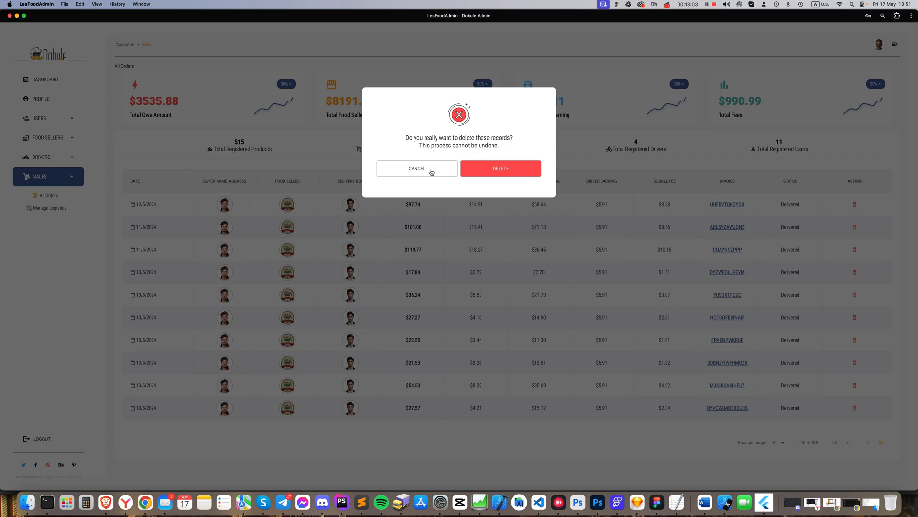
left_click(416, 168)
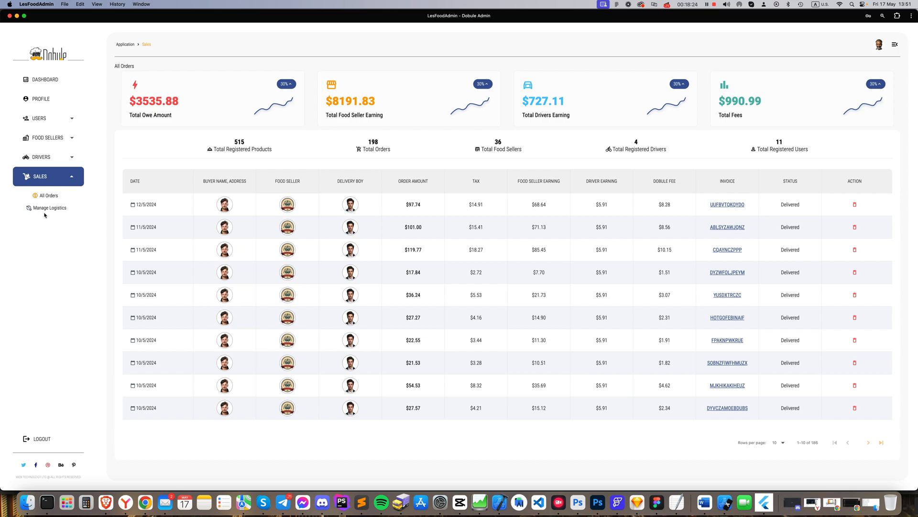
mouse_move(43, 209)
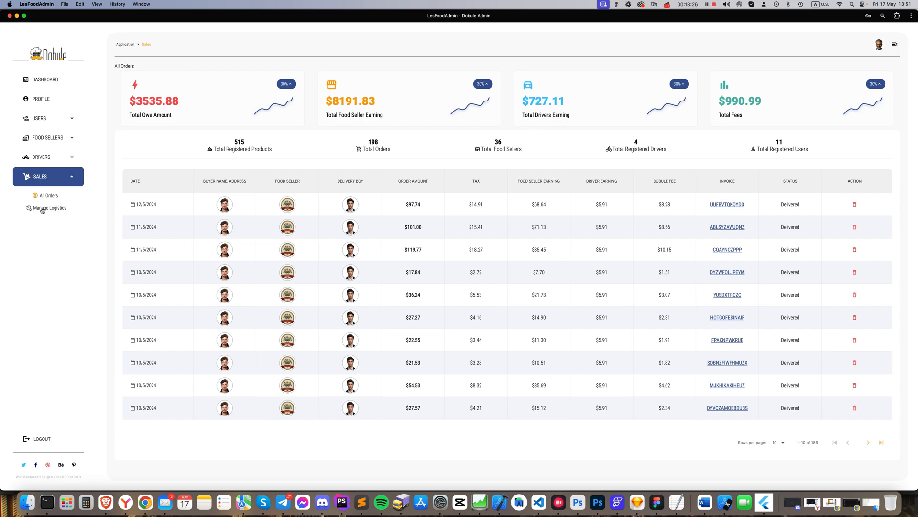
left_click(45, 207)
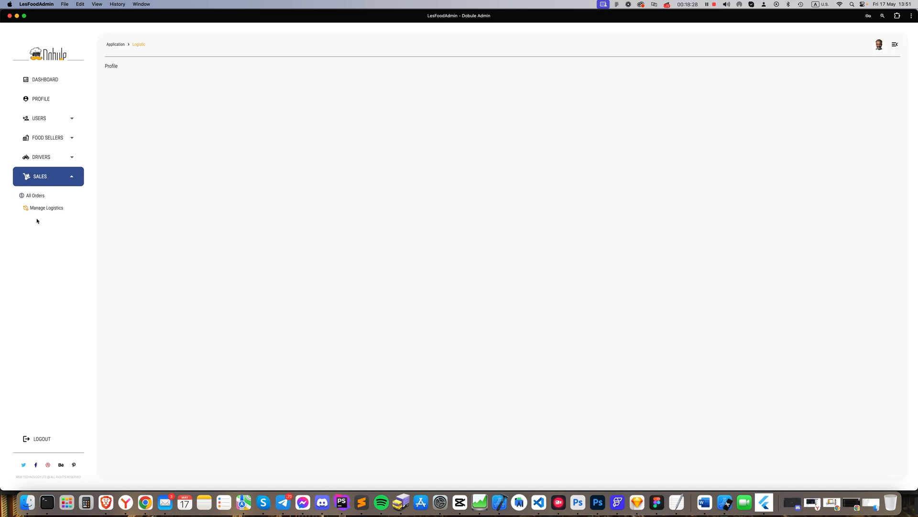
left_click(46, 208)
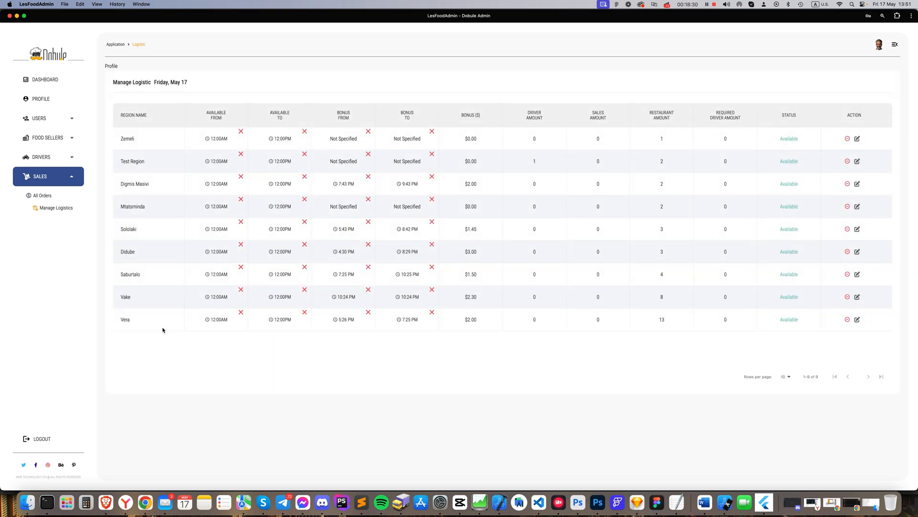
mouse_move(164, 333)
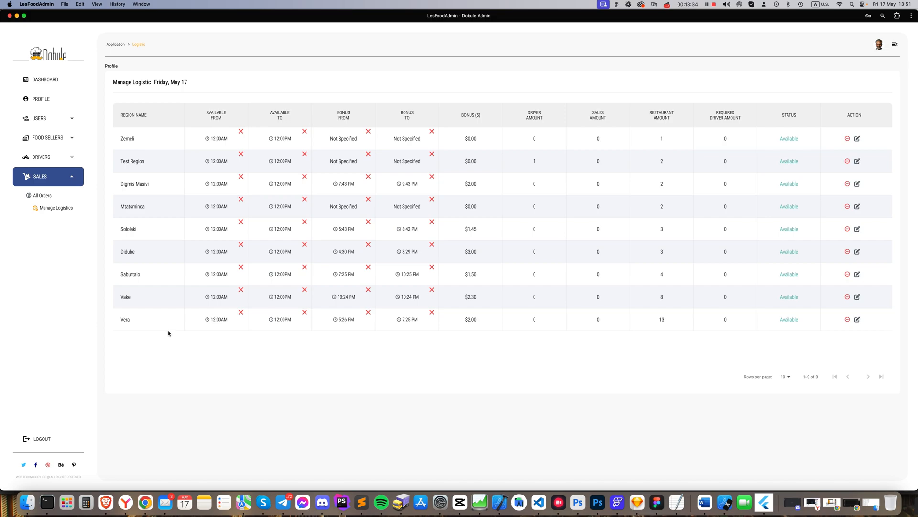
mouse_move(655, 304)
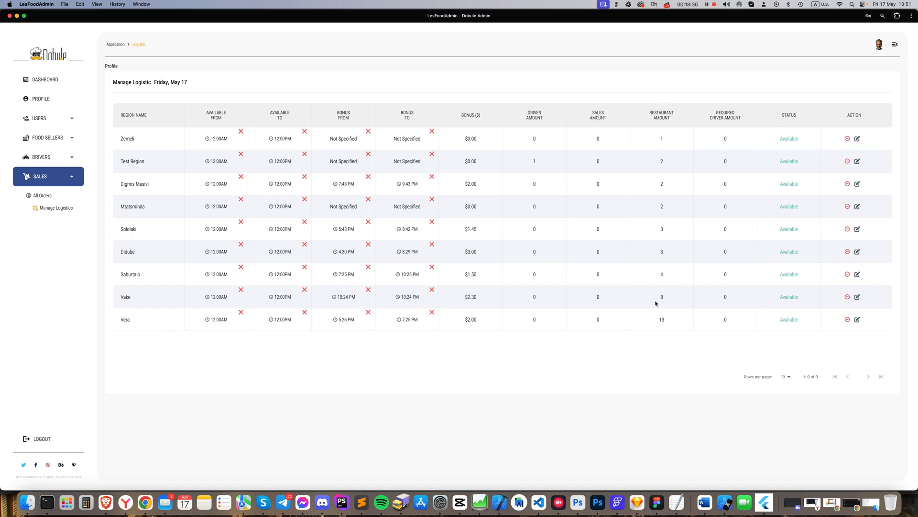
mouse_move(664, 123)
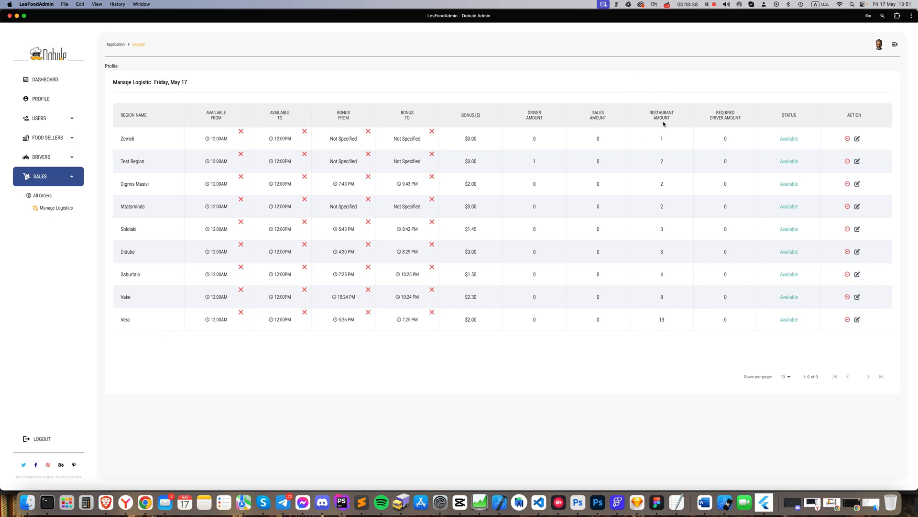
mouse_move(154, 325)
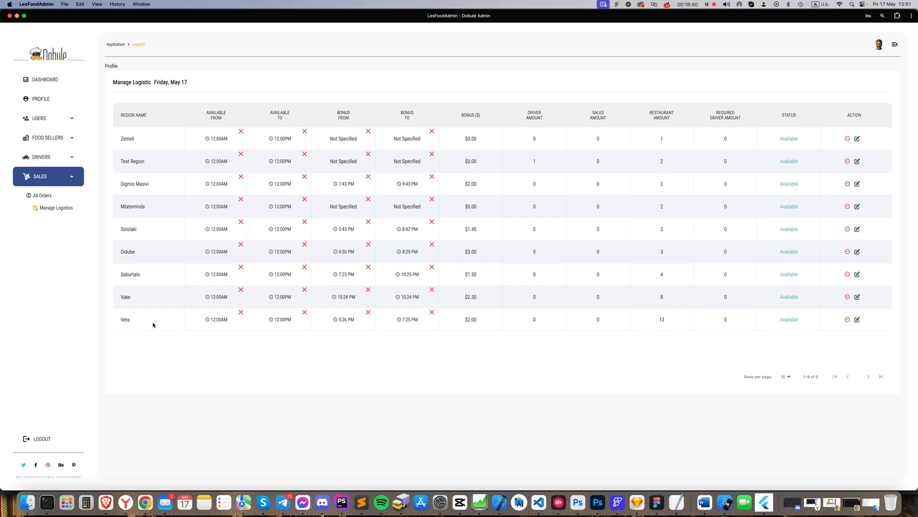
mouse_move(114, 319)
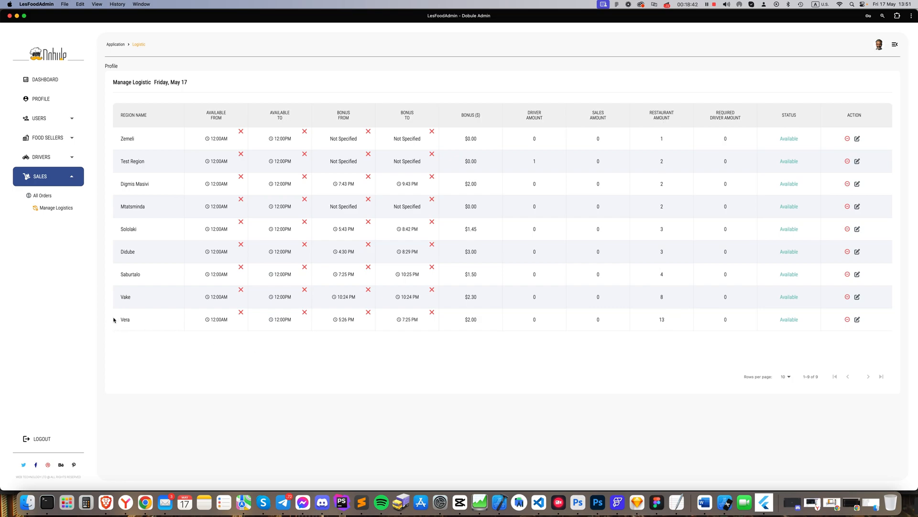
mouse_move(667, 325)
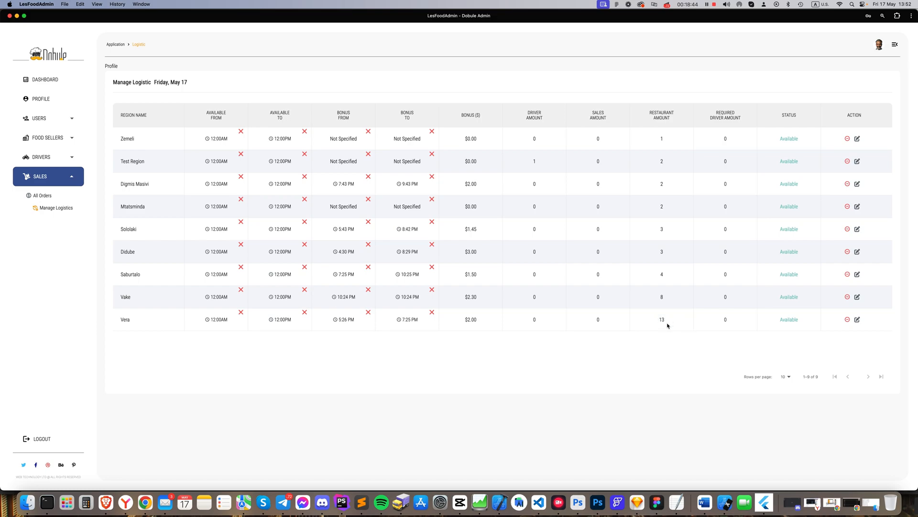
mouse_move(598, 293)
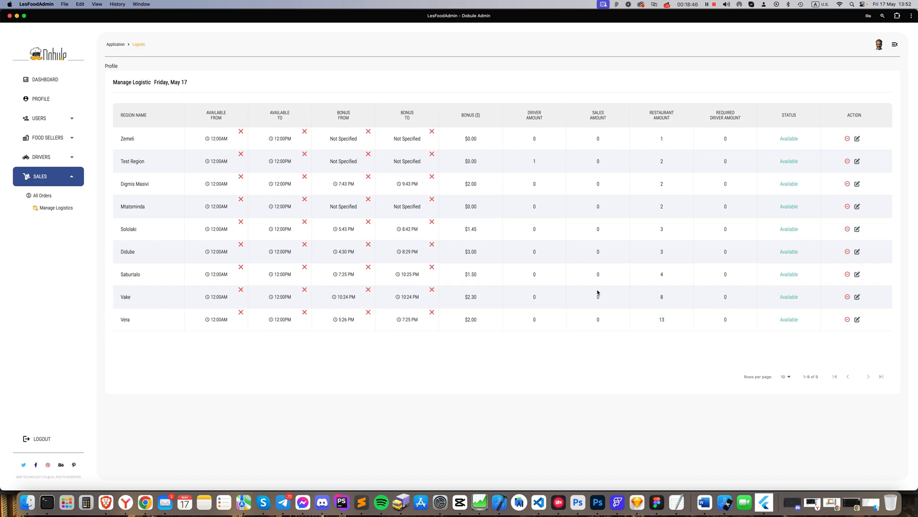
mouse_move(664, 322)
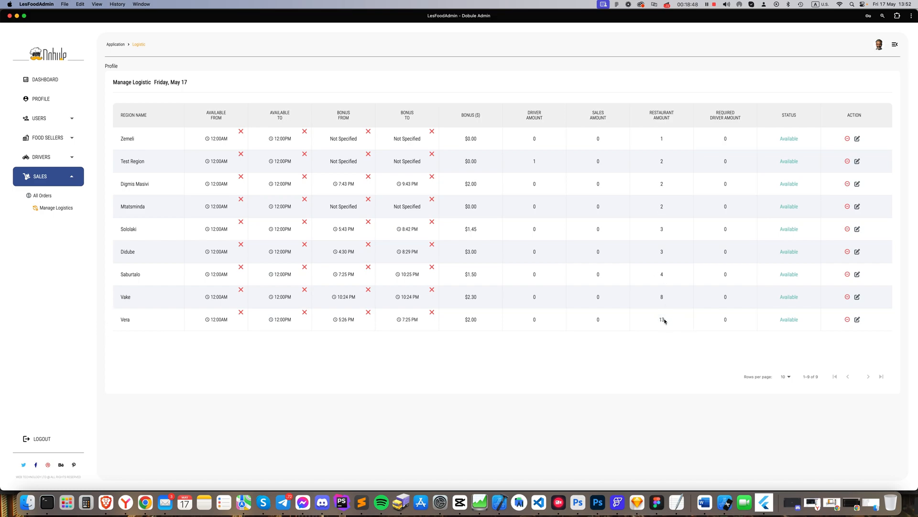
mouse_move(518, 330)
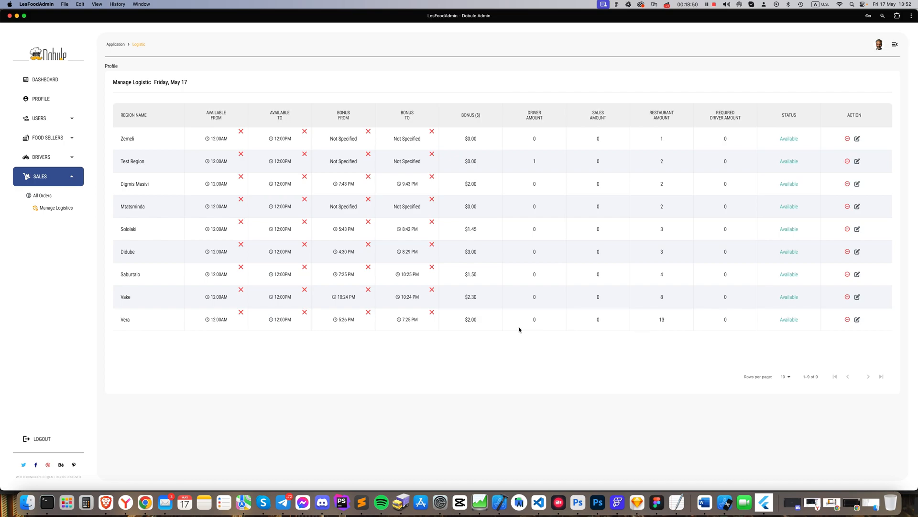
mouse_move(144, 151)
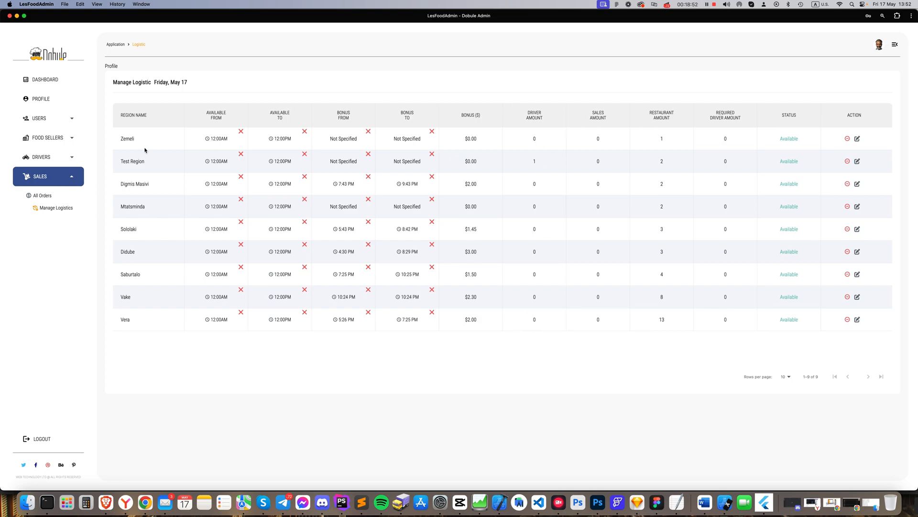
mouse_move(649, 145)
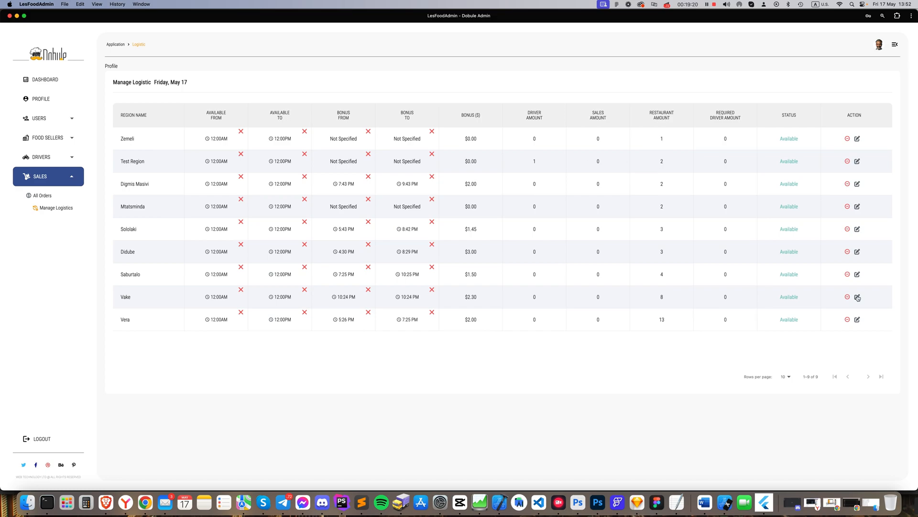
Edit the Vake region and set its bonus window from 1:53 PM to 7:52 PM.
left_click(858, 297)
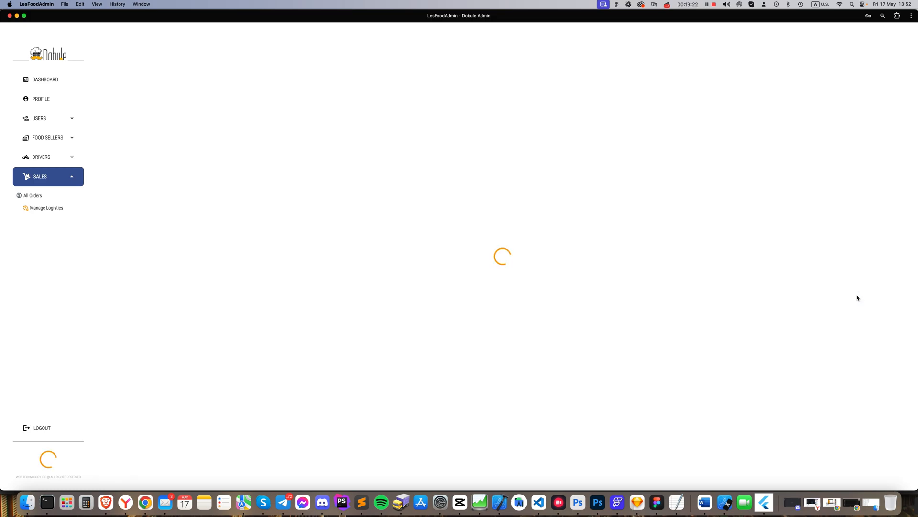
left_click(46, 207)
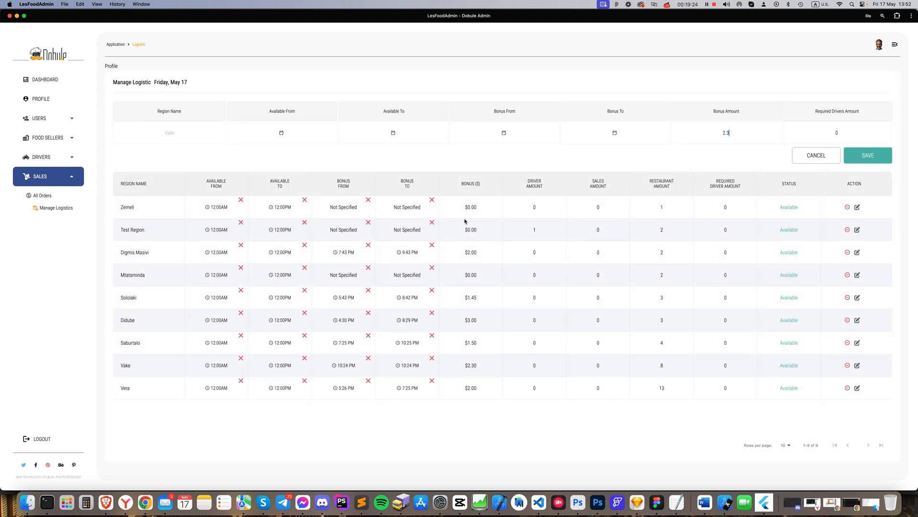
mouse_move(503, 134)
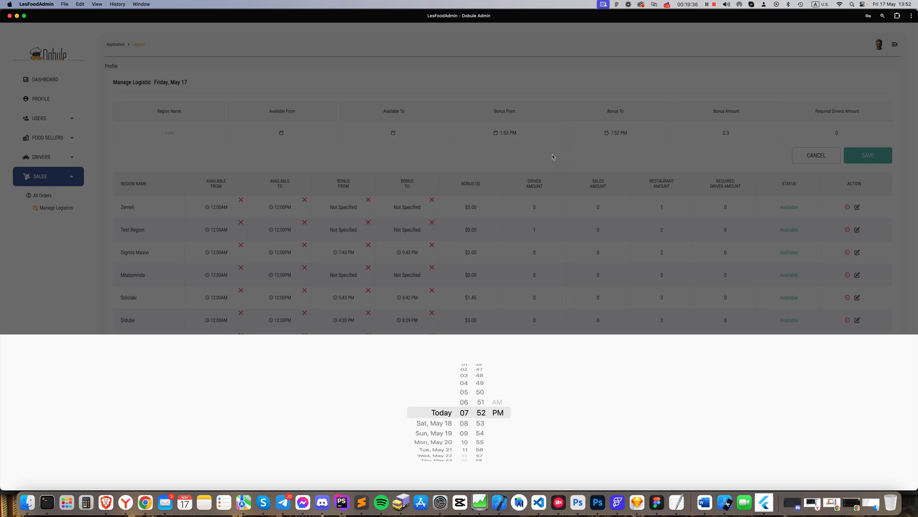
left_click(733, 127)
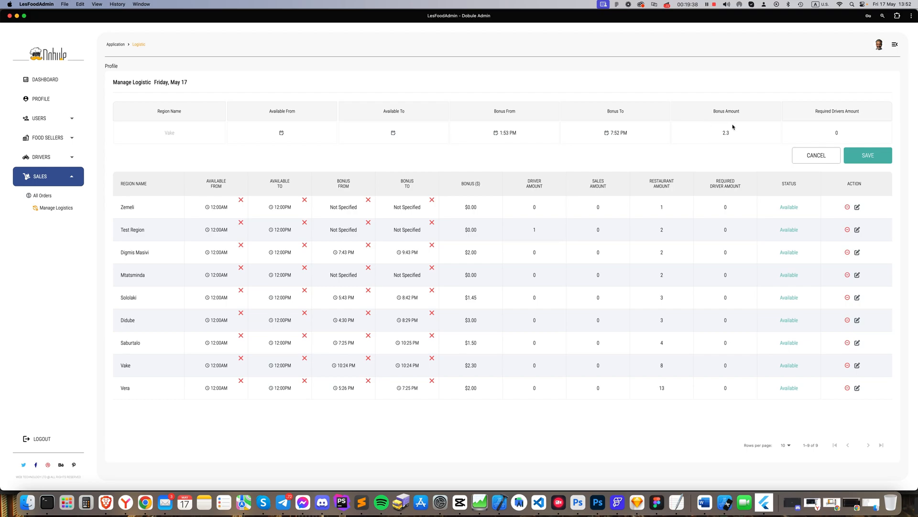
Set Vake's bonus amount to 3.5 and required drivers to 6, then save the region.
double_click(726, 132)
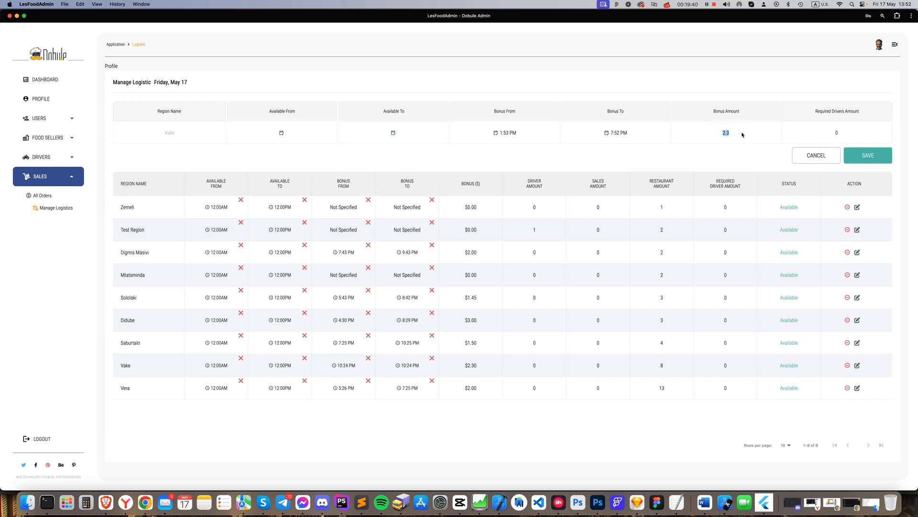
type("3.5")
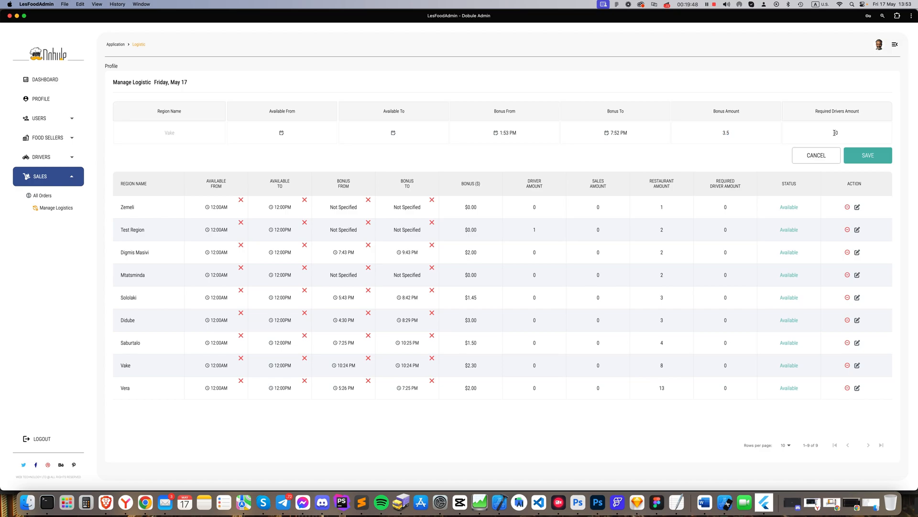
left_click(836, 132)
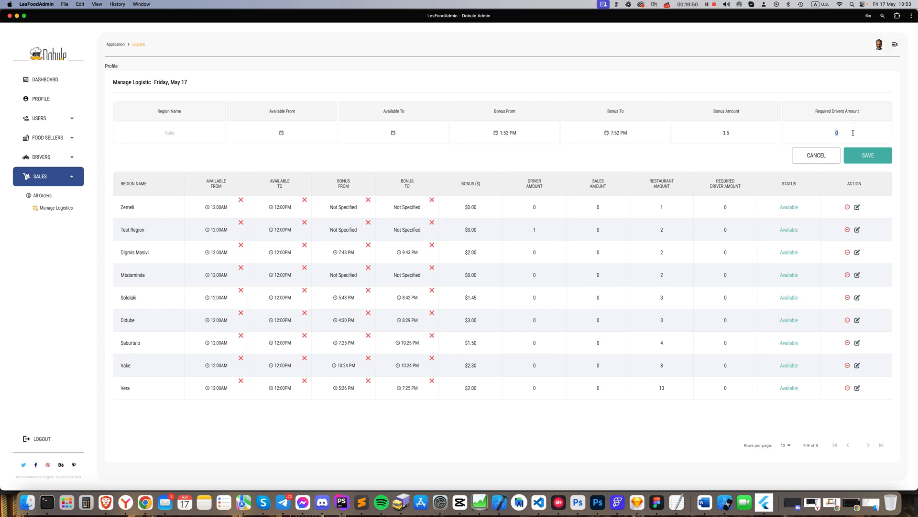
type("6")
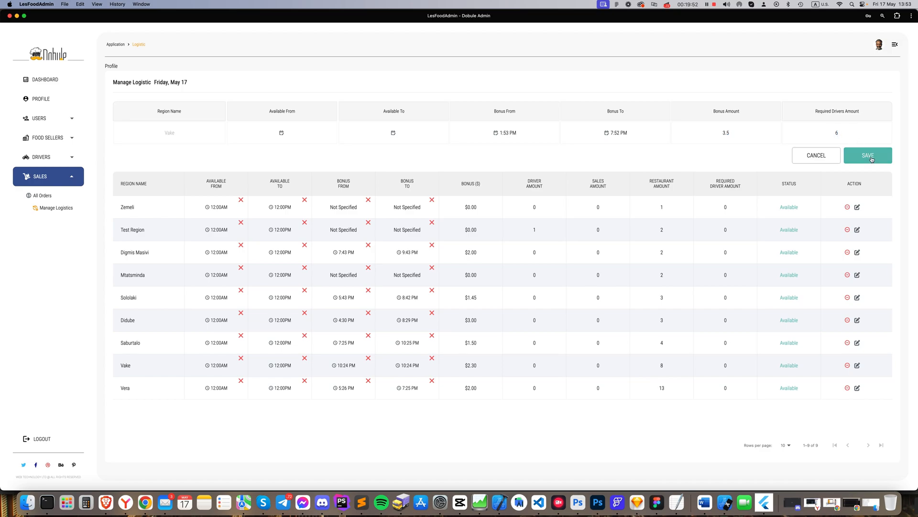
left_click(867, 155)
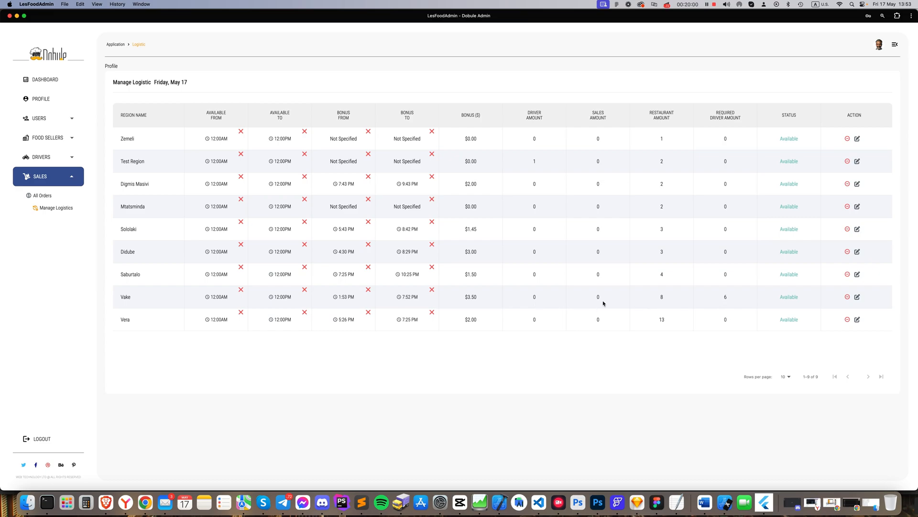
mouse_move(469, 299)
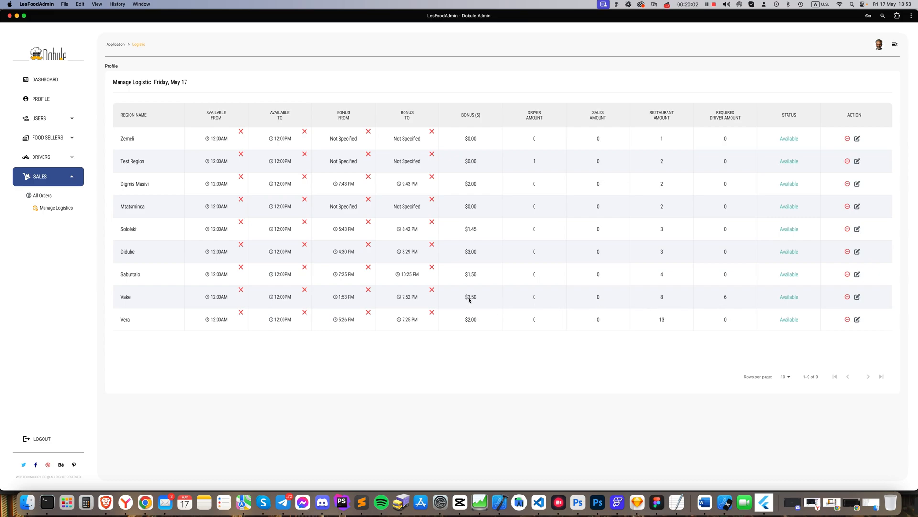
mouse_move(340, 298)
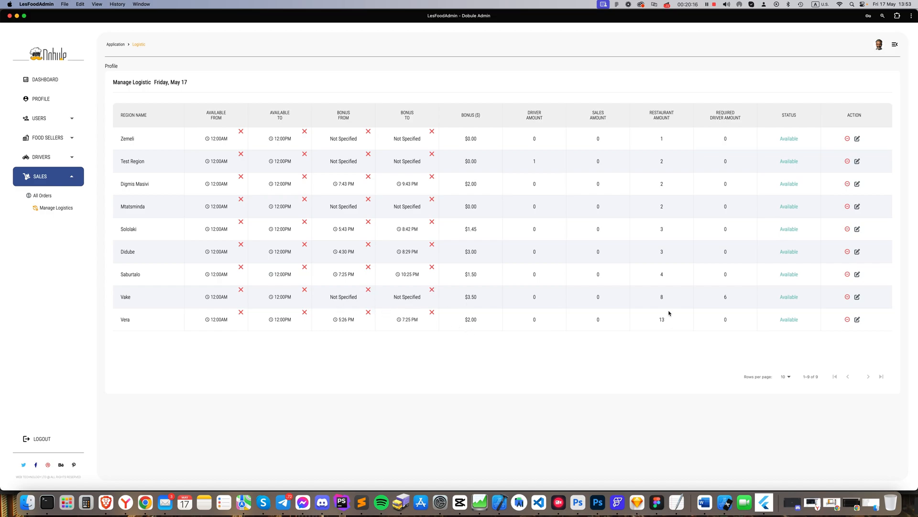
mouse_move(847, 296)
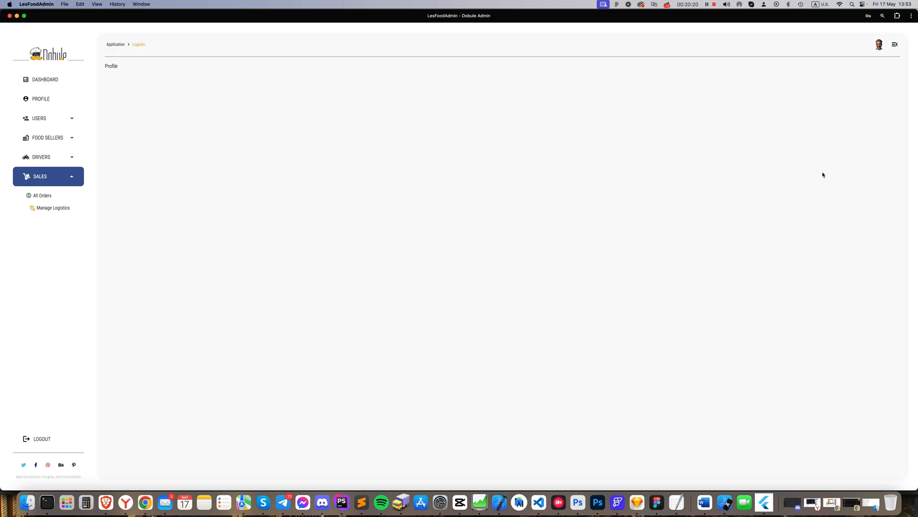
Clear Vake's bonus to $0.00 with no bonus times, keeping 6 required drivers, and save.
left_click(53, 208)
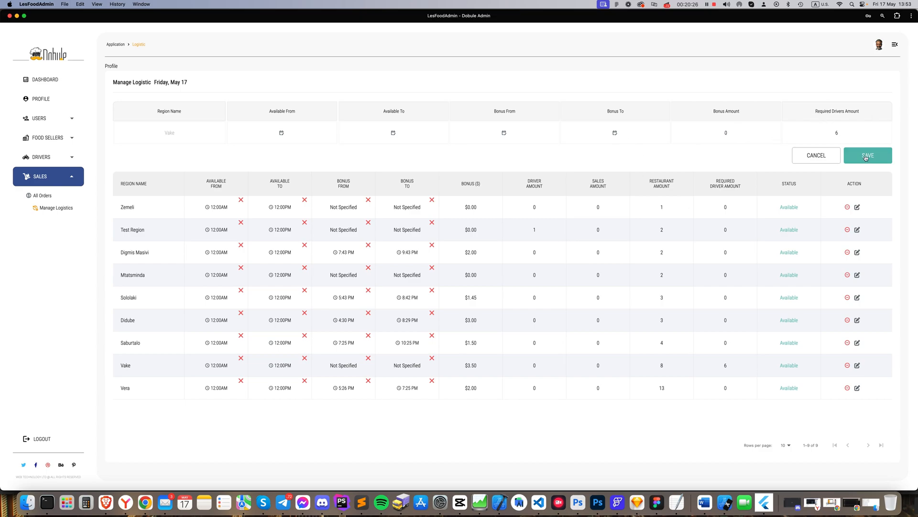
left_click(868, 155)
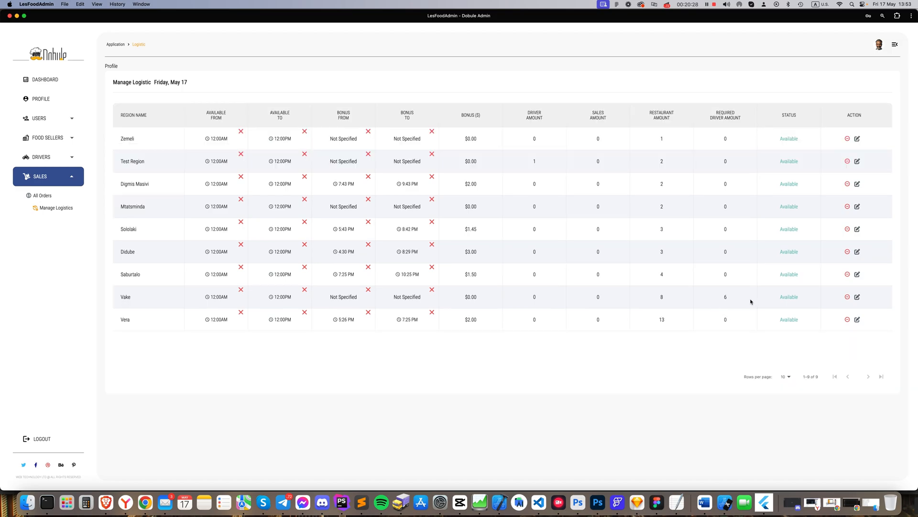
mouse_move(727, 300)
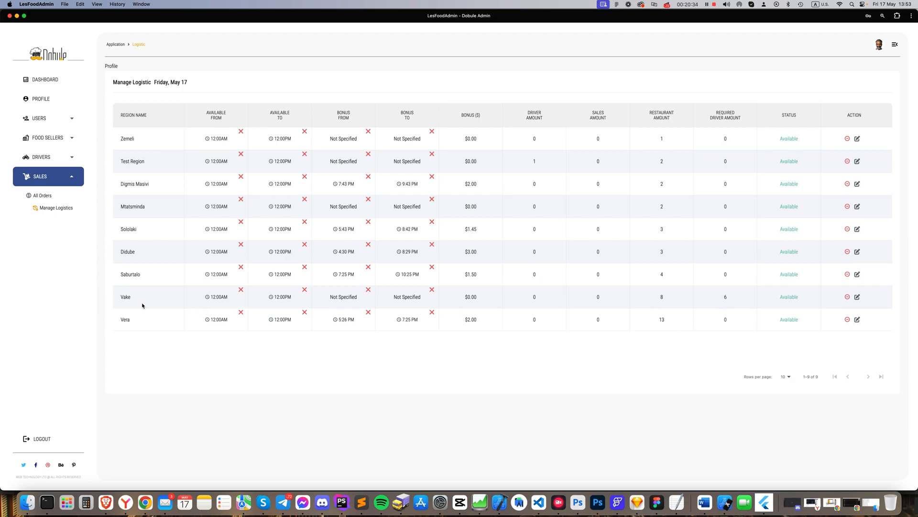
mouse_move(377, 313)
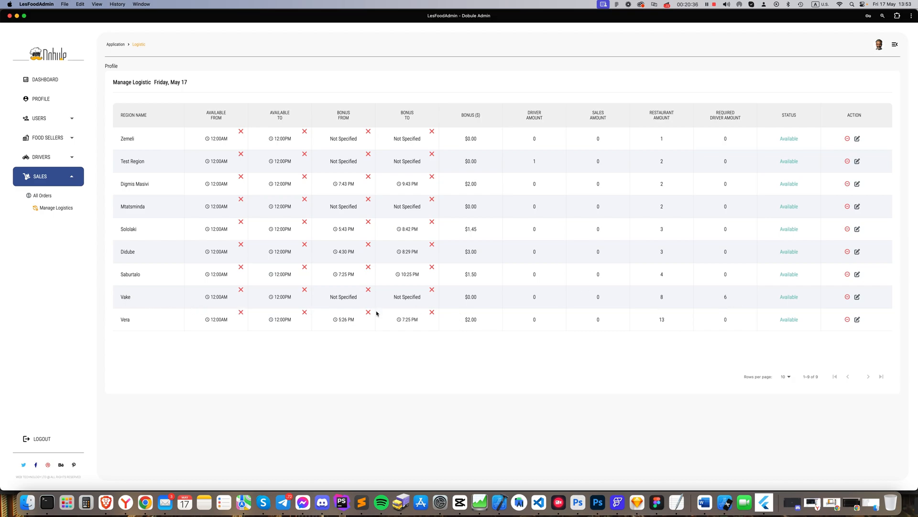
mouse_move(172, 325)
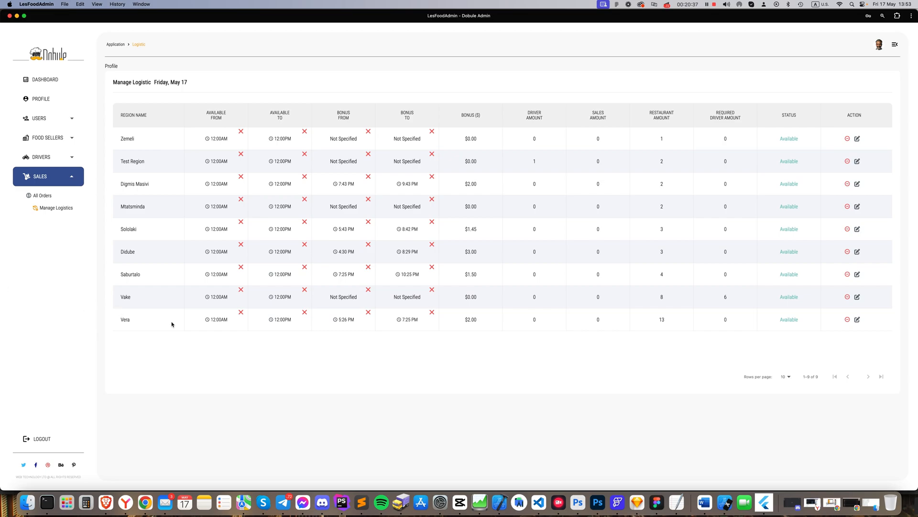